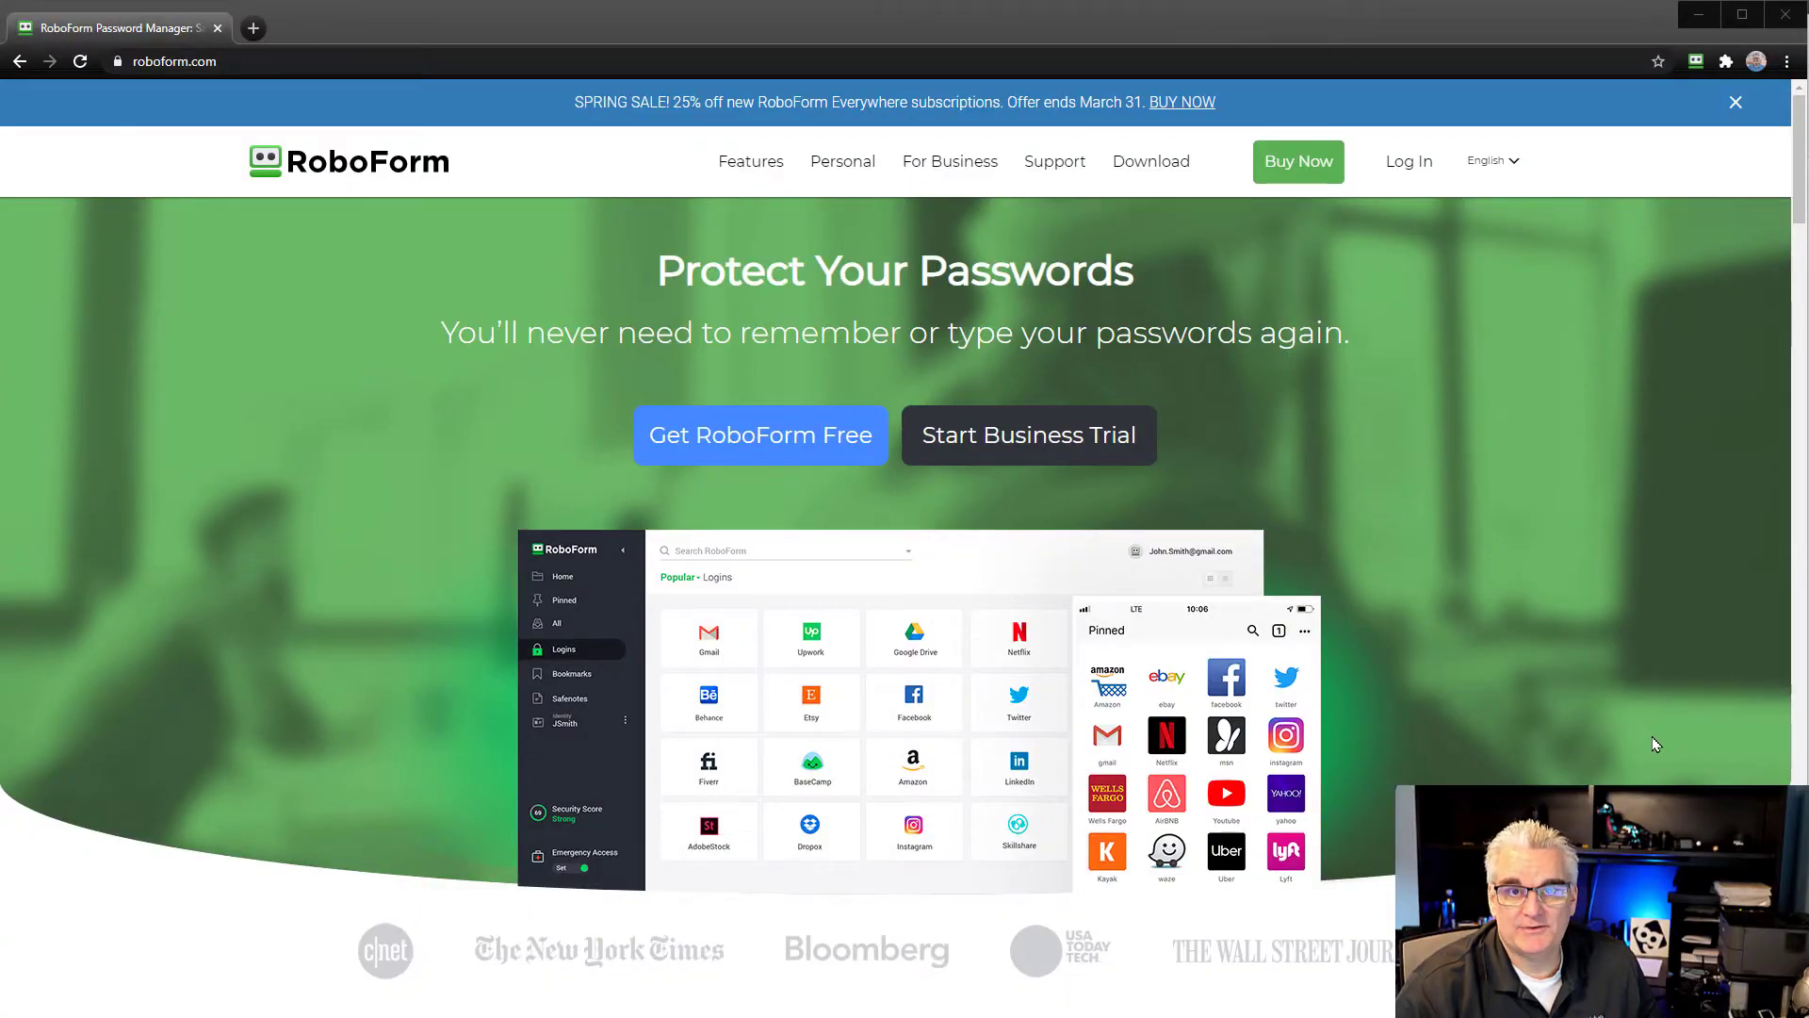
{"action": "mouse_move", "coordinate": [1658, 705]}
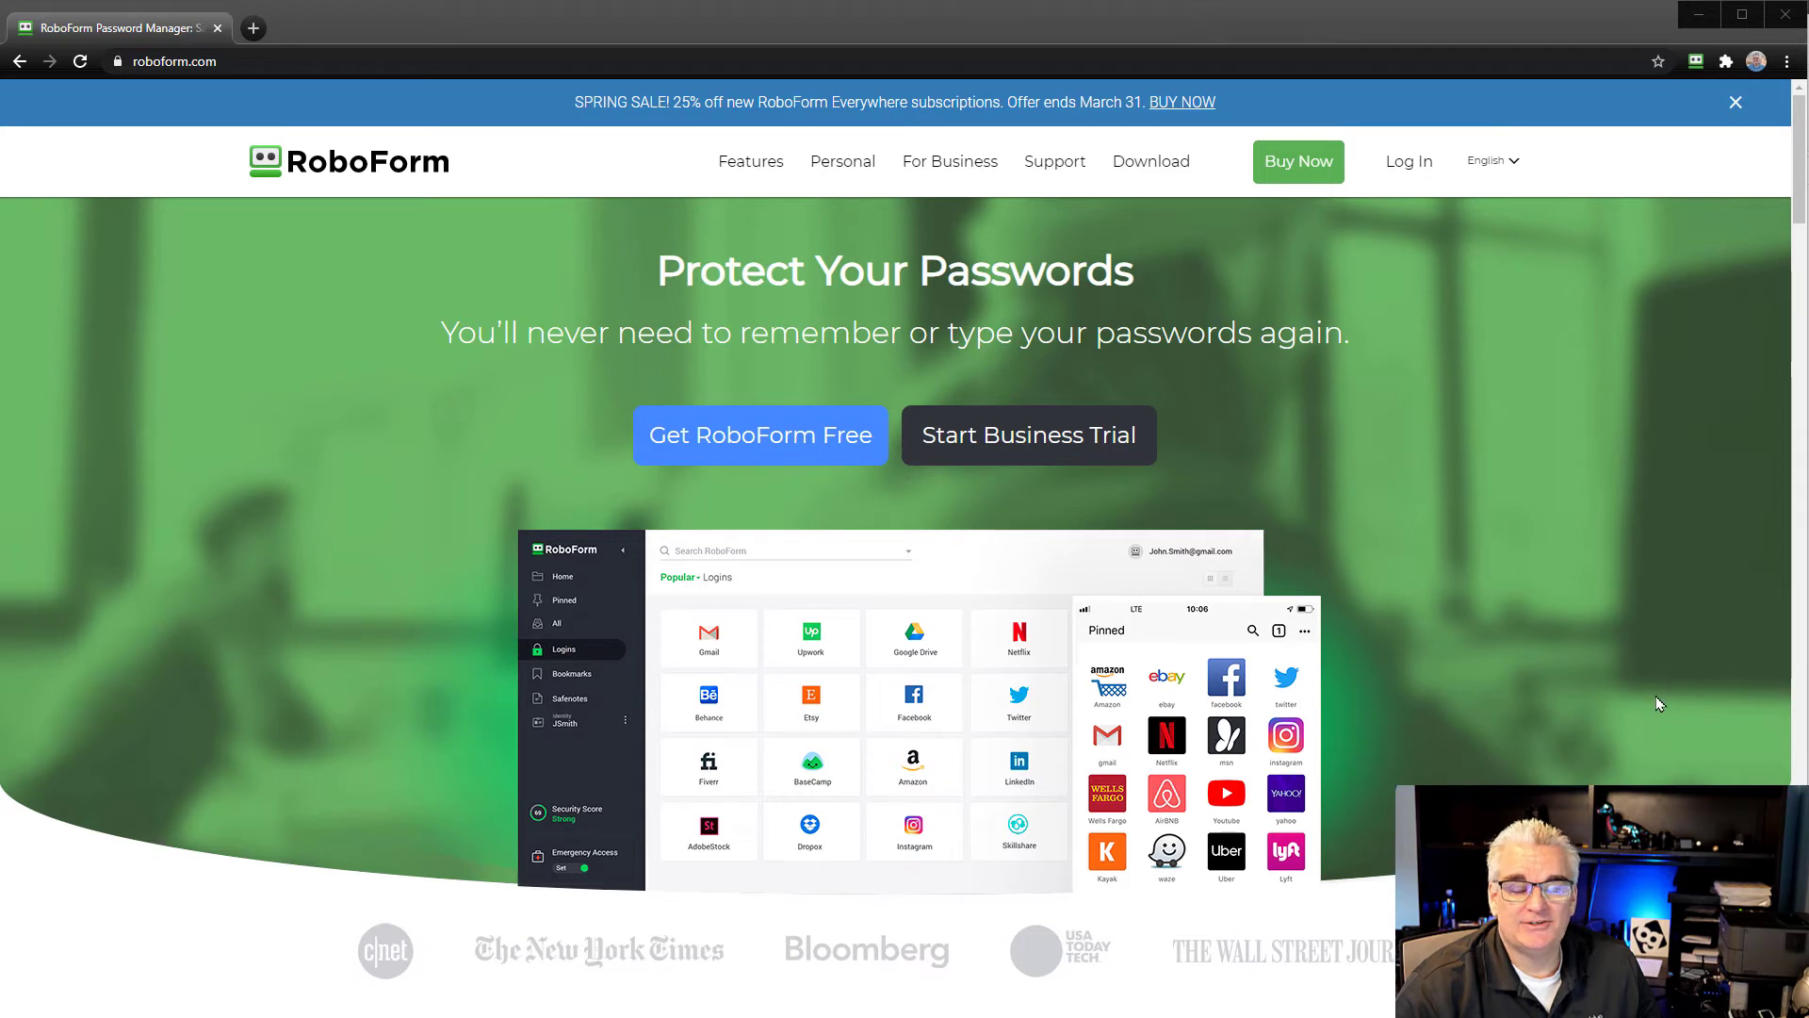
{"action": "mouse_move", "coordinate": [1650, 719]}
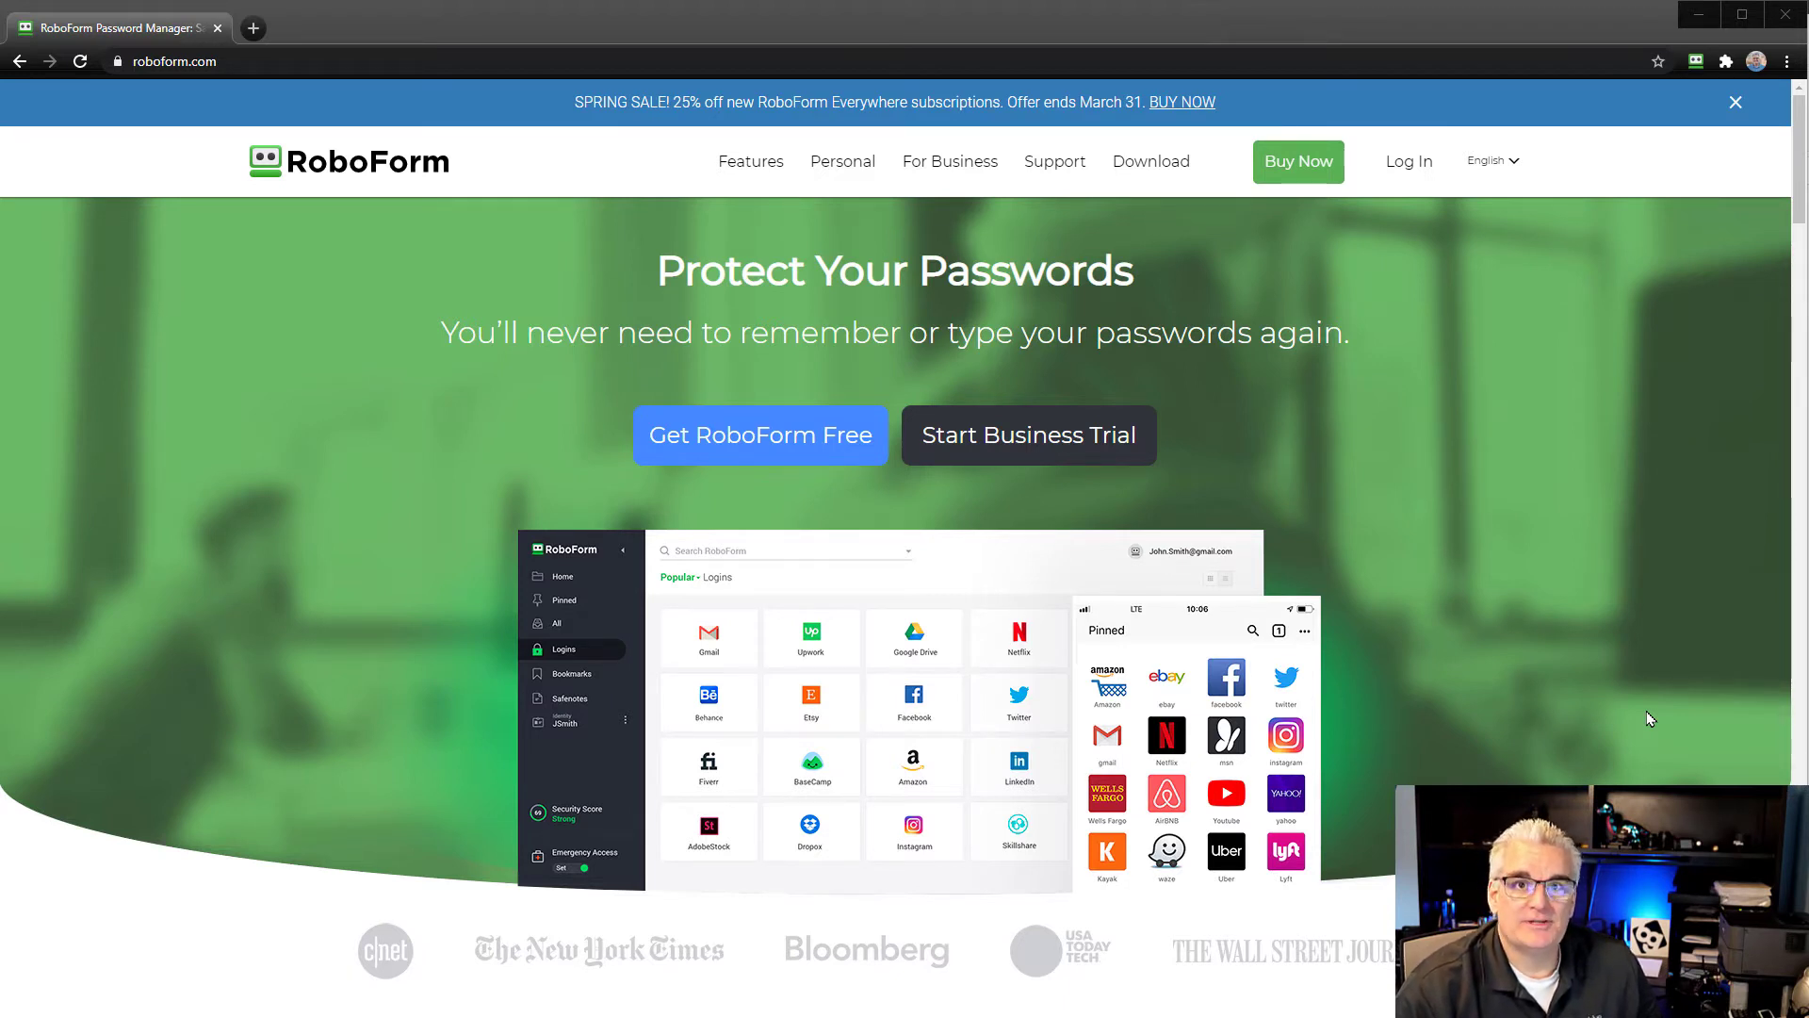
{"action": "mouse_move", "coordinate": [949, 266]}
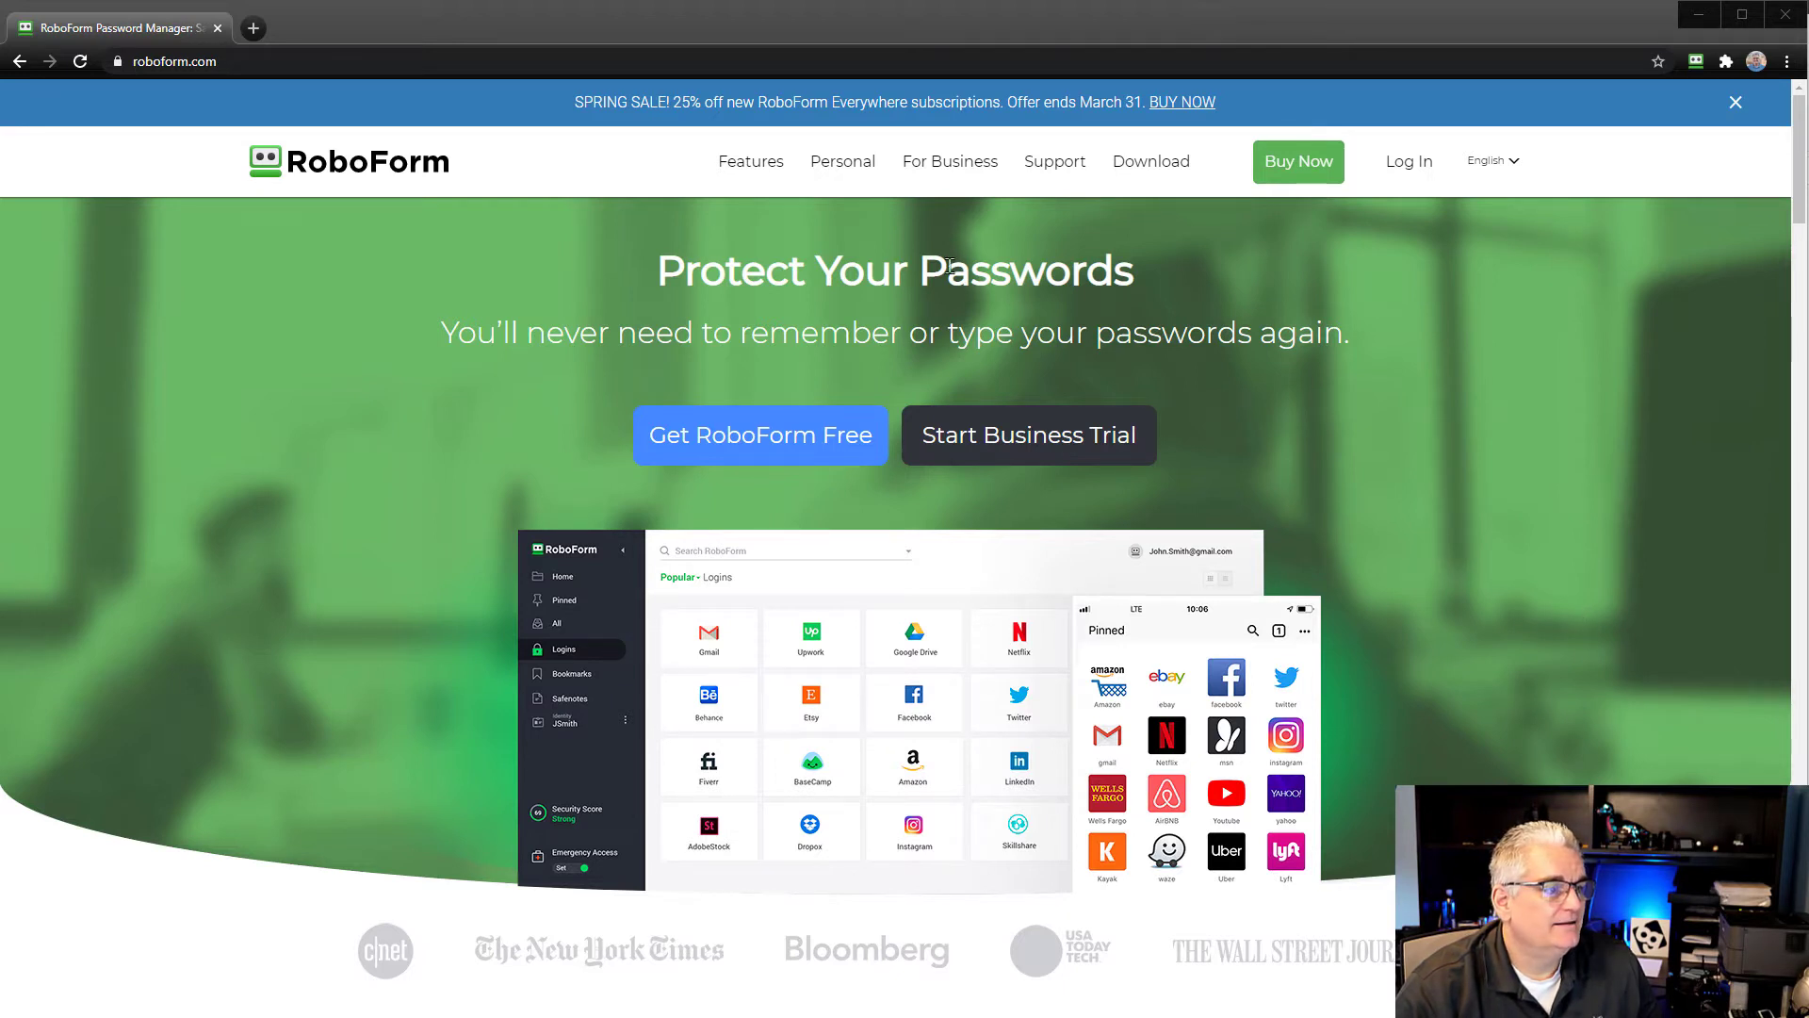
{"action": "mouse_move", "coordinate": [431, 218]}
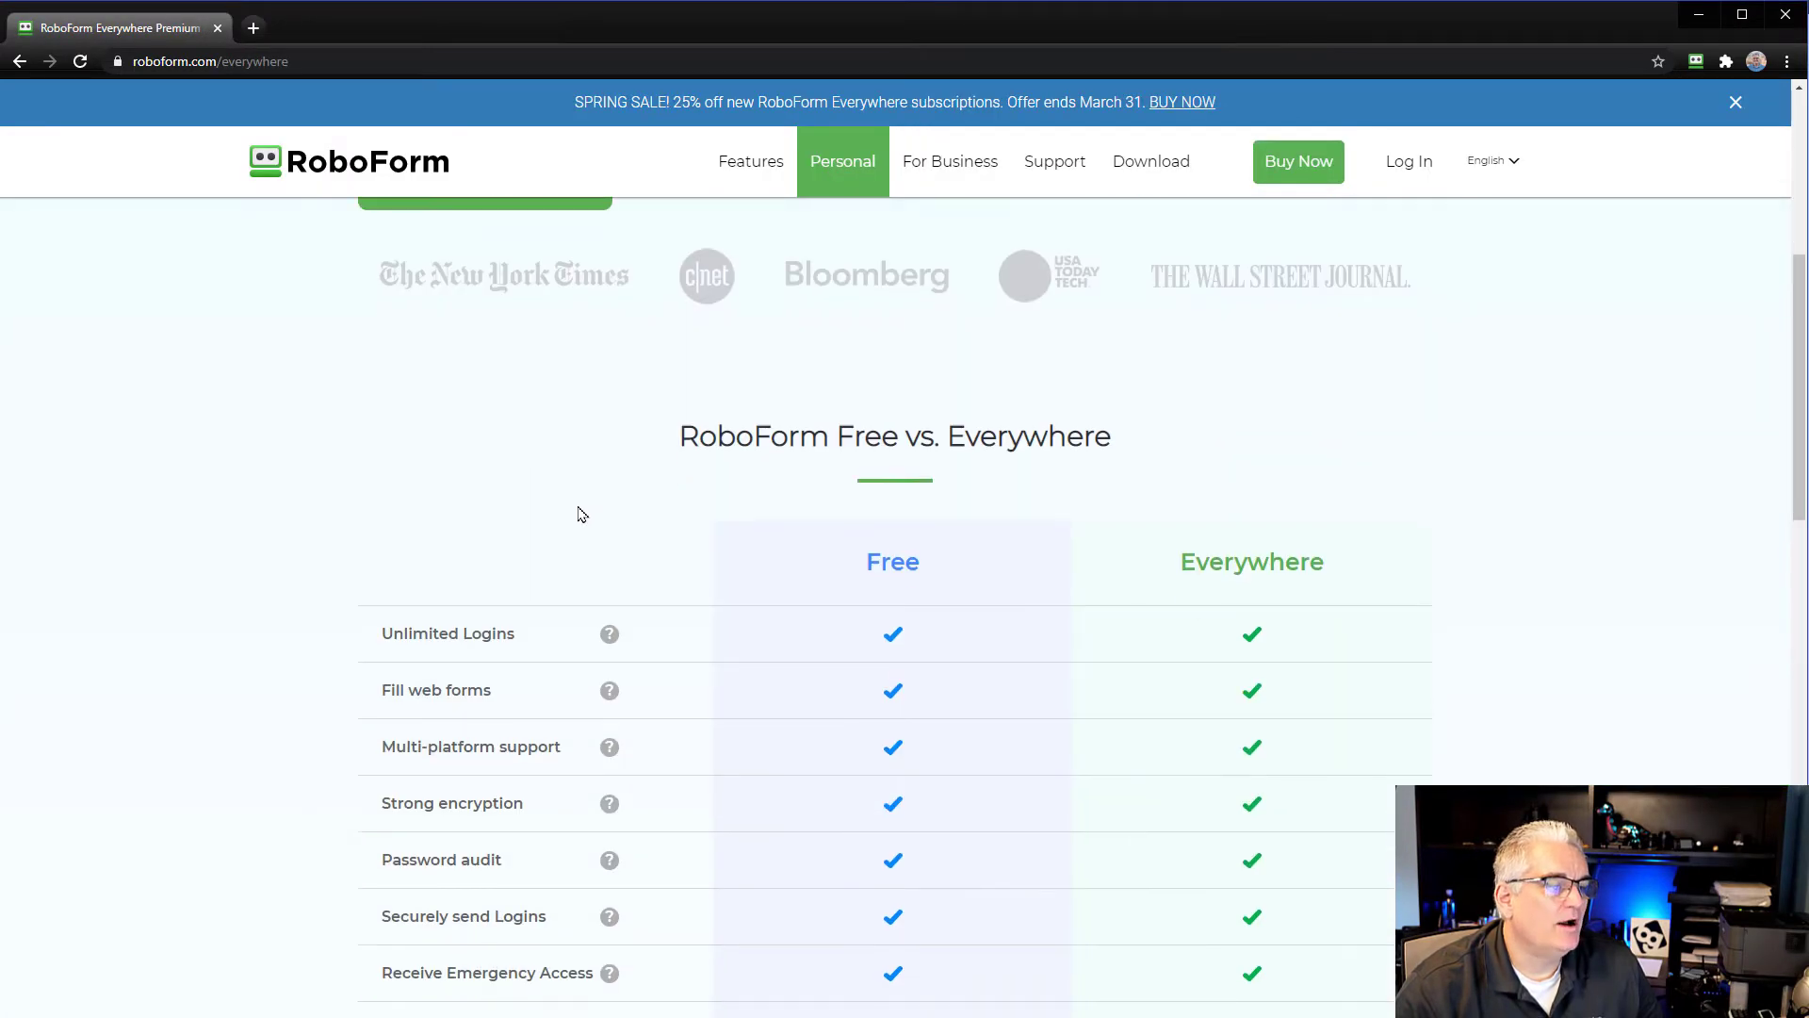
{"action": "scroll", "scroll_direction": "down", "scroll_amount": 3}
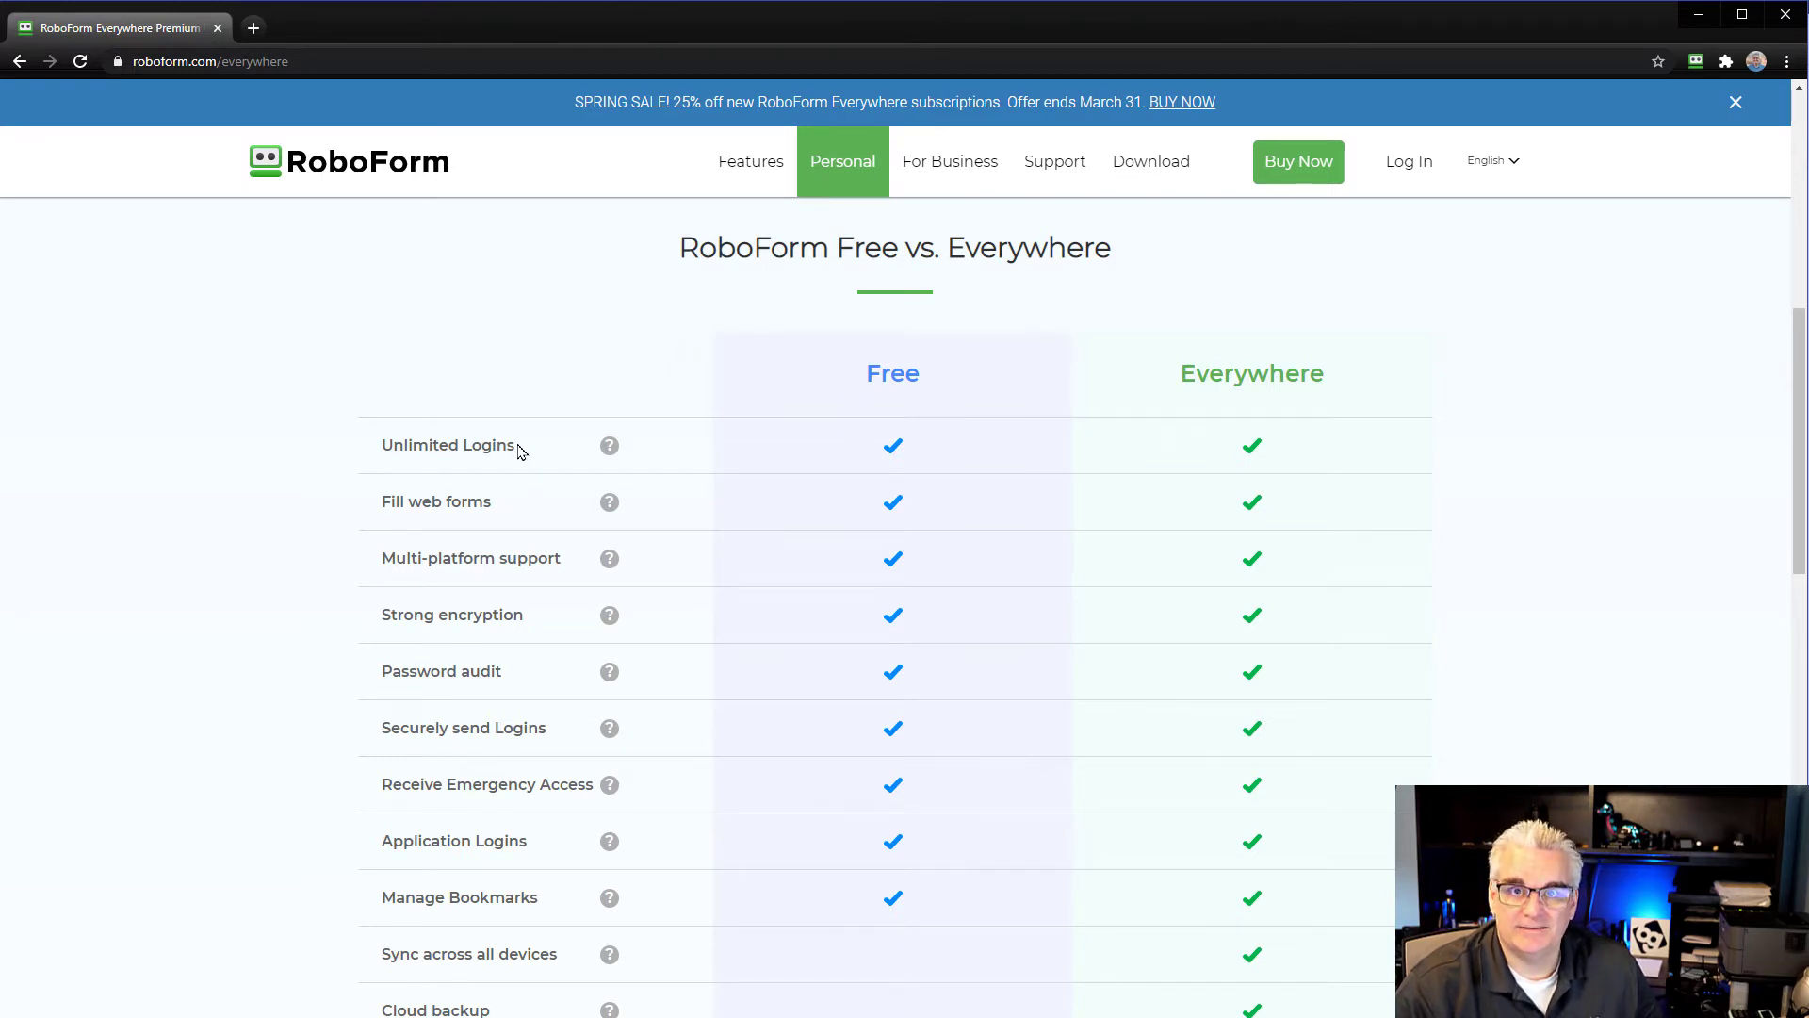
{"action": "mouse_move", "coordinate": [533, 544]}
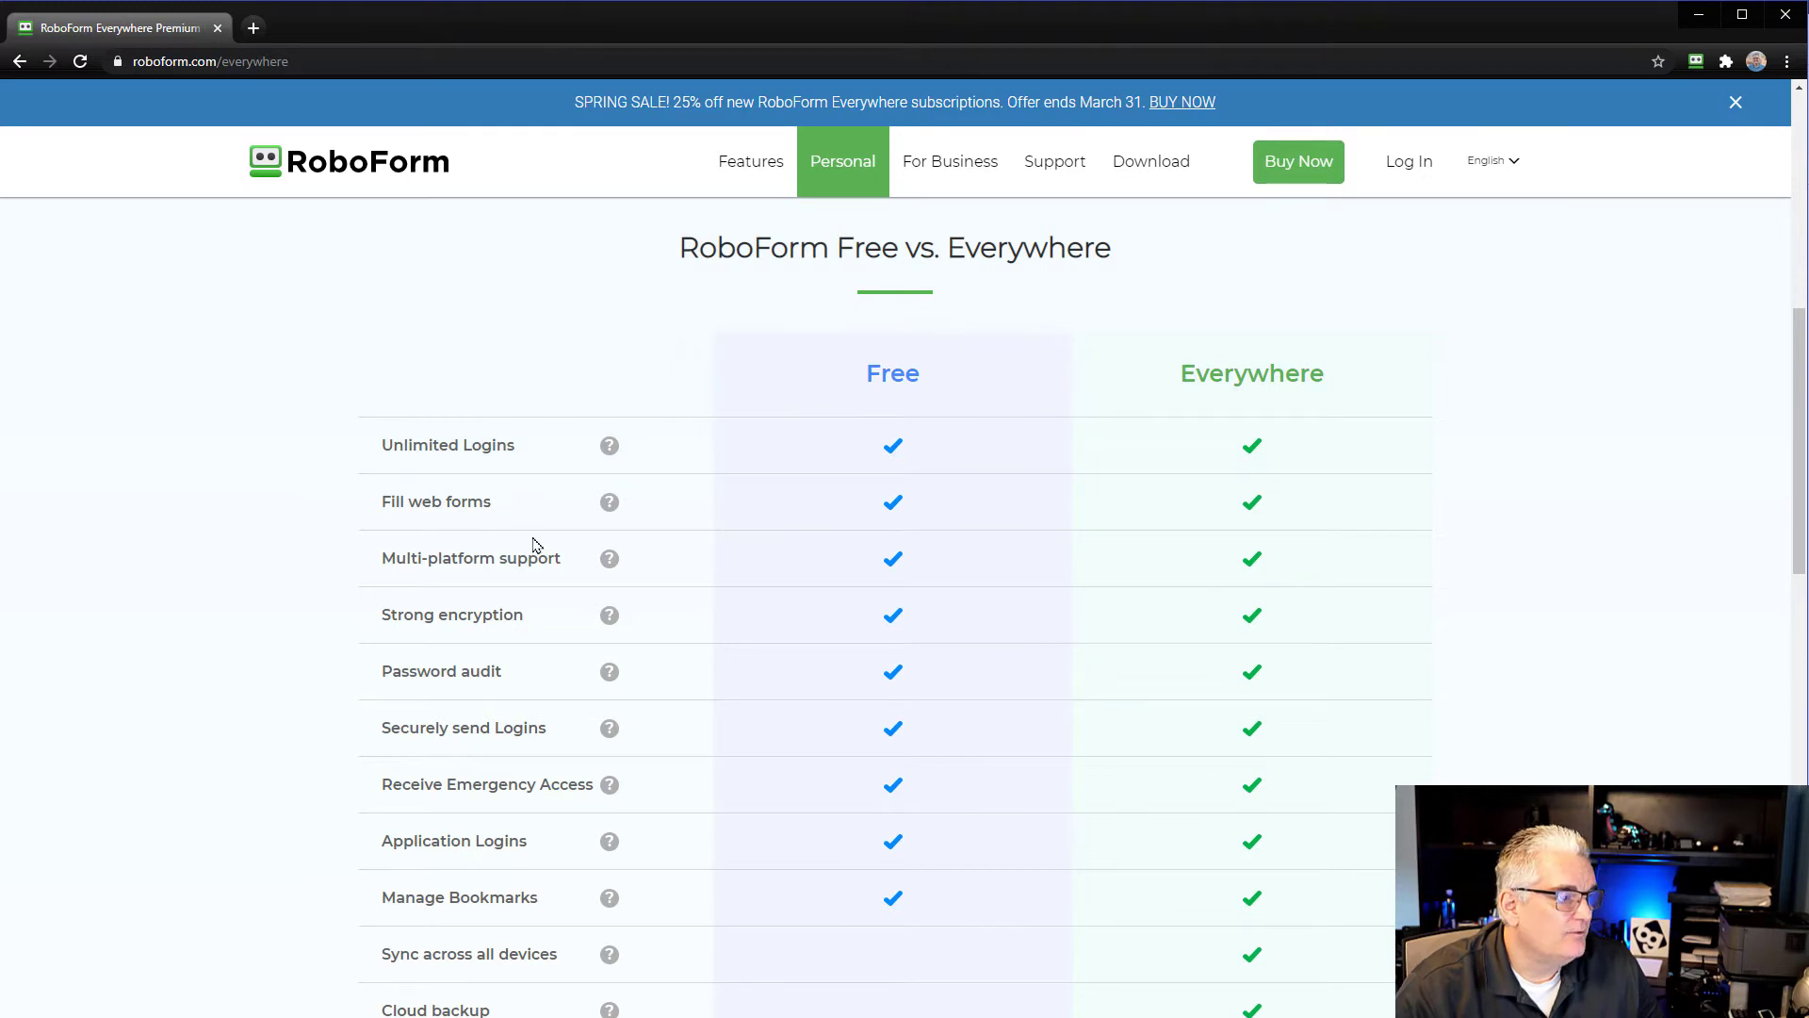
{"action": "double_click", "coordinate": [469, 557]}
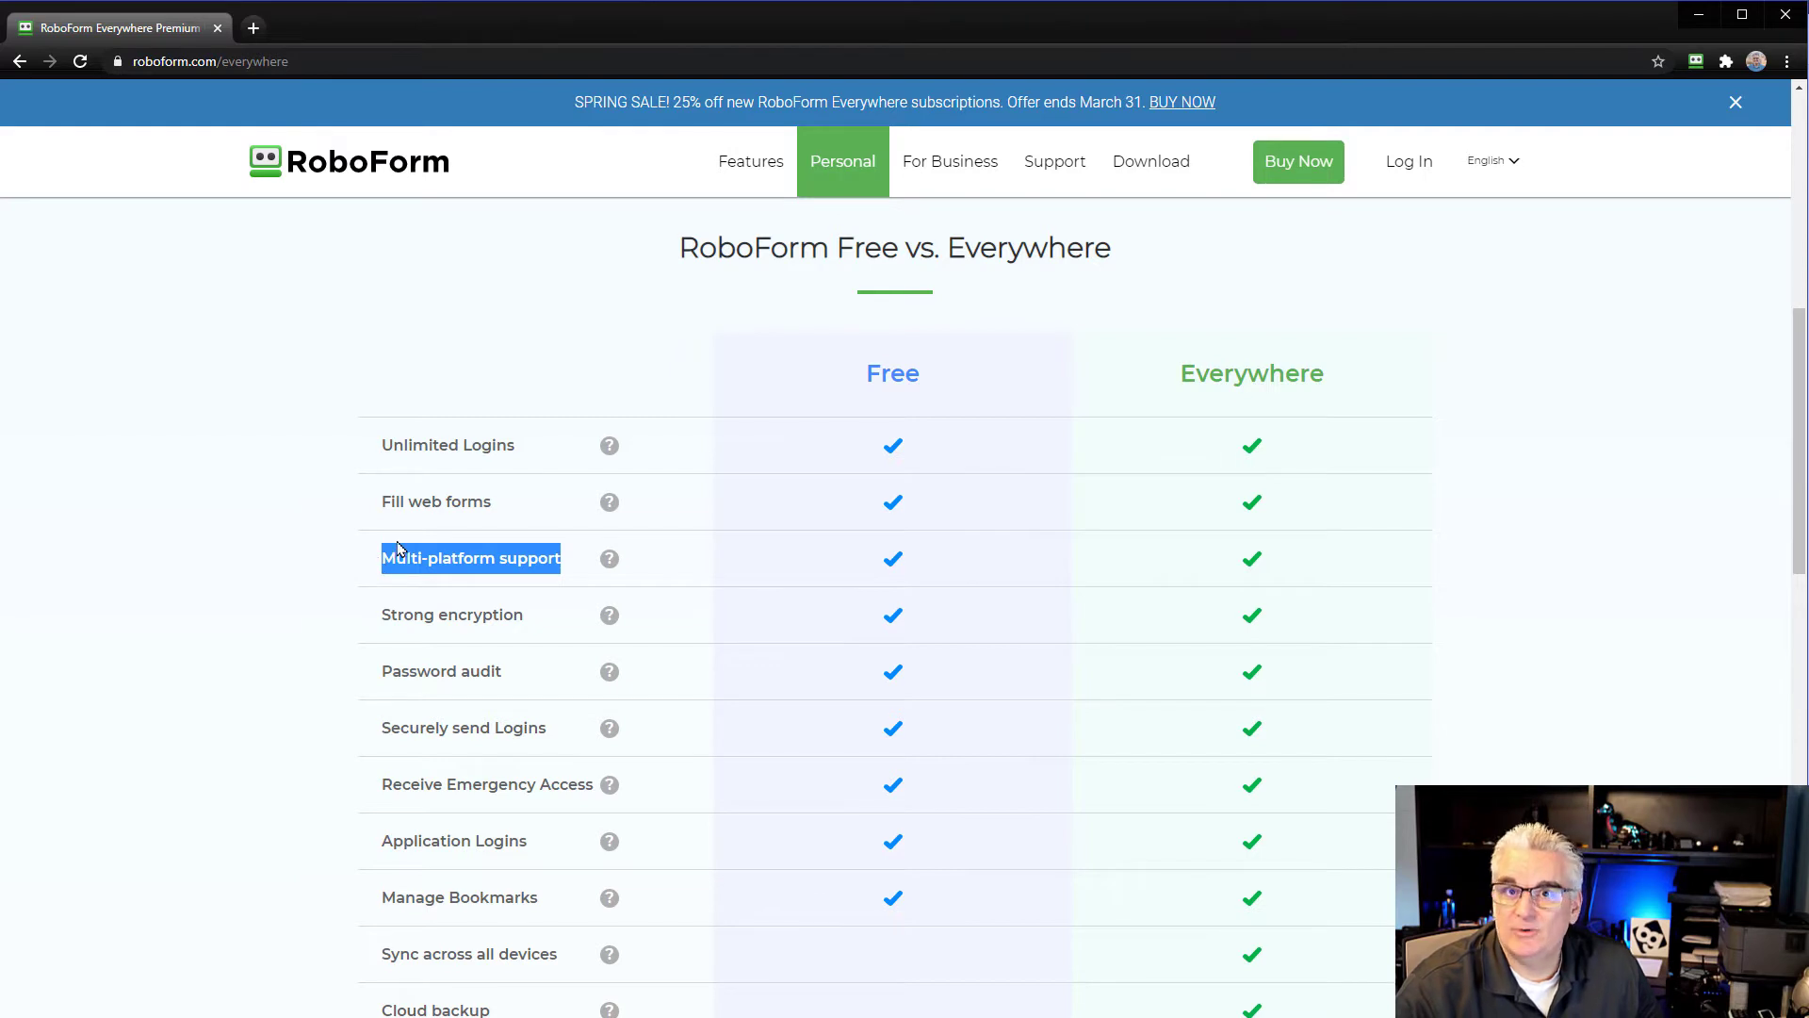
{"action": "scroll", "scroll_direction": "down", "scroll_amount": 3}
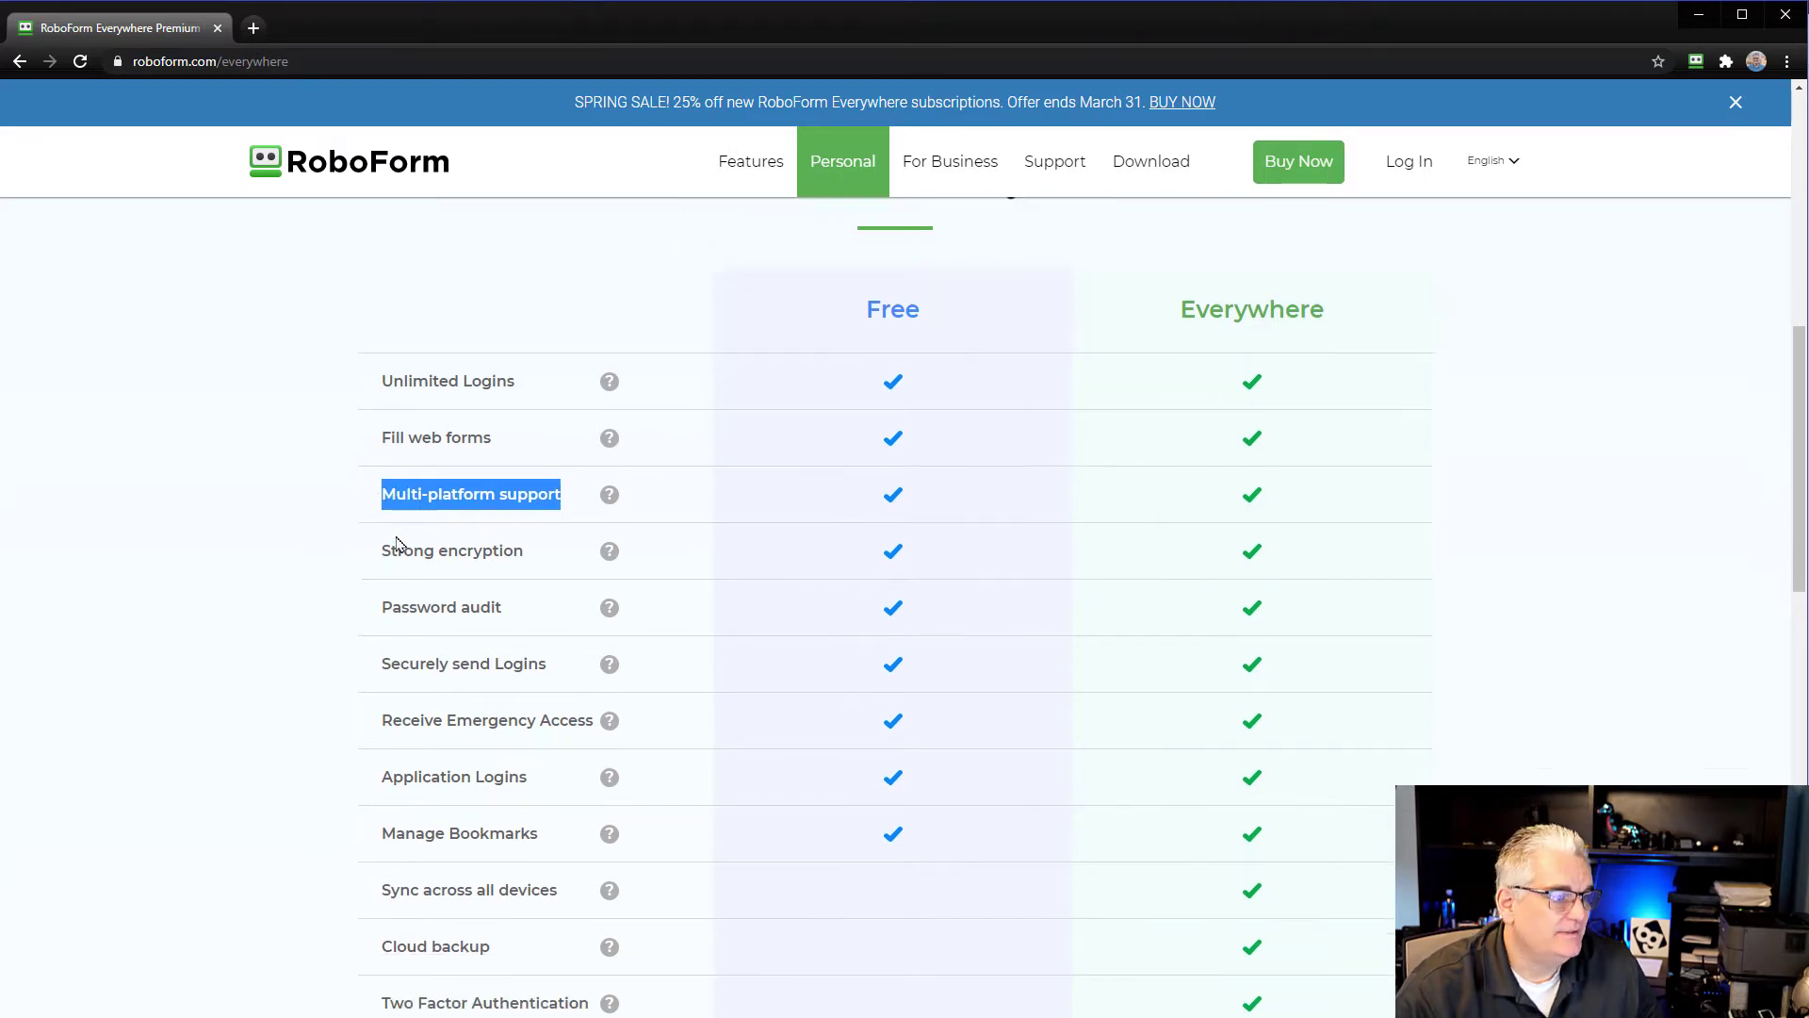
{"action": "scroll", "scroll_direction": "down", "scroll_amount": 3}
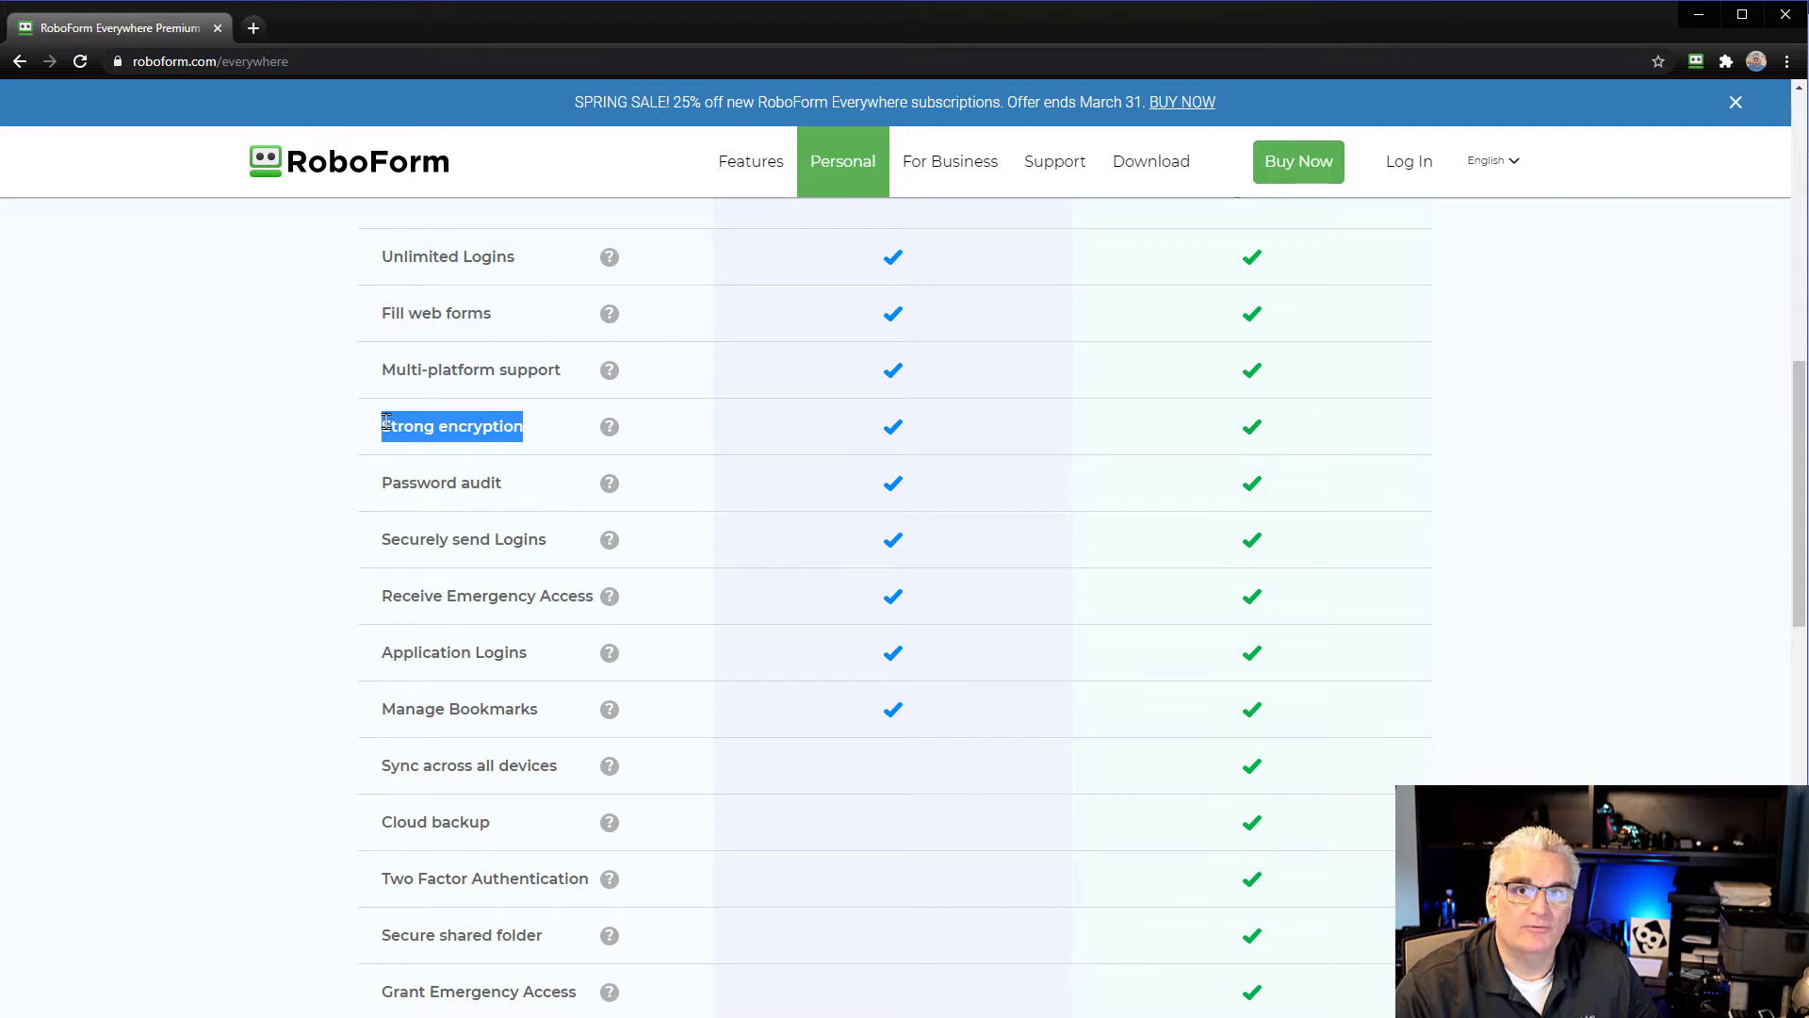
{"action": "double_click", "coordinate": [456, 483]}
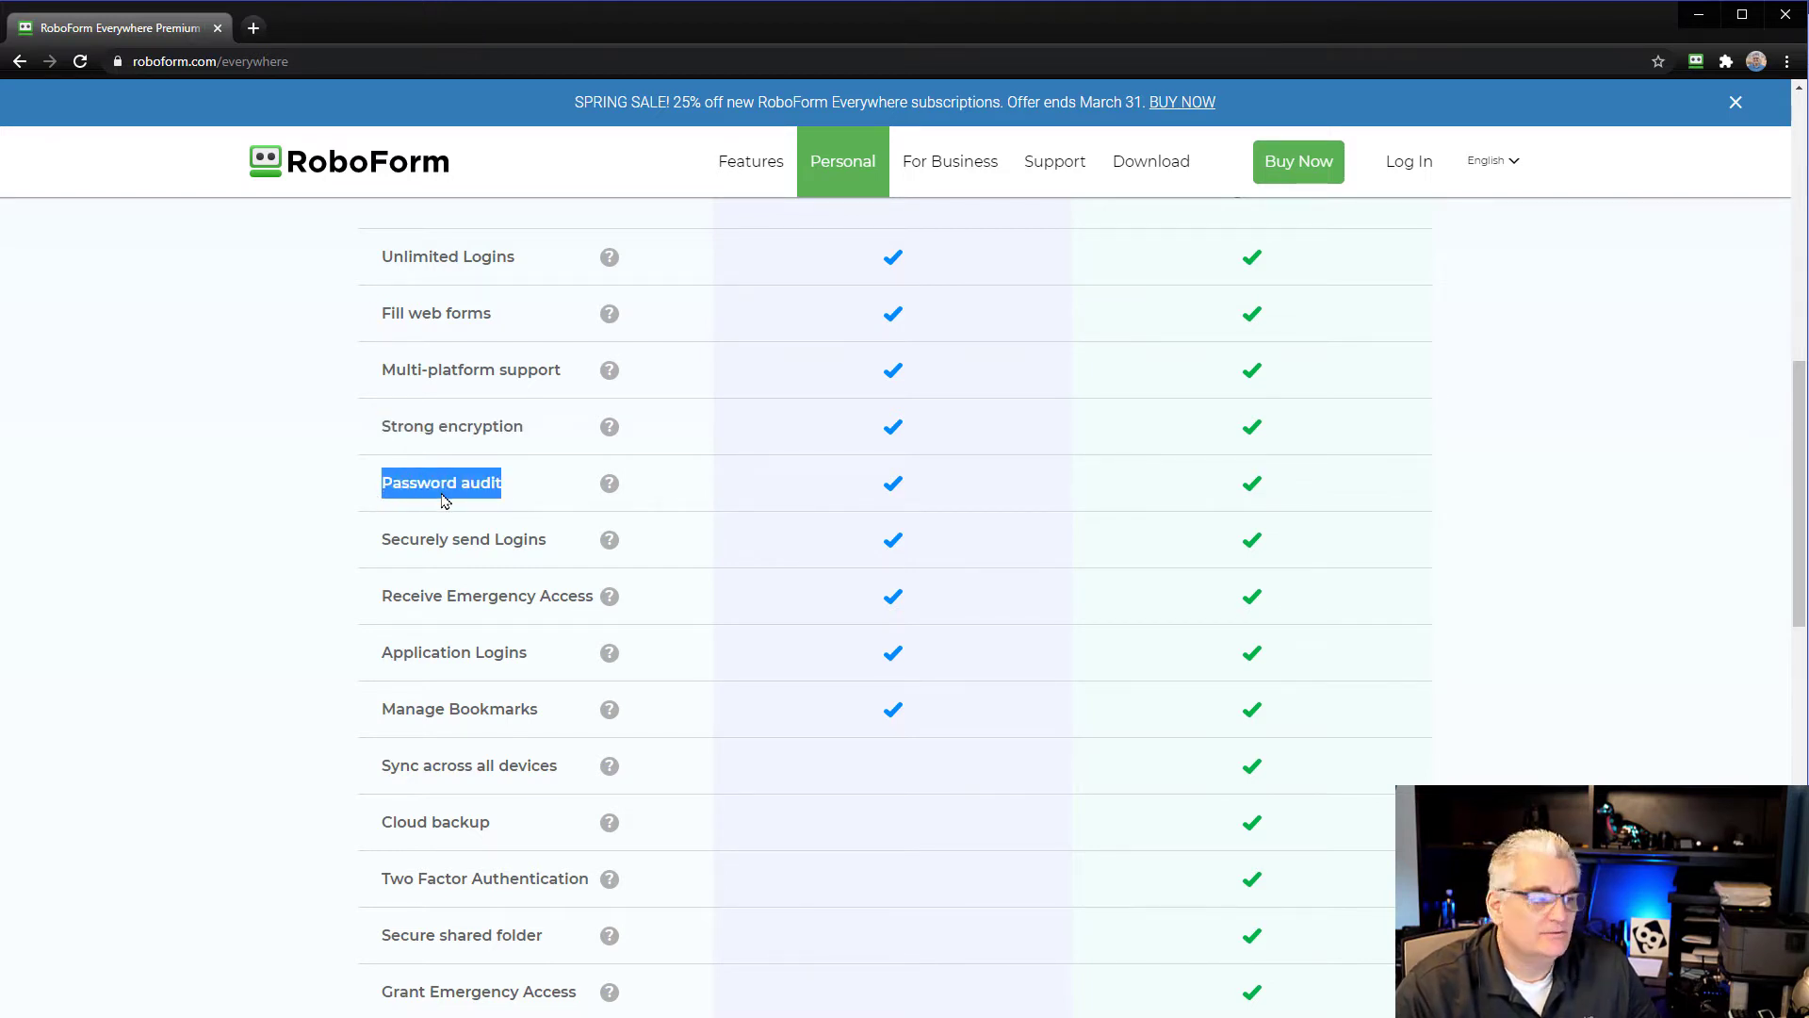
{"action": "mouse_move", "coordinate": [515, 486]}
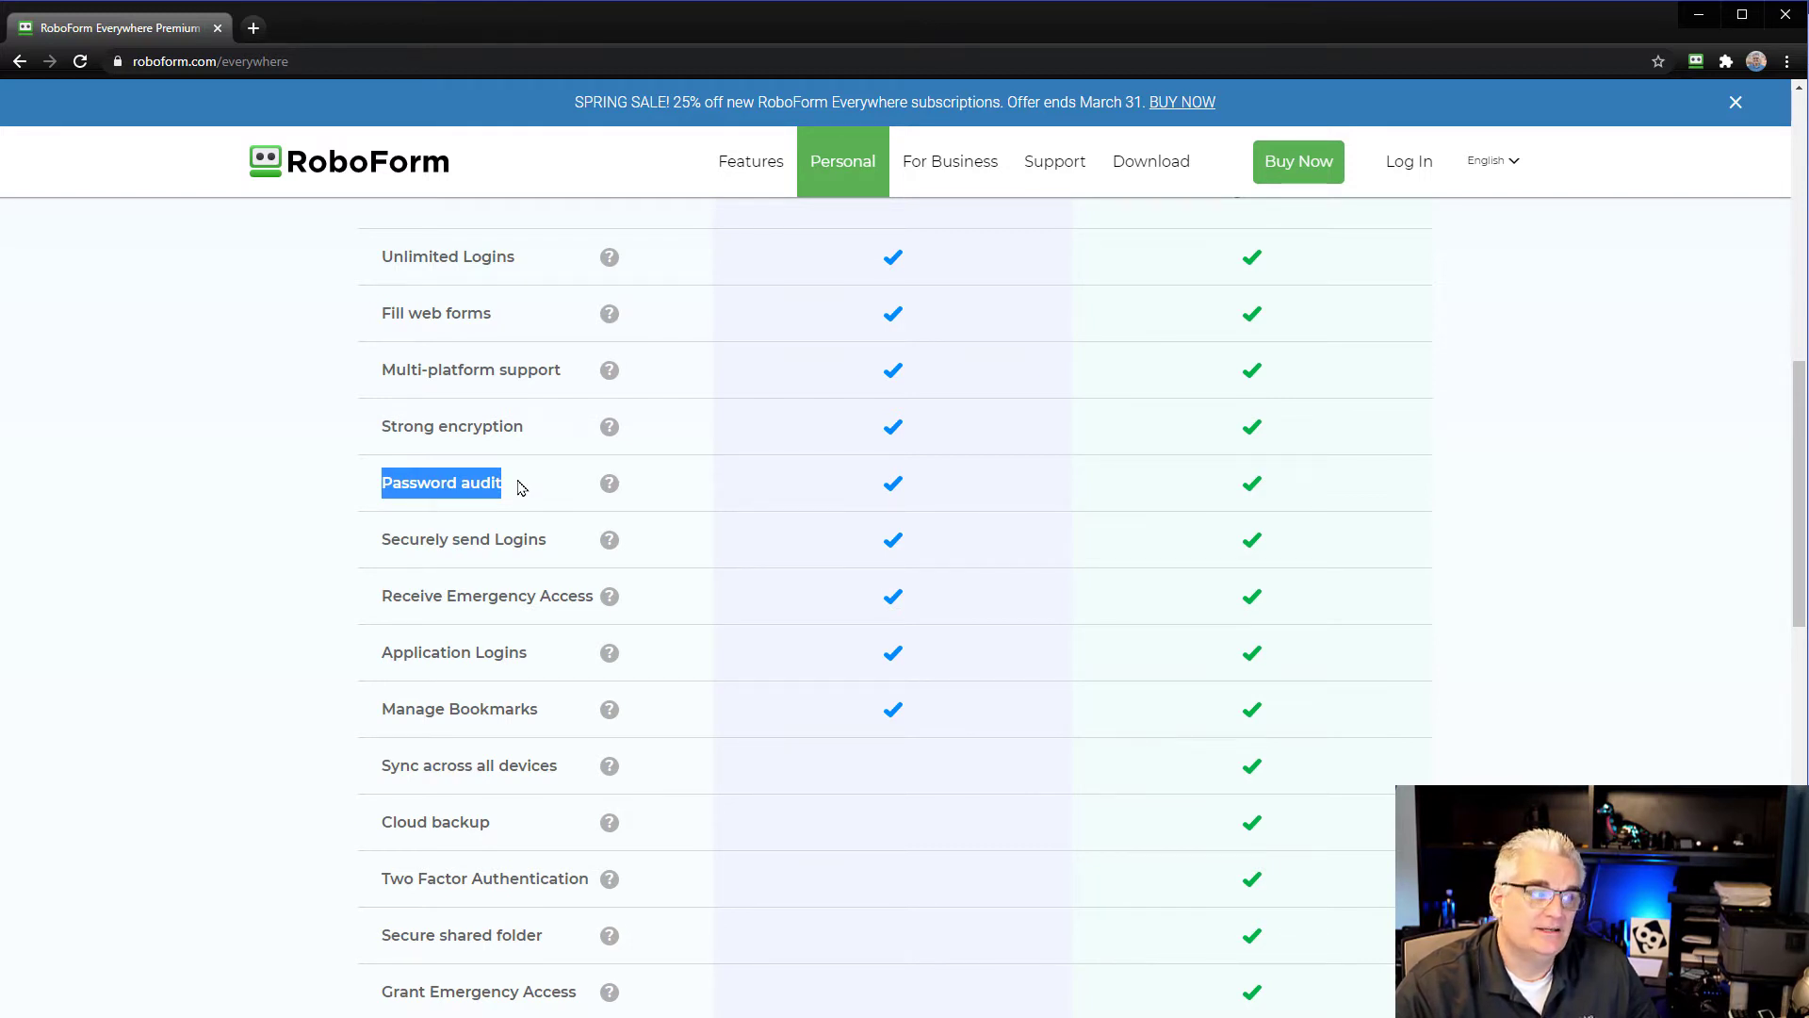
{"action": "mouse_move", "coordinate": [611, 564]}
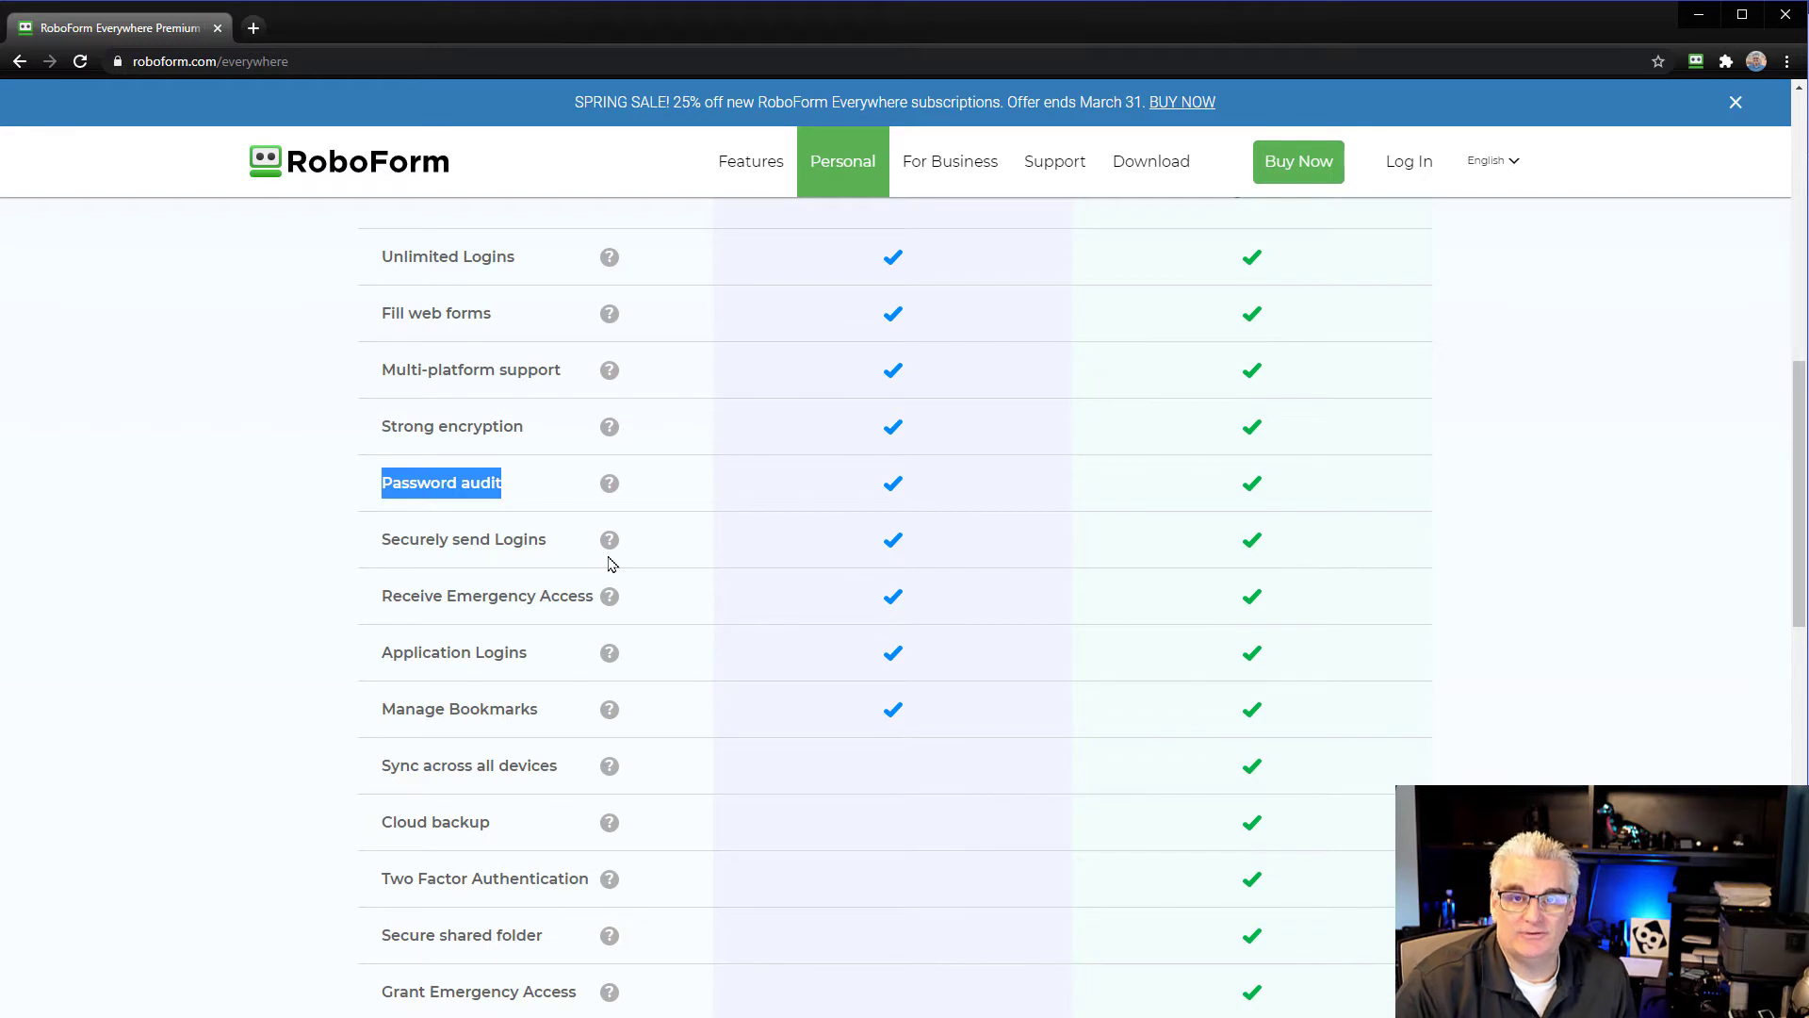
{"action": "mouse_move", "coordinate": [602, 562]}
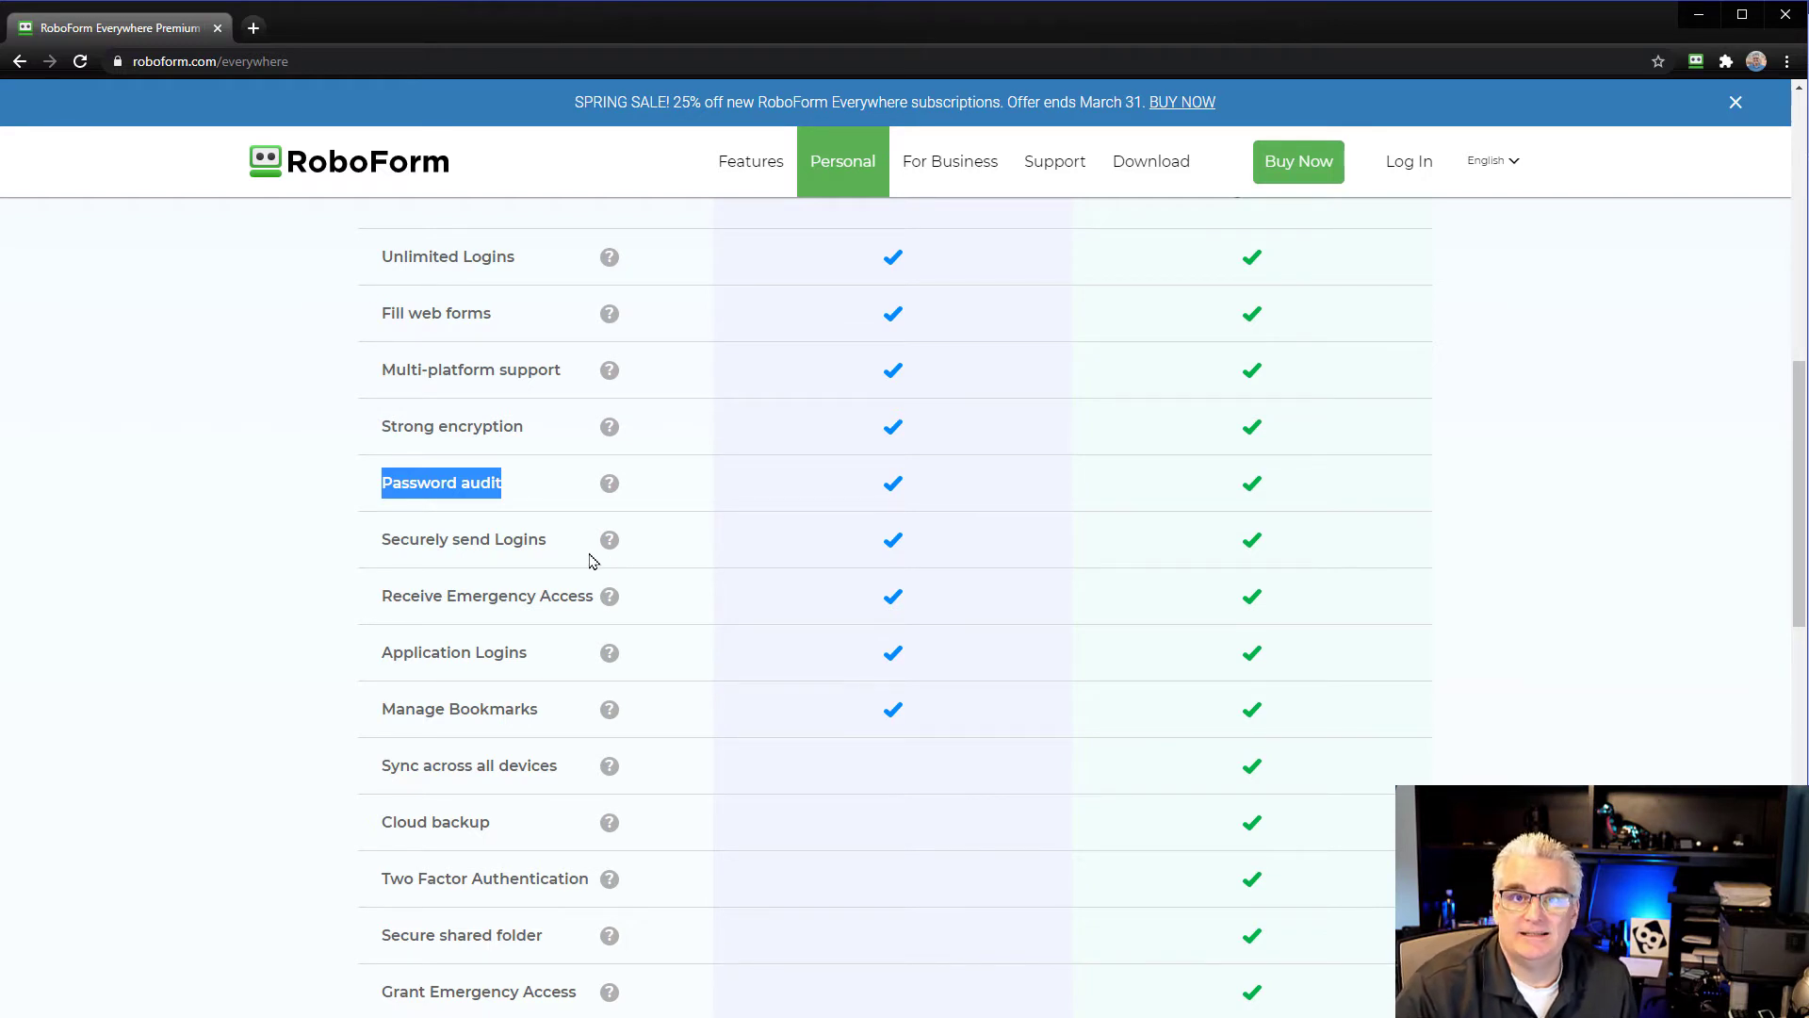
{"action": "mouse_move", "coordinate": [526, 502]}
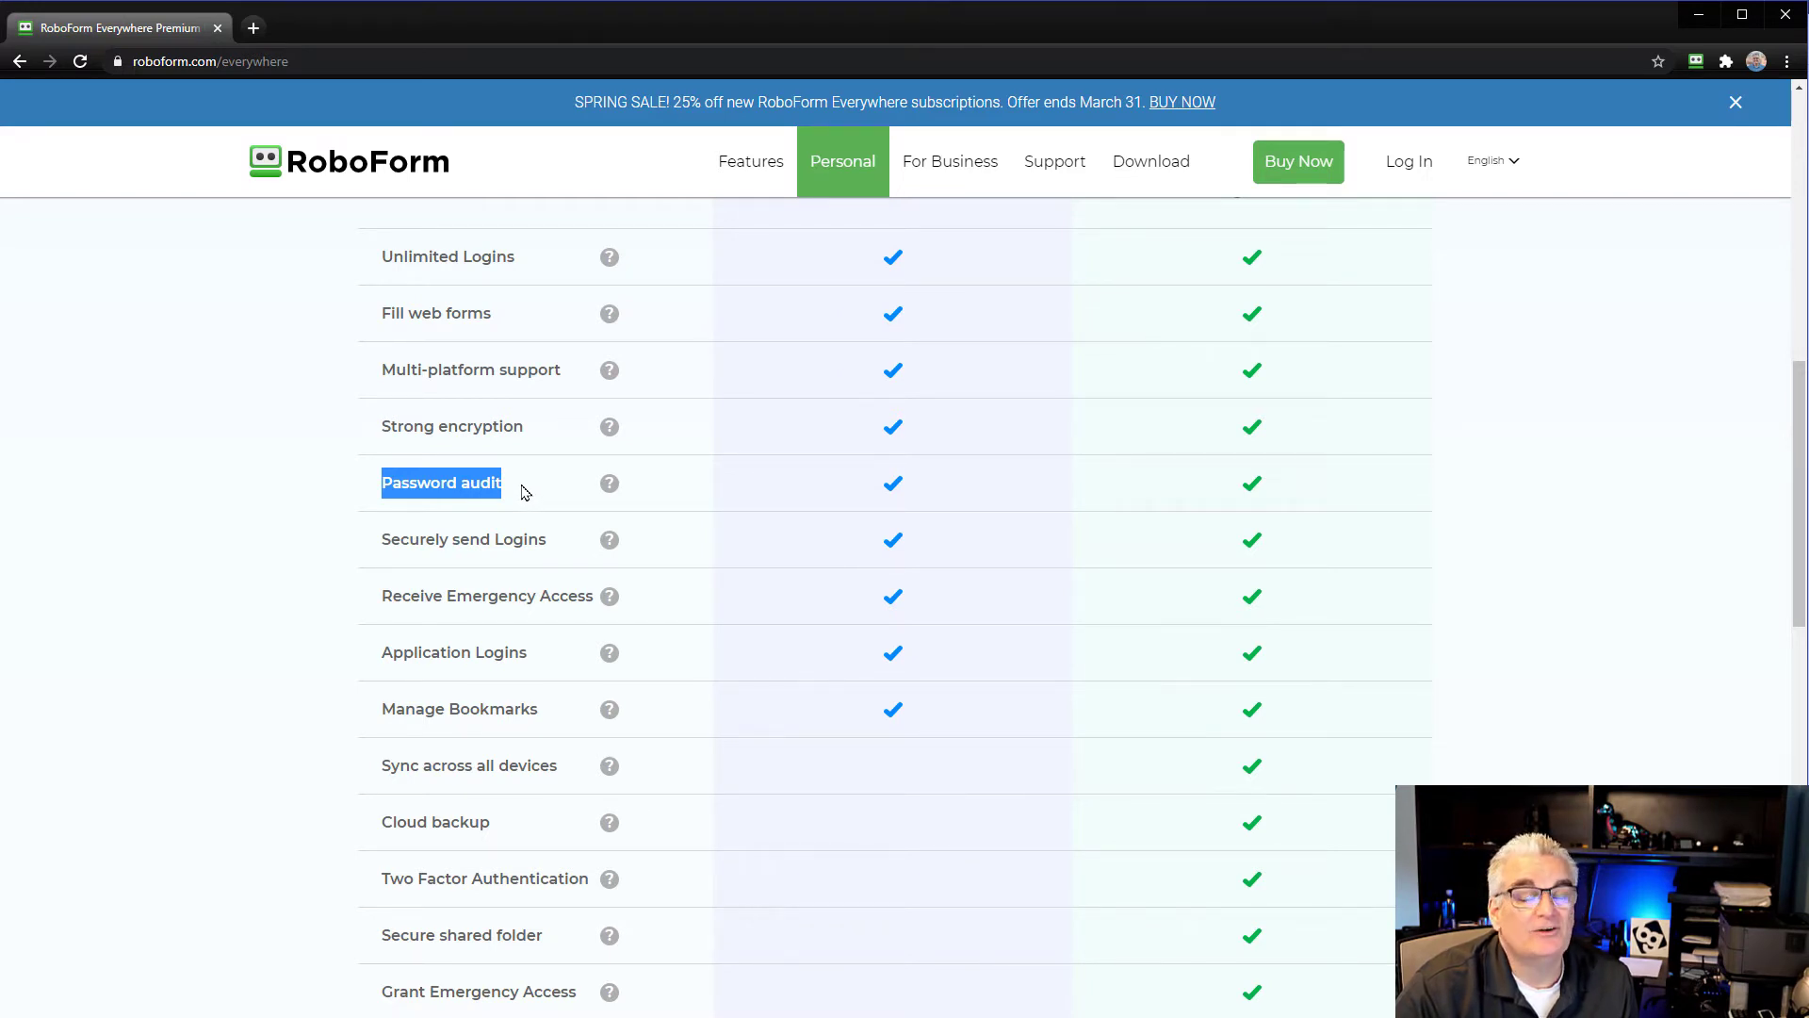
{"action": "mouse_move", "coordinate": [377, 504]}
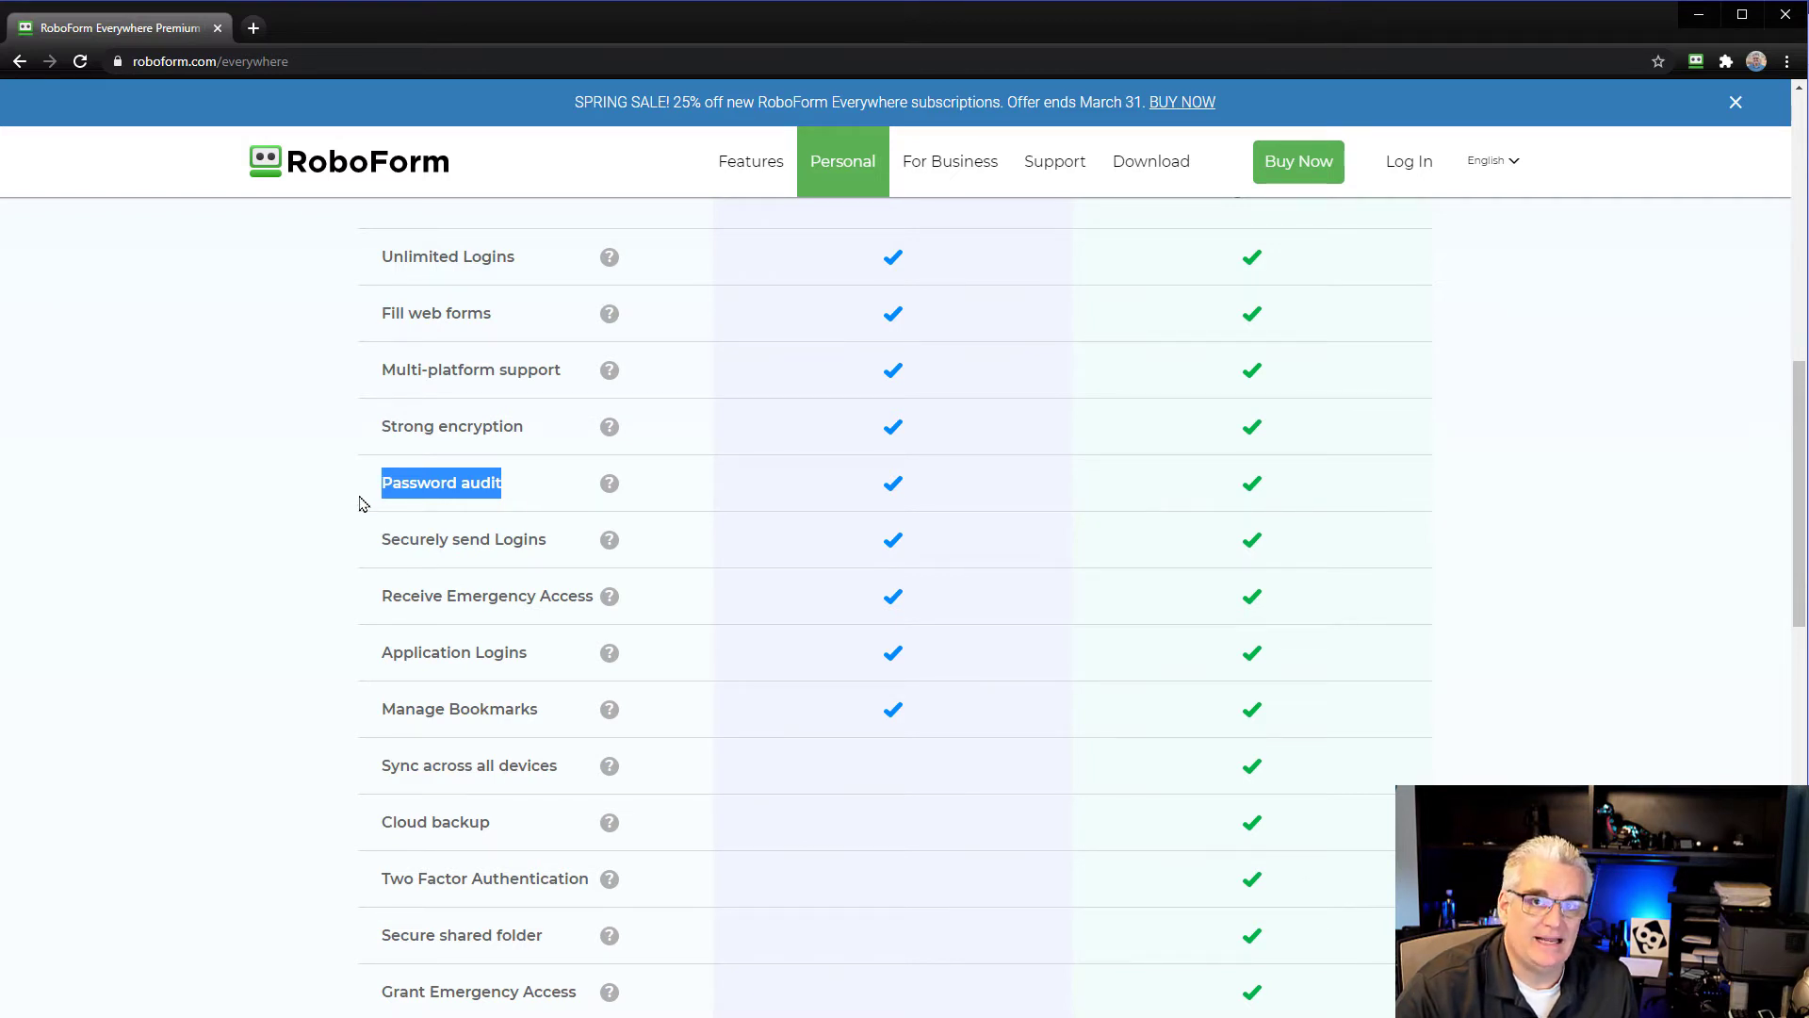
{"action": "scroll", "scroll_direction": "down", "scroll_amount": 3}
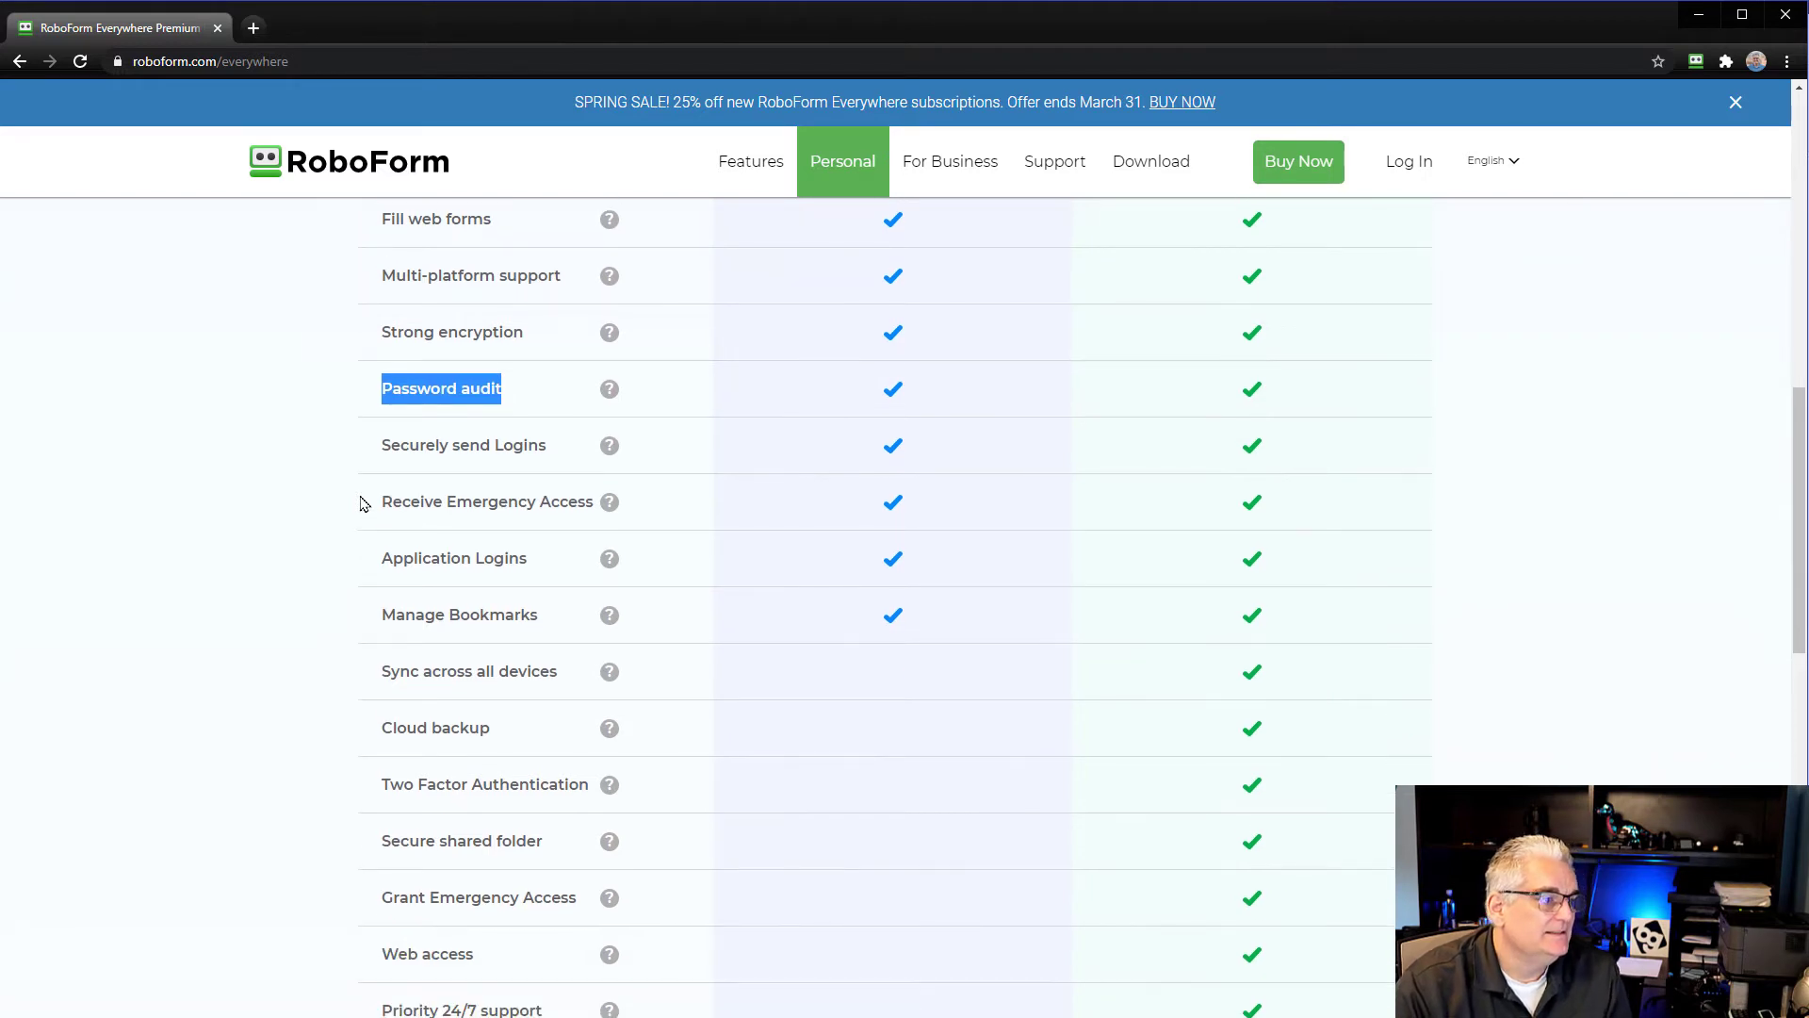
{"action": "scroll", "scroll_direction": "down", "scroll_amount": 3}
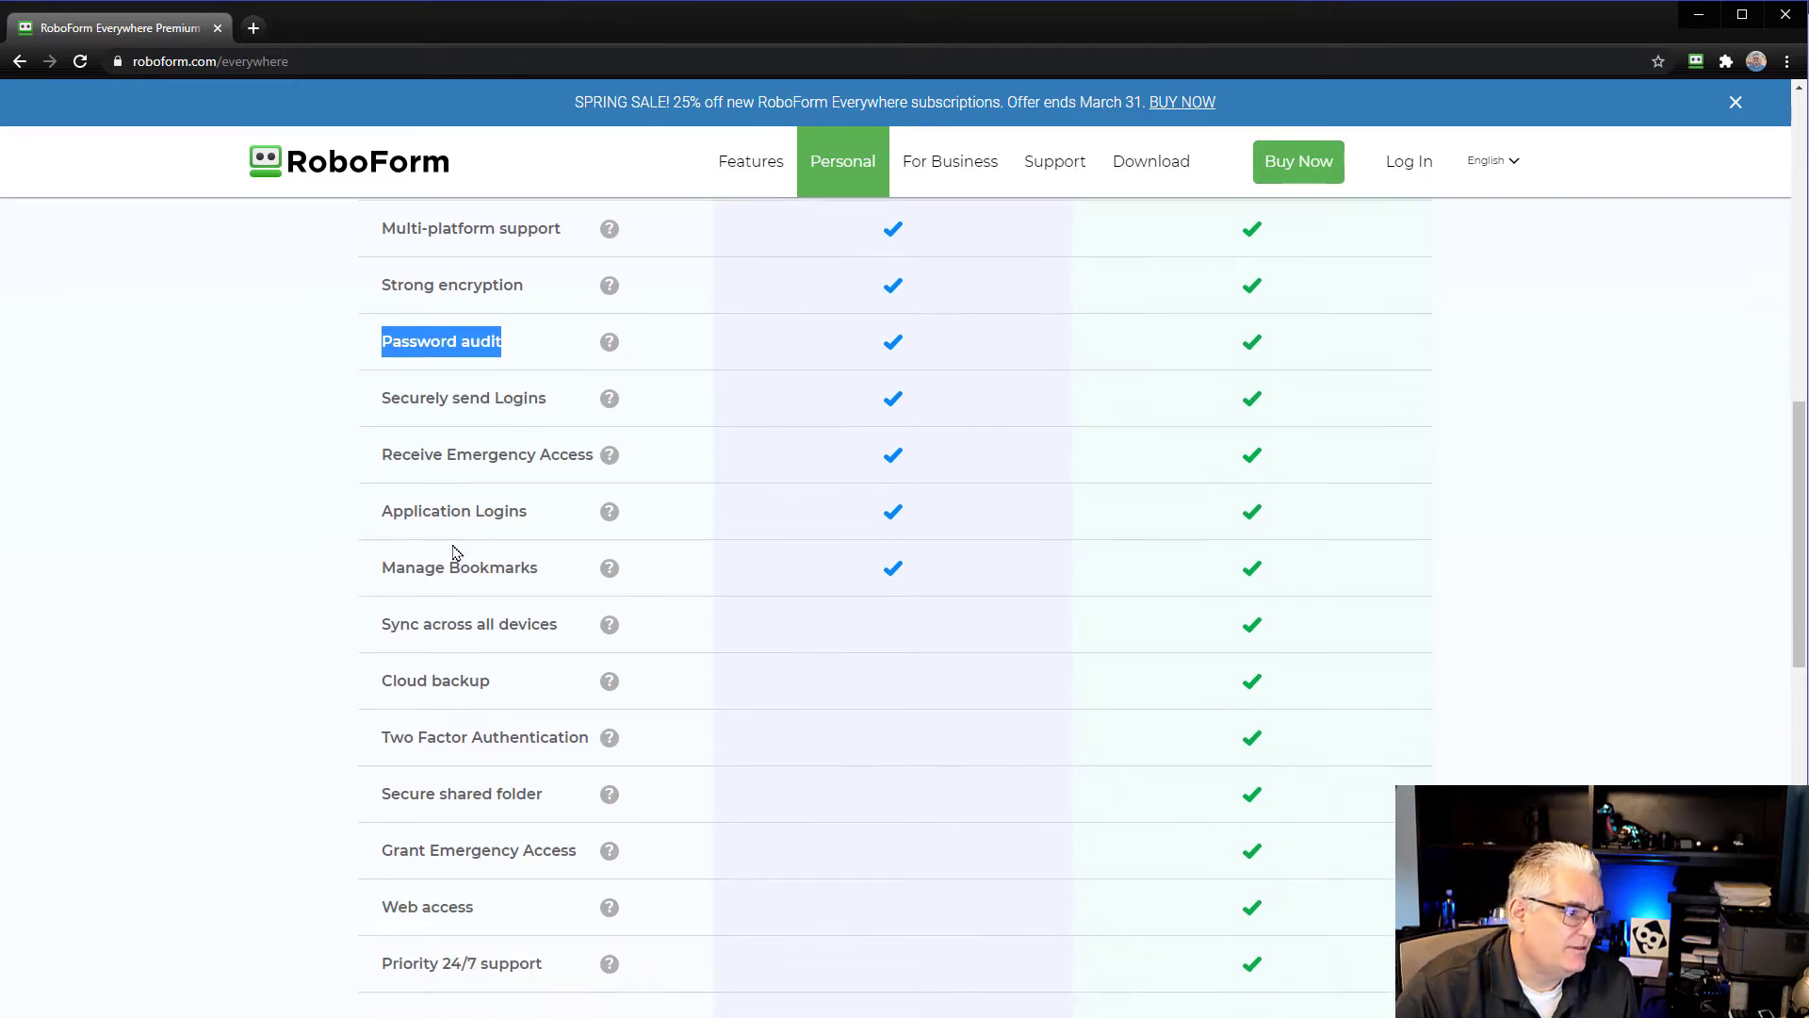
{"action": "scroll", "scroll_direction": "down", "scroll_amount": 3}
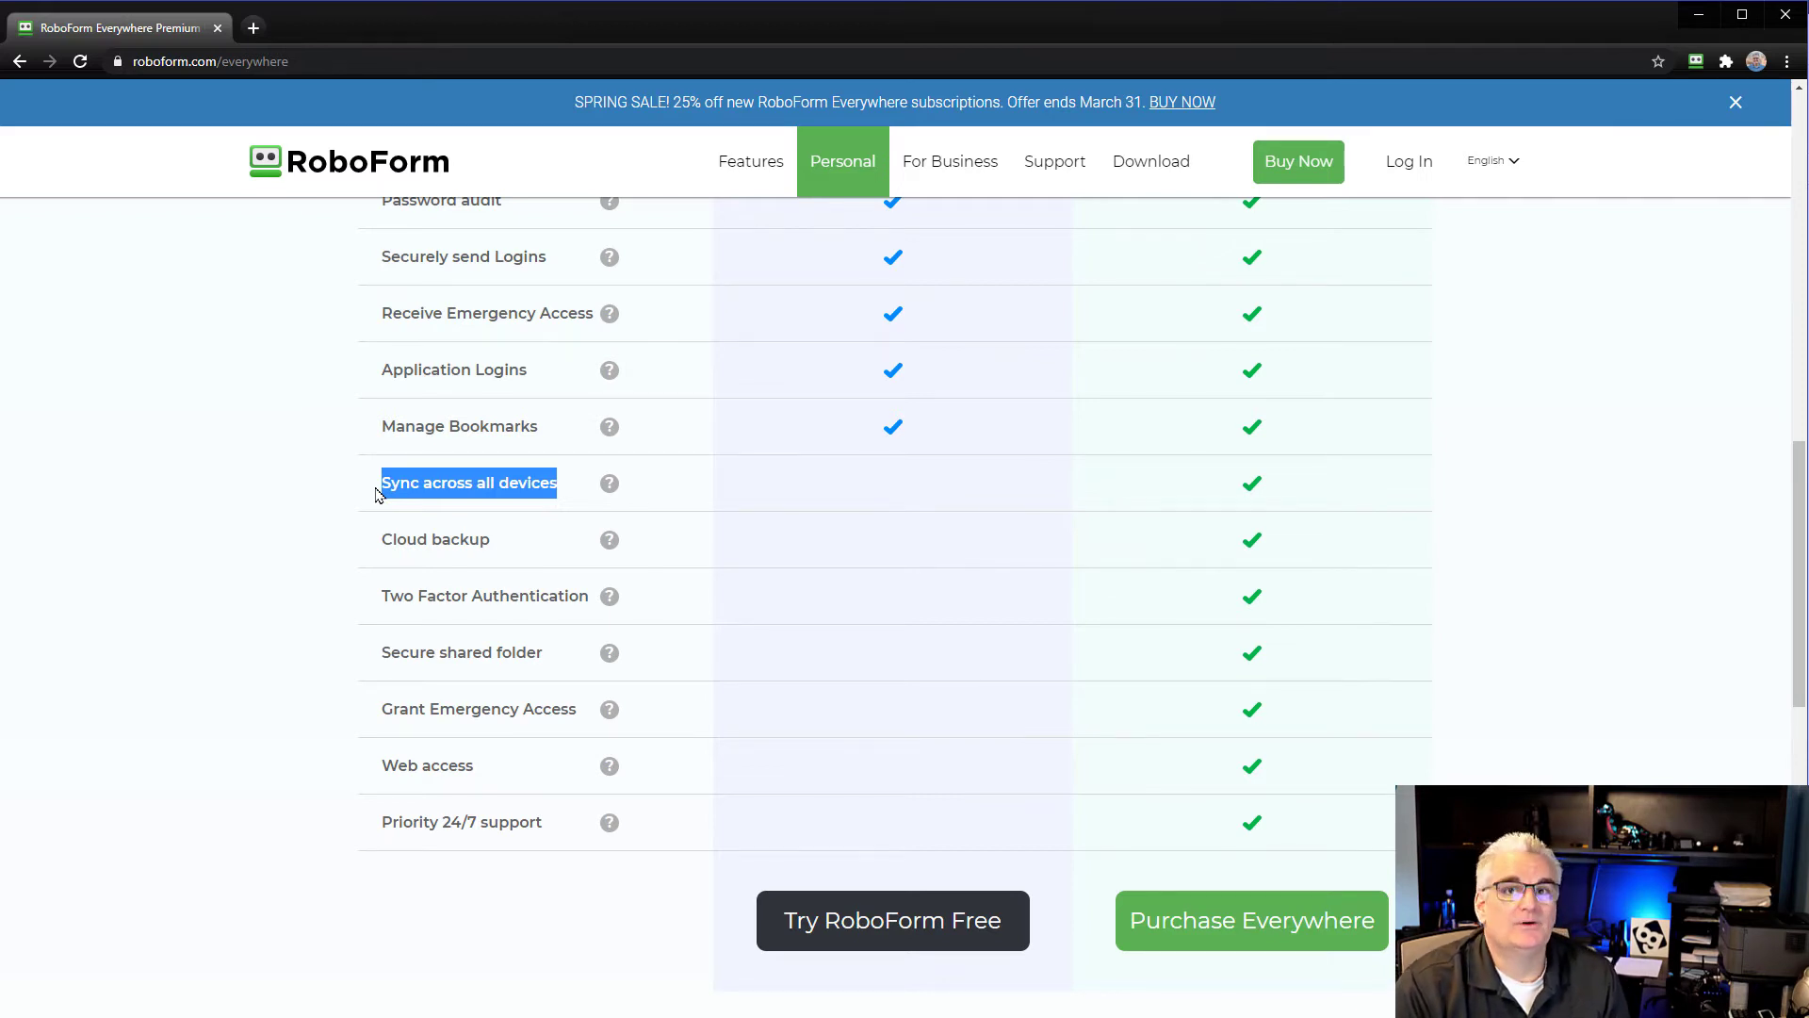
{"action": "mouse_move", "coordinate": [292, 413]}
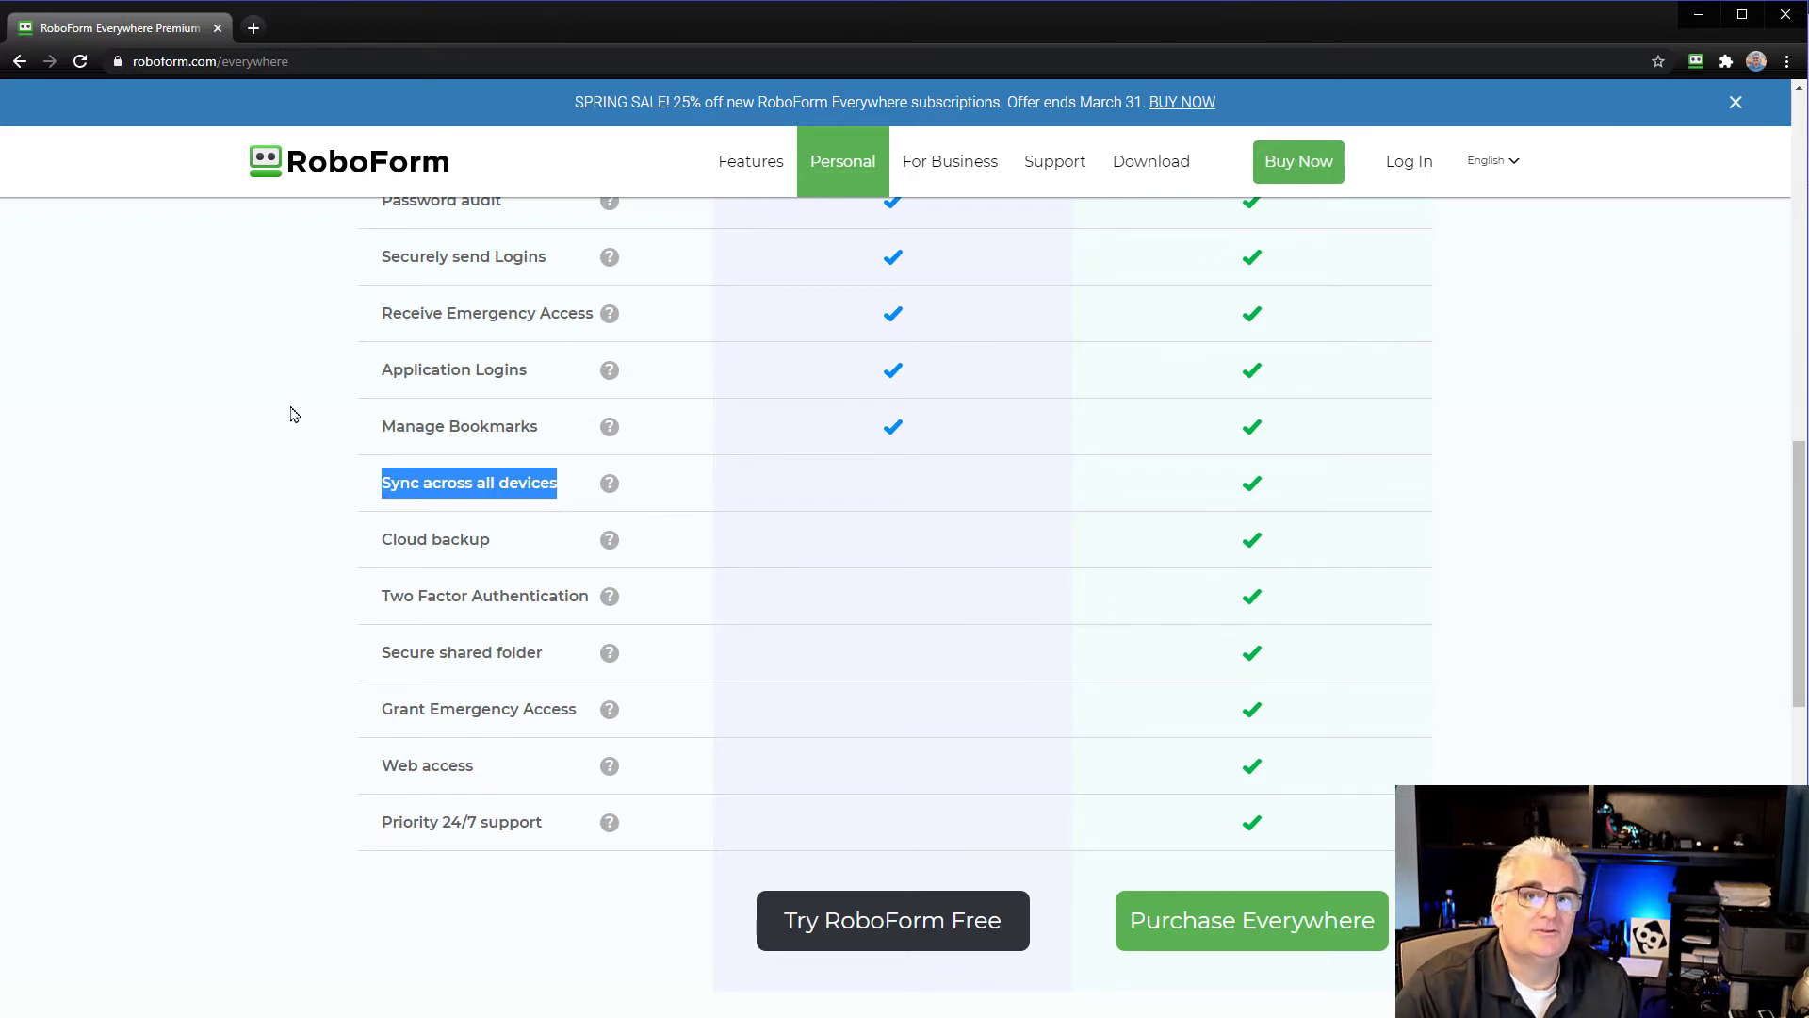
{"action": "mouse_move", "coordinate": [1035, 543]}
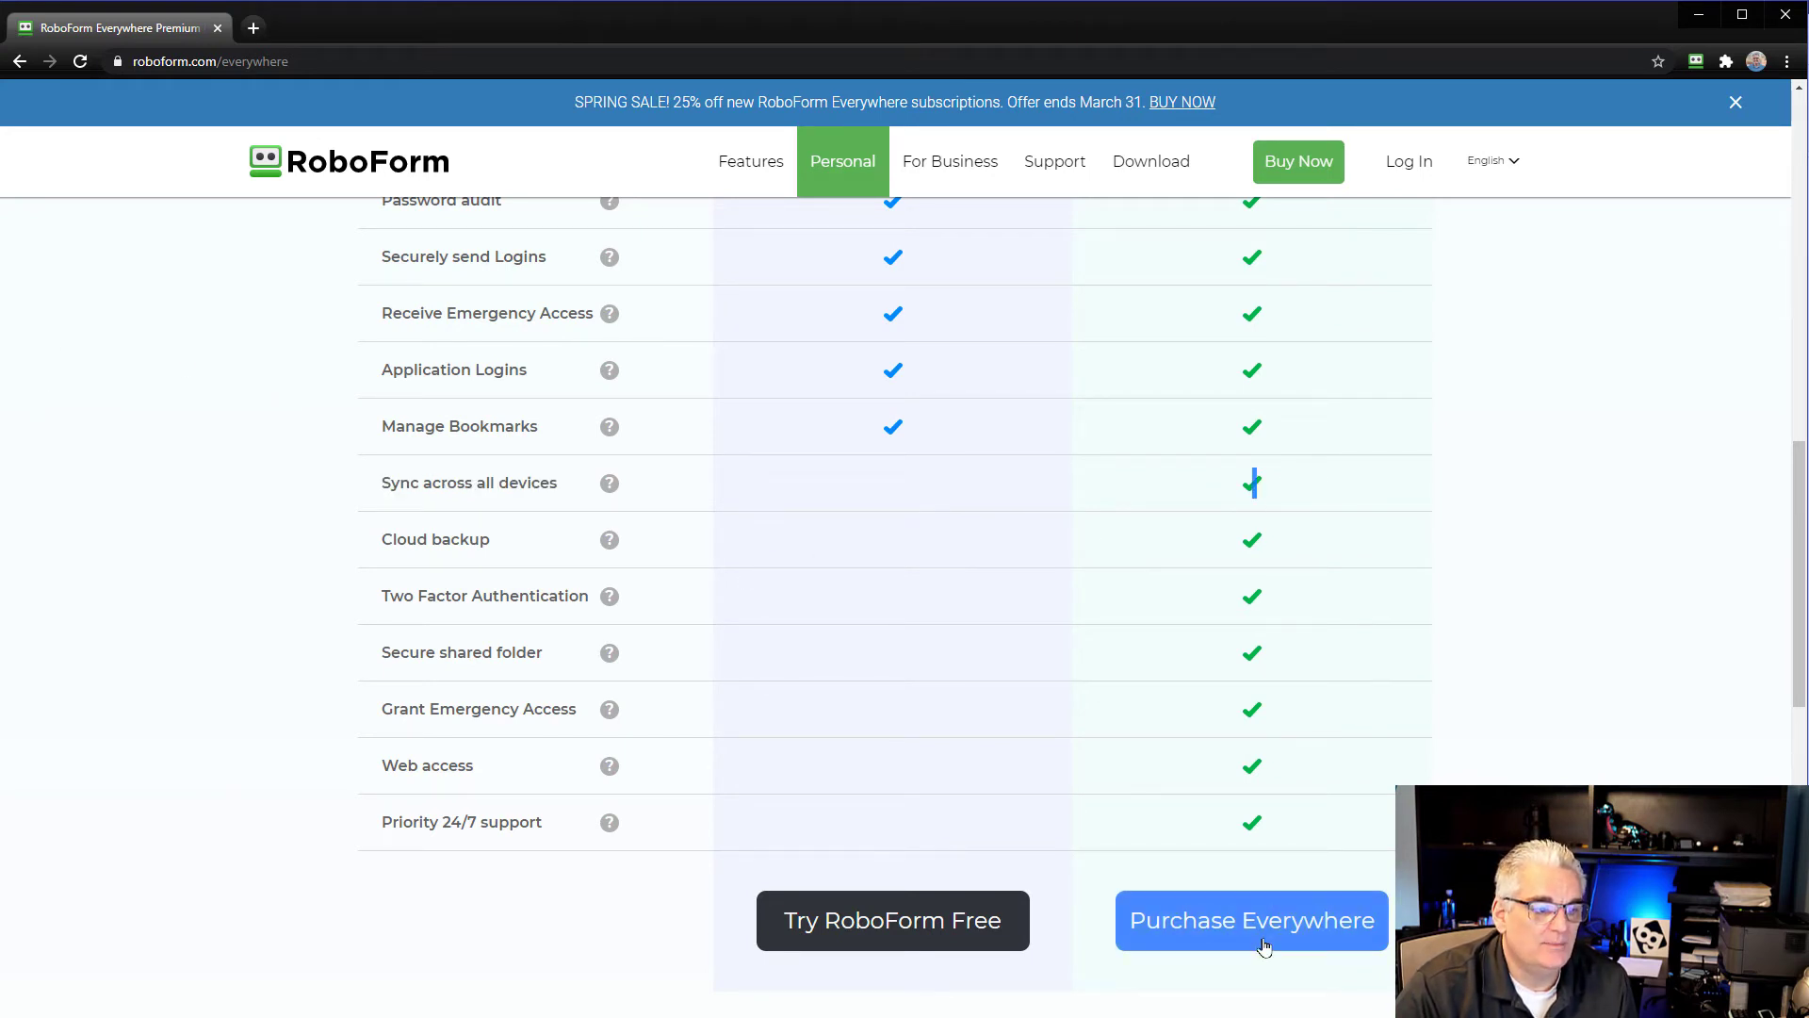
- Open the RoboForm Everywhere license page and highlight the 1-year $17.90 price line
{"action": "left_click", "coordinate": [1251, 920]}
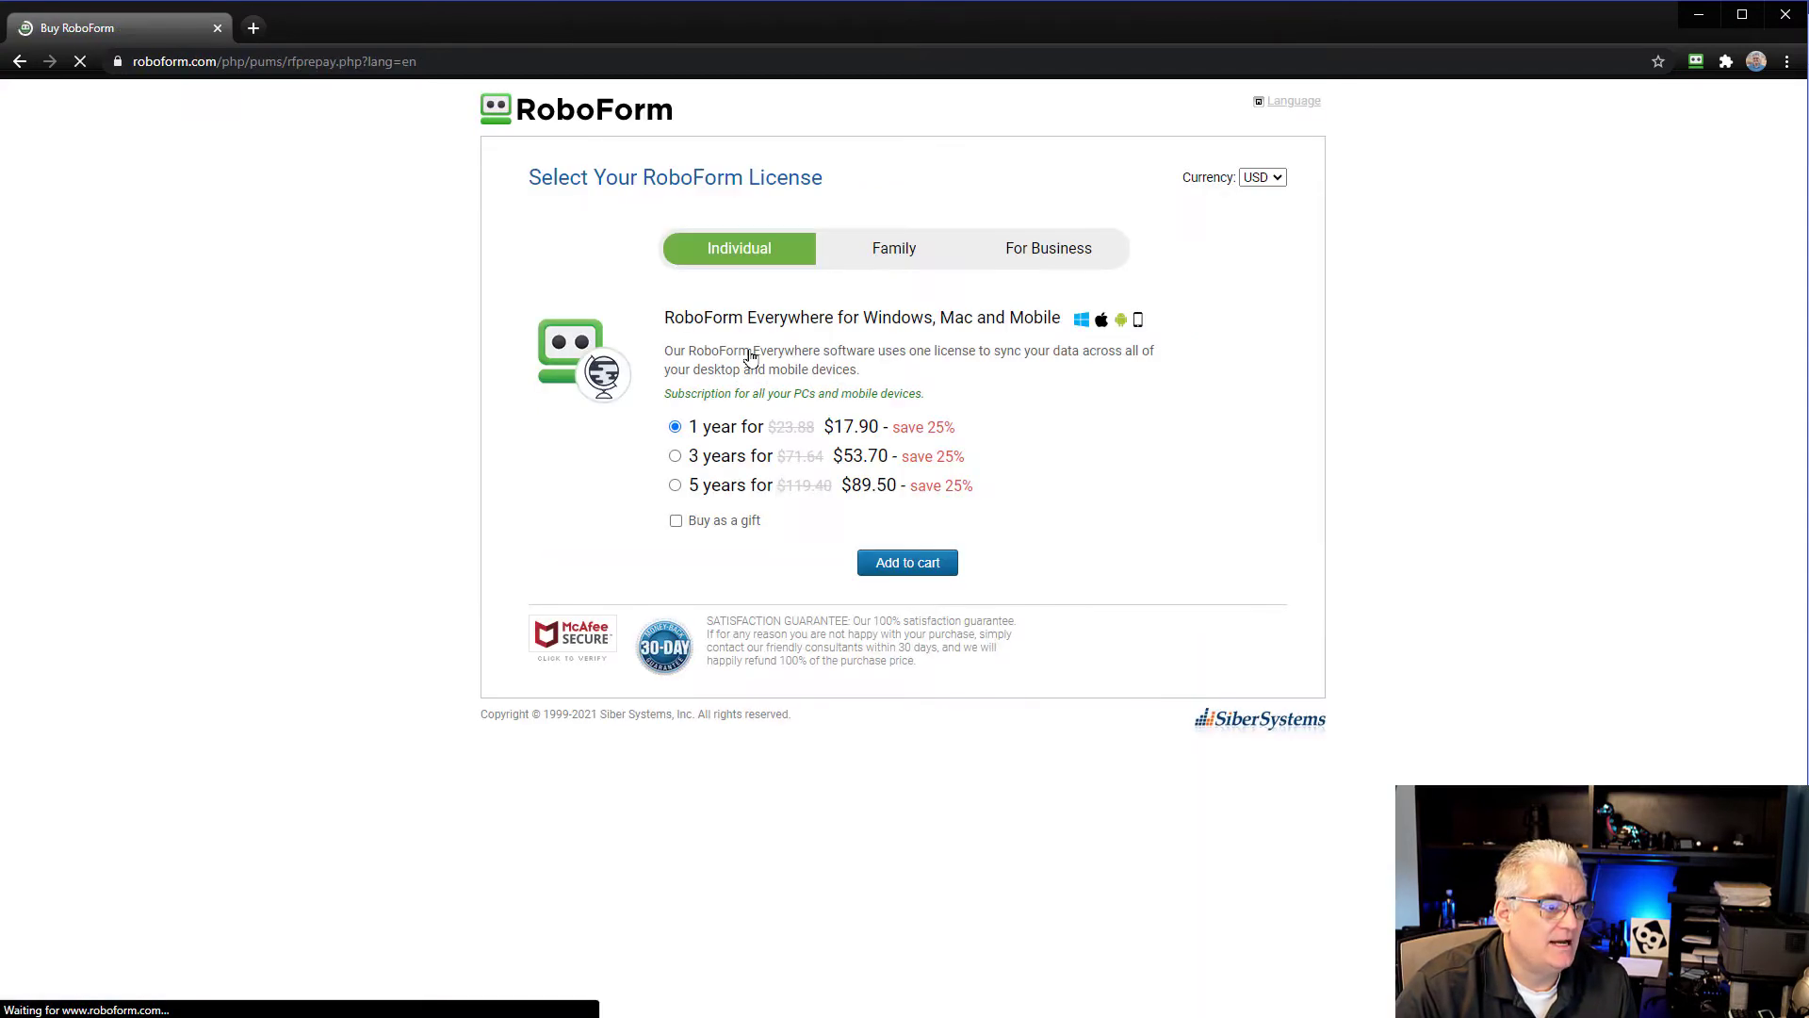
{"action": "double_click", "coordinate": [750, 426]}
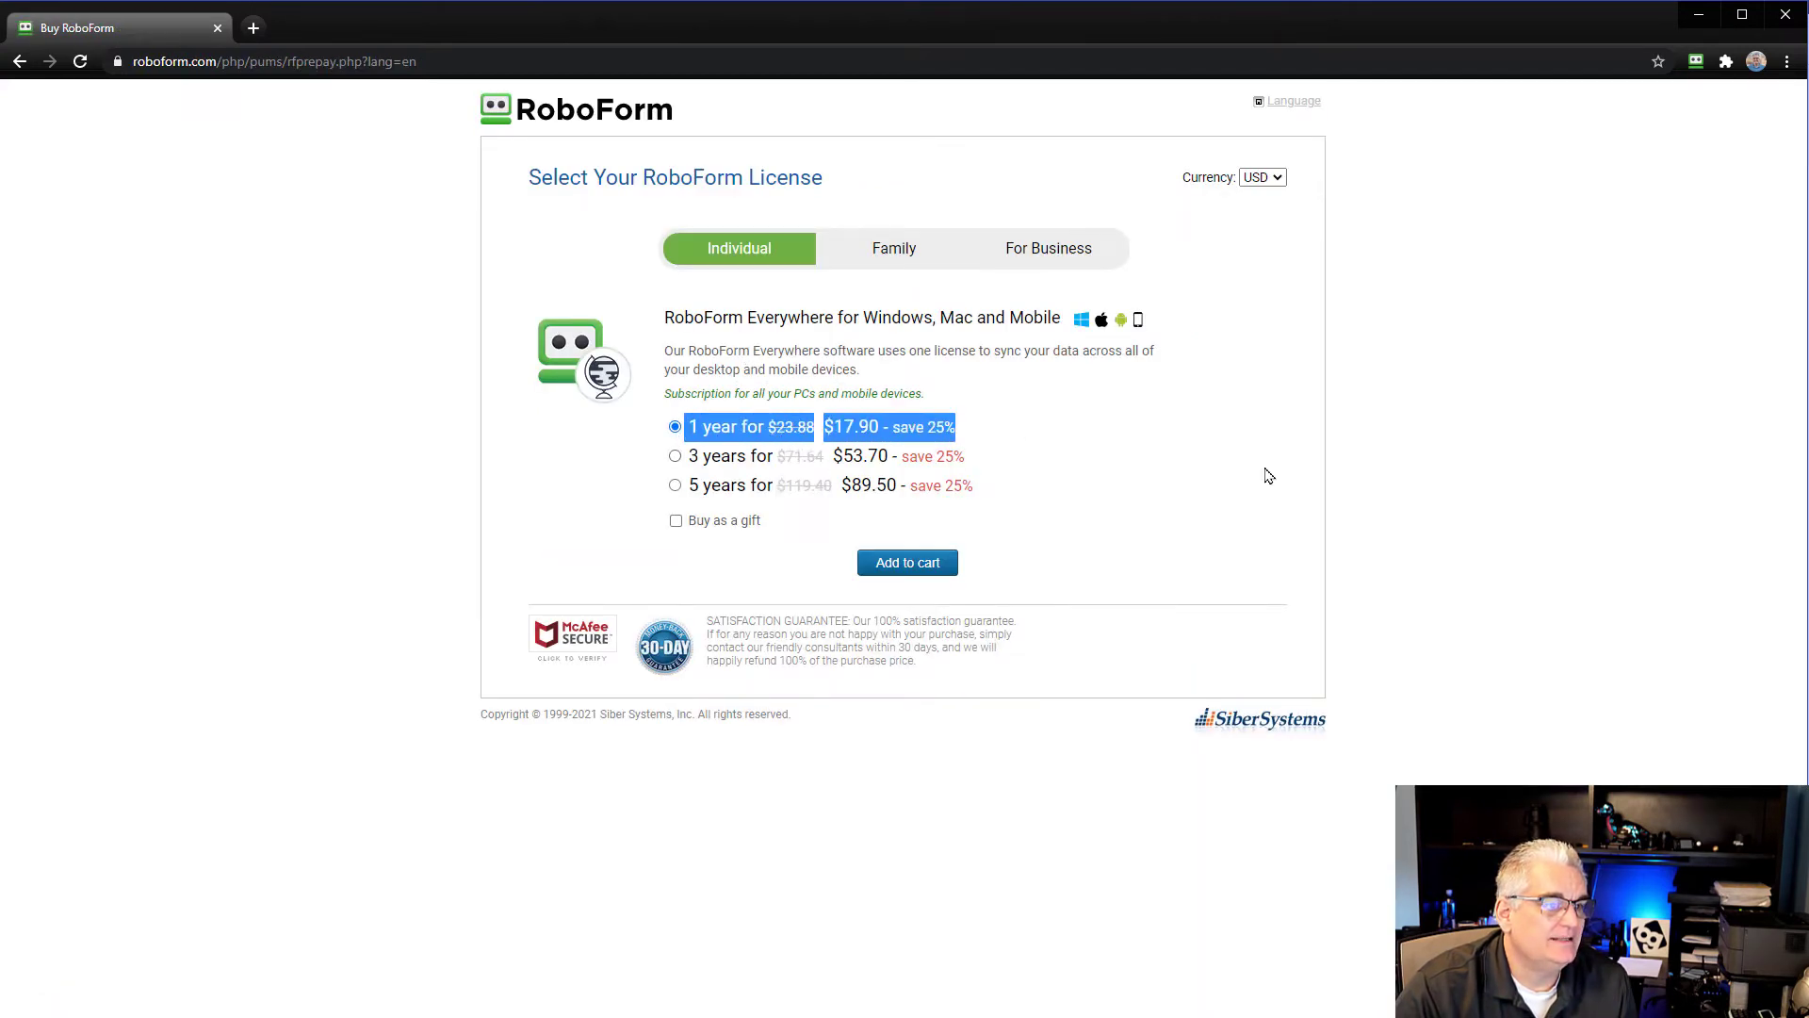
{"action": "mouse_move", "coordinate": [1225, 436]}
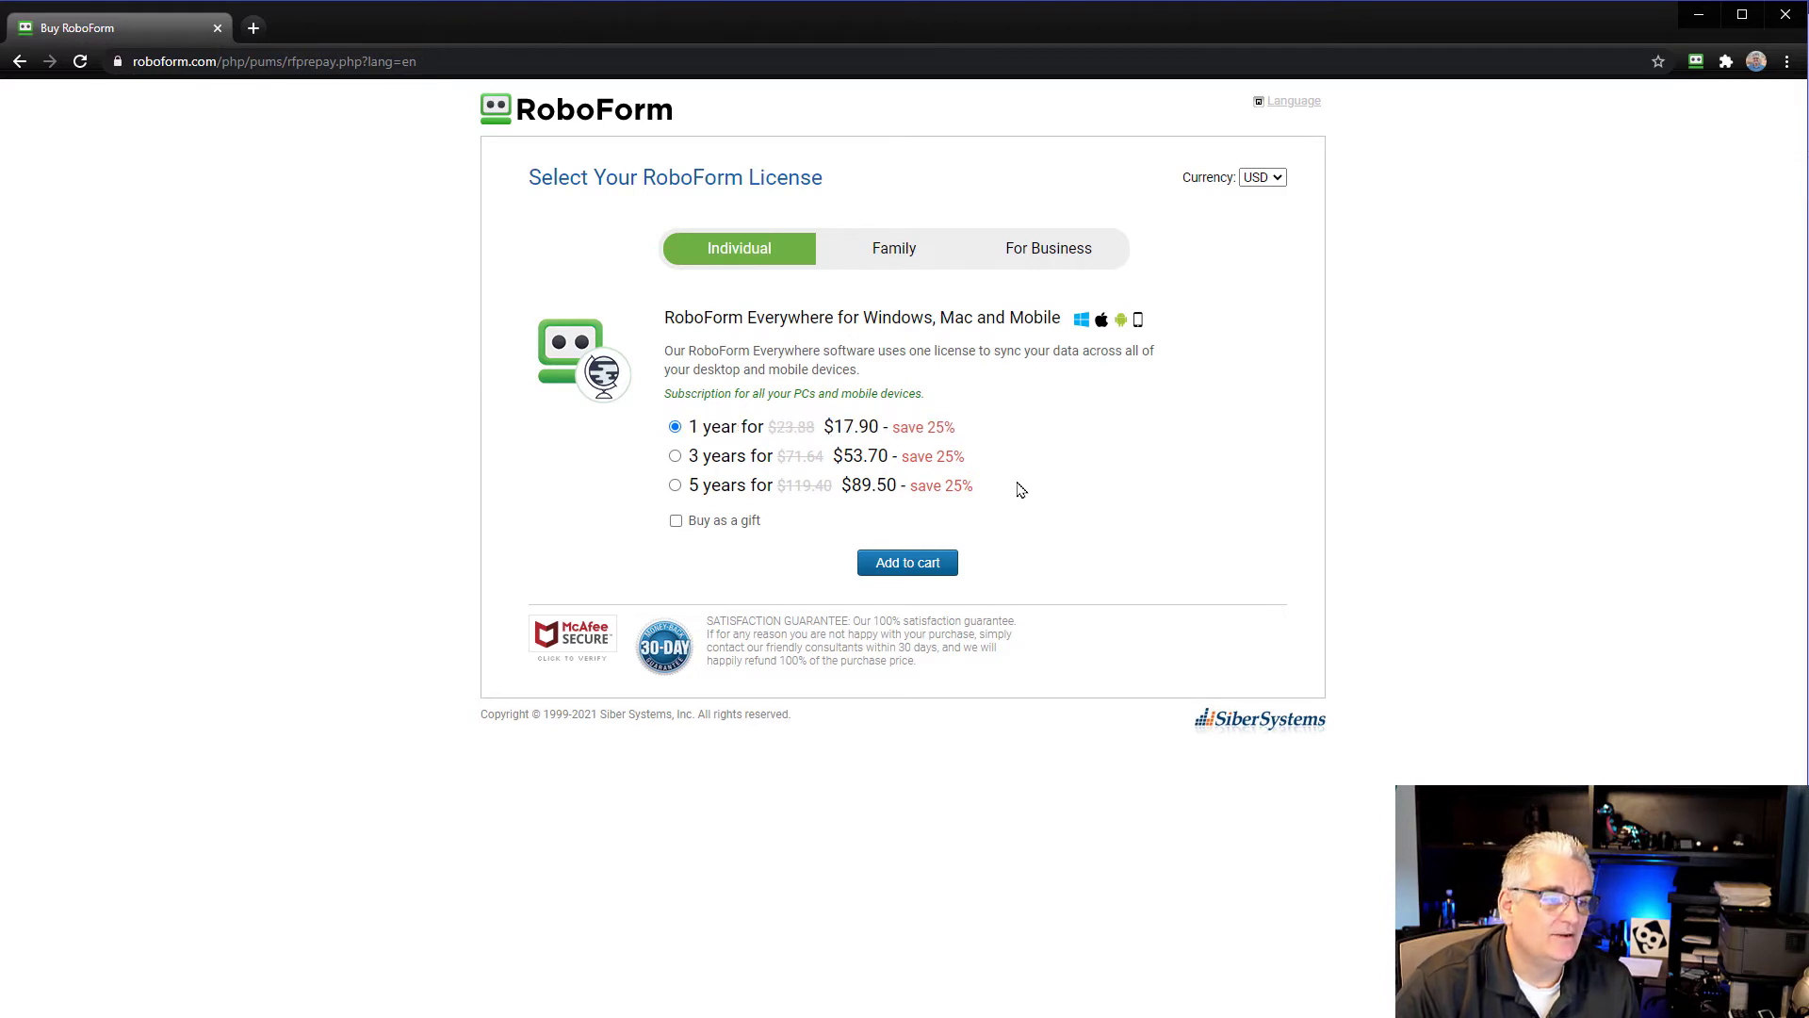
{"action": "double_click", "coordinate": [827, 484]}
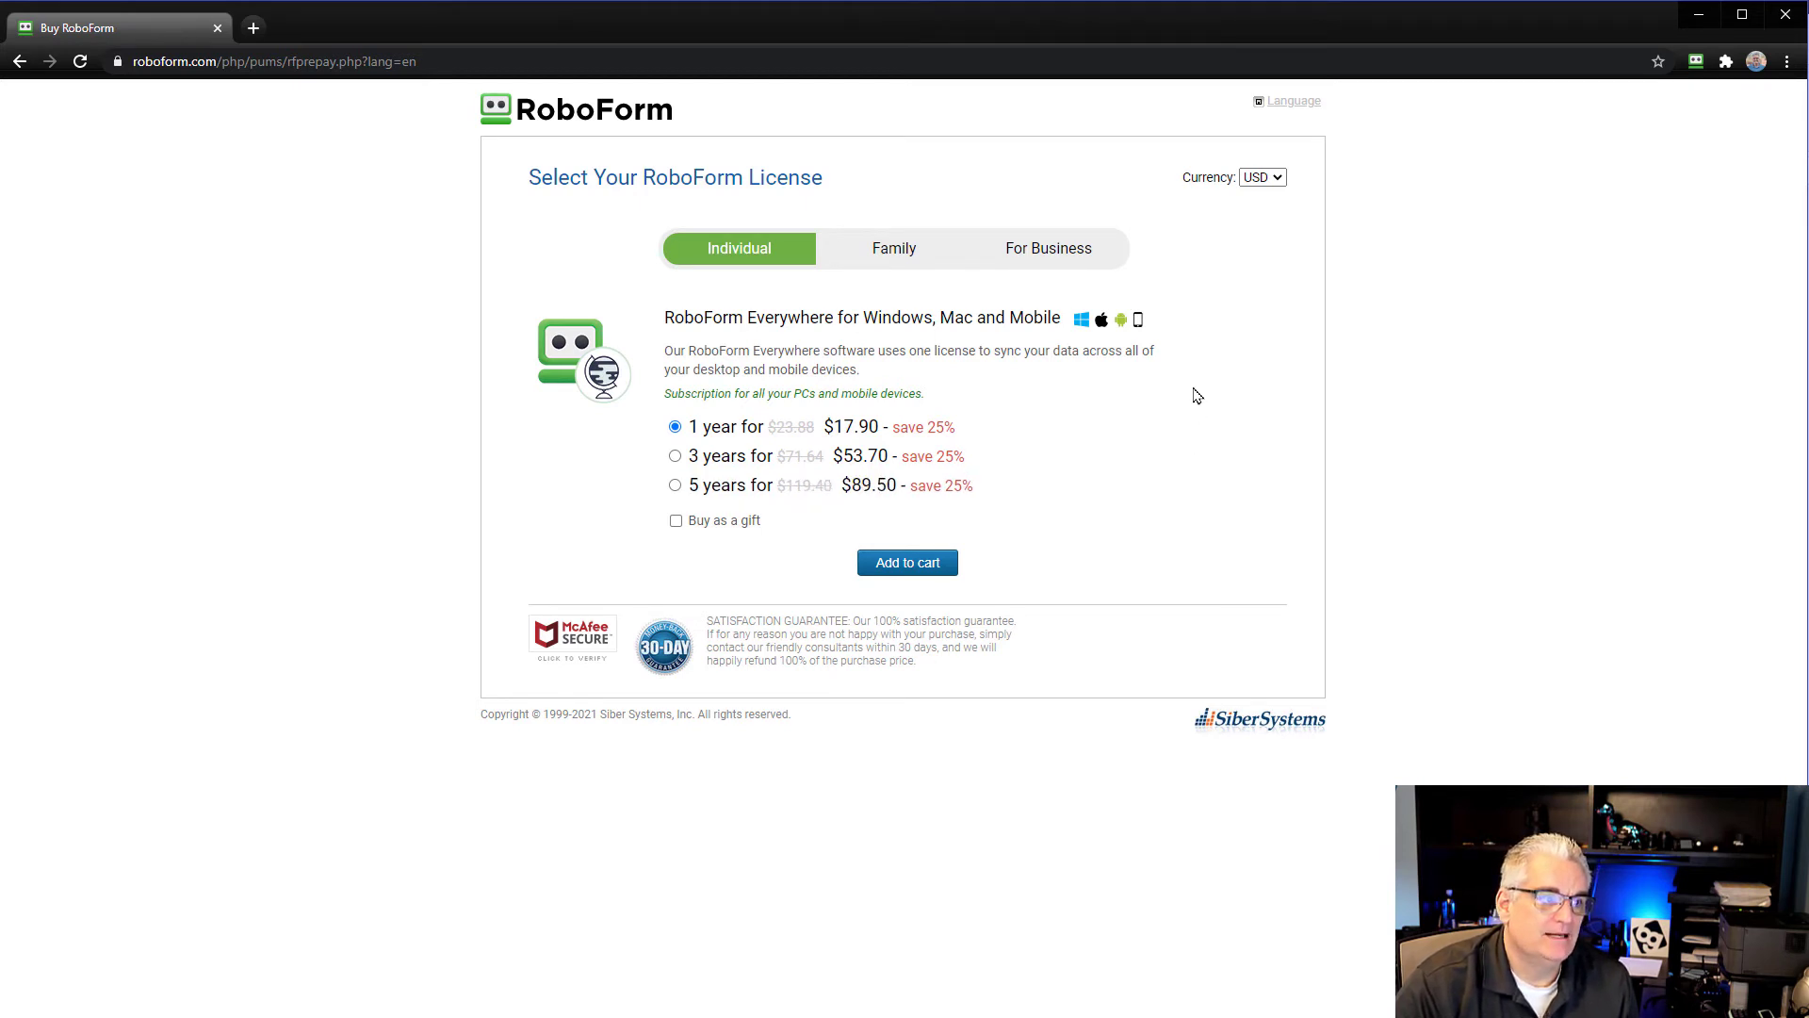
{"action": "mouse_move", "coordinate": [1212, 384]}
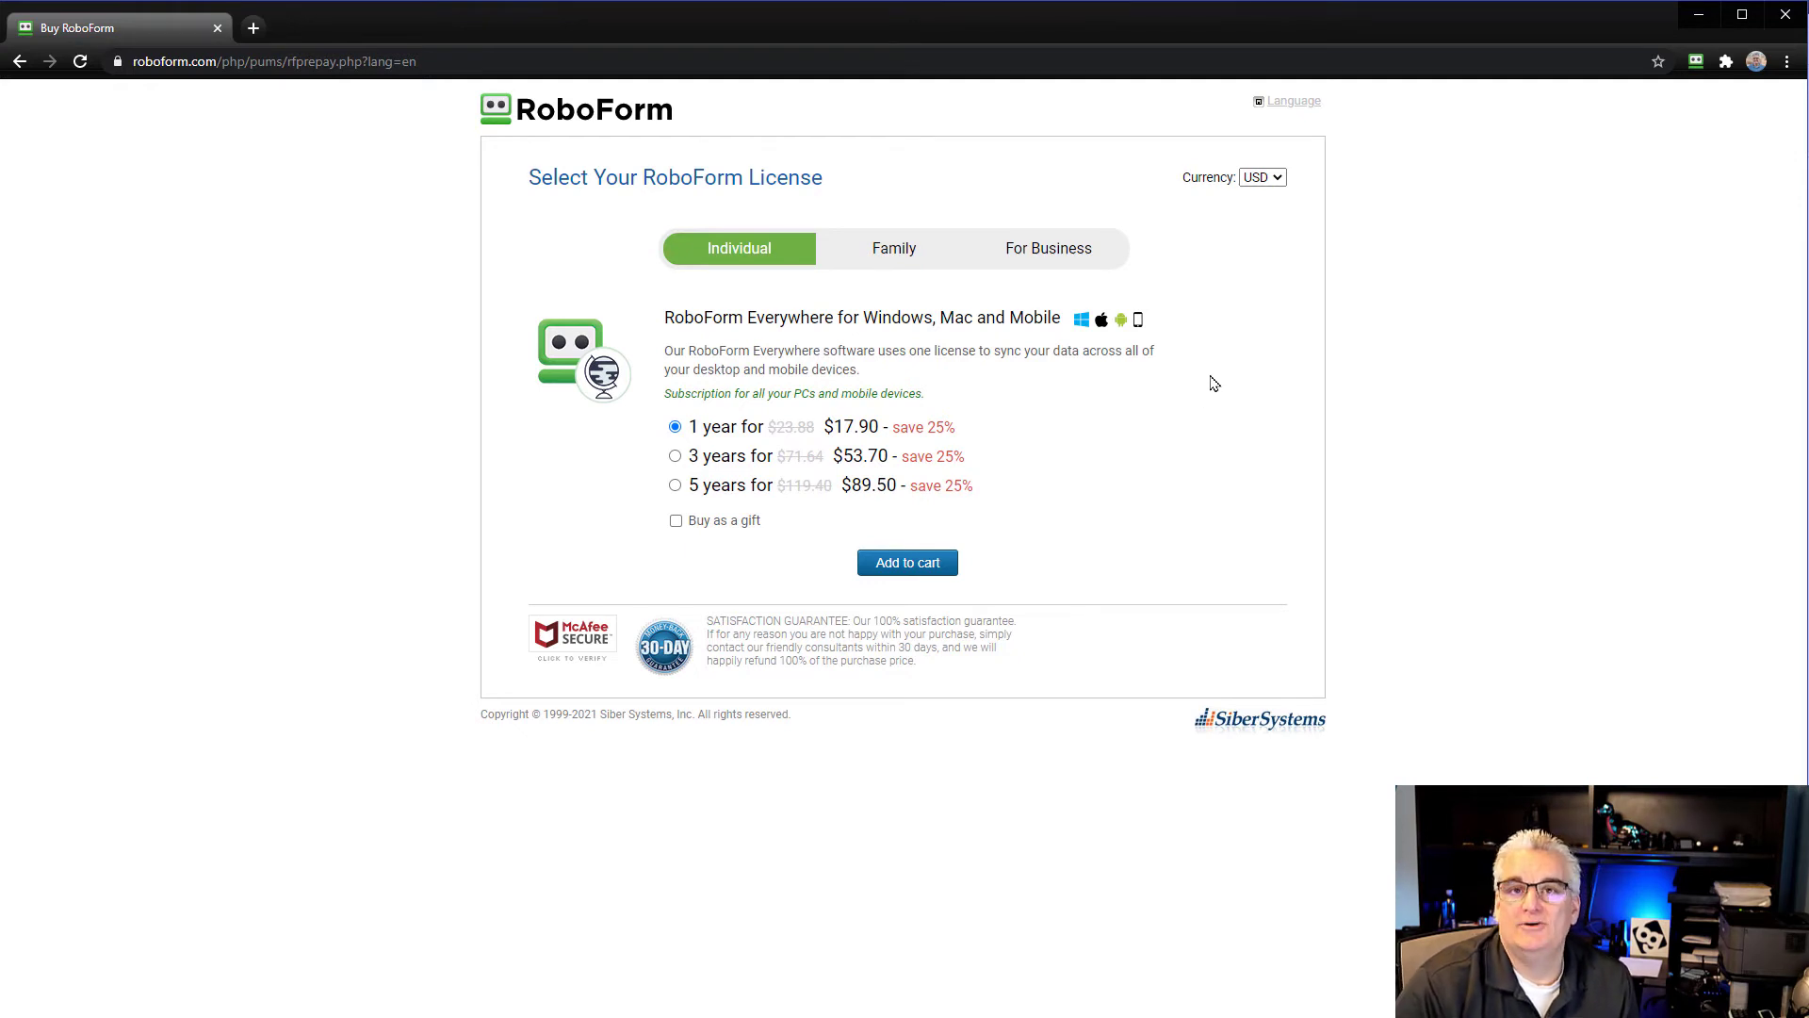
{"action": "mouse_move", "coordinate": [1227, 388]}
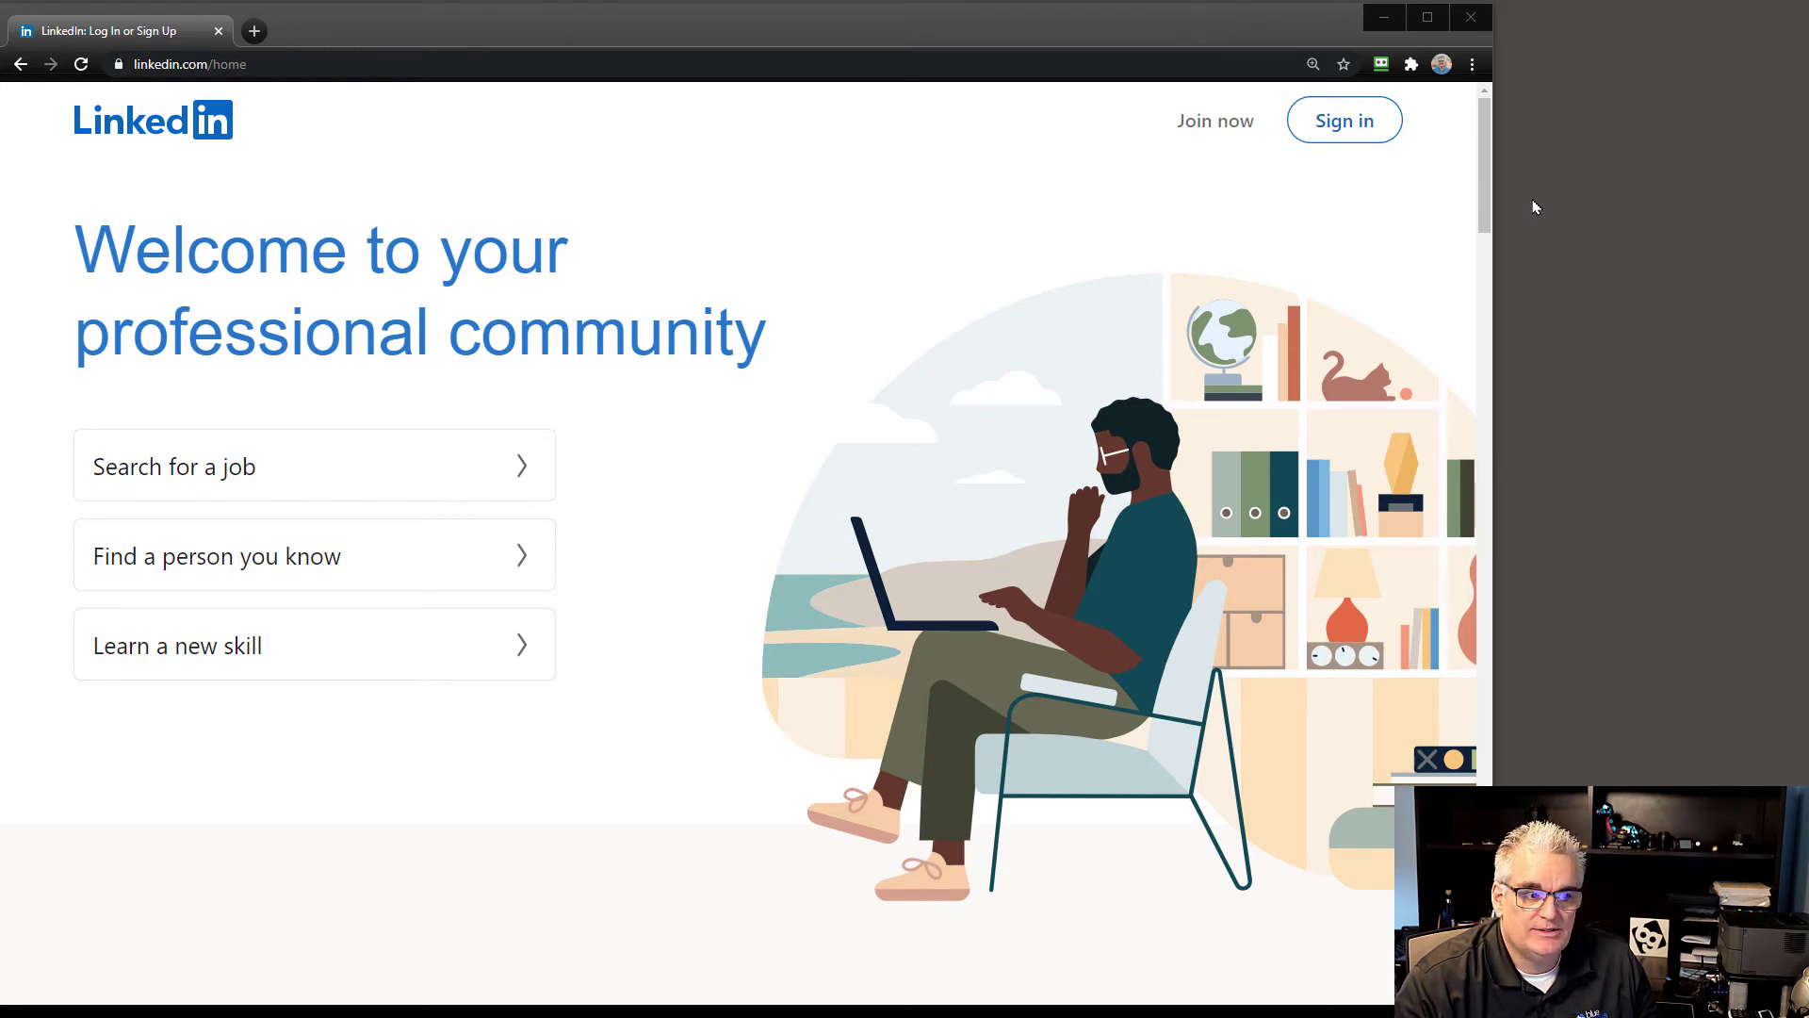
{"action": "mouse_move", "coordinate": [1342, 119]}
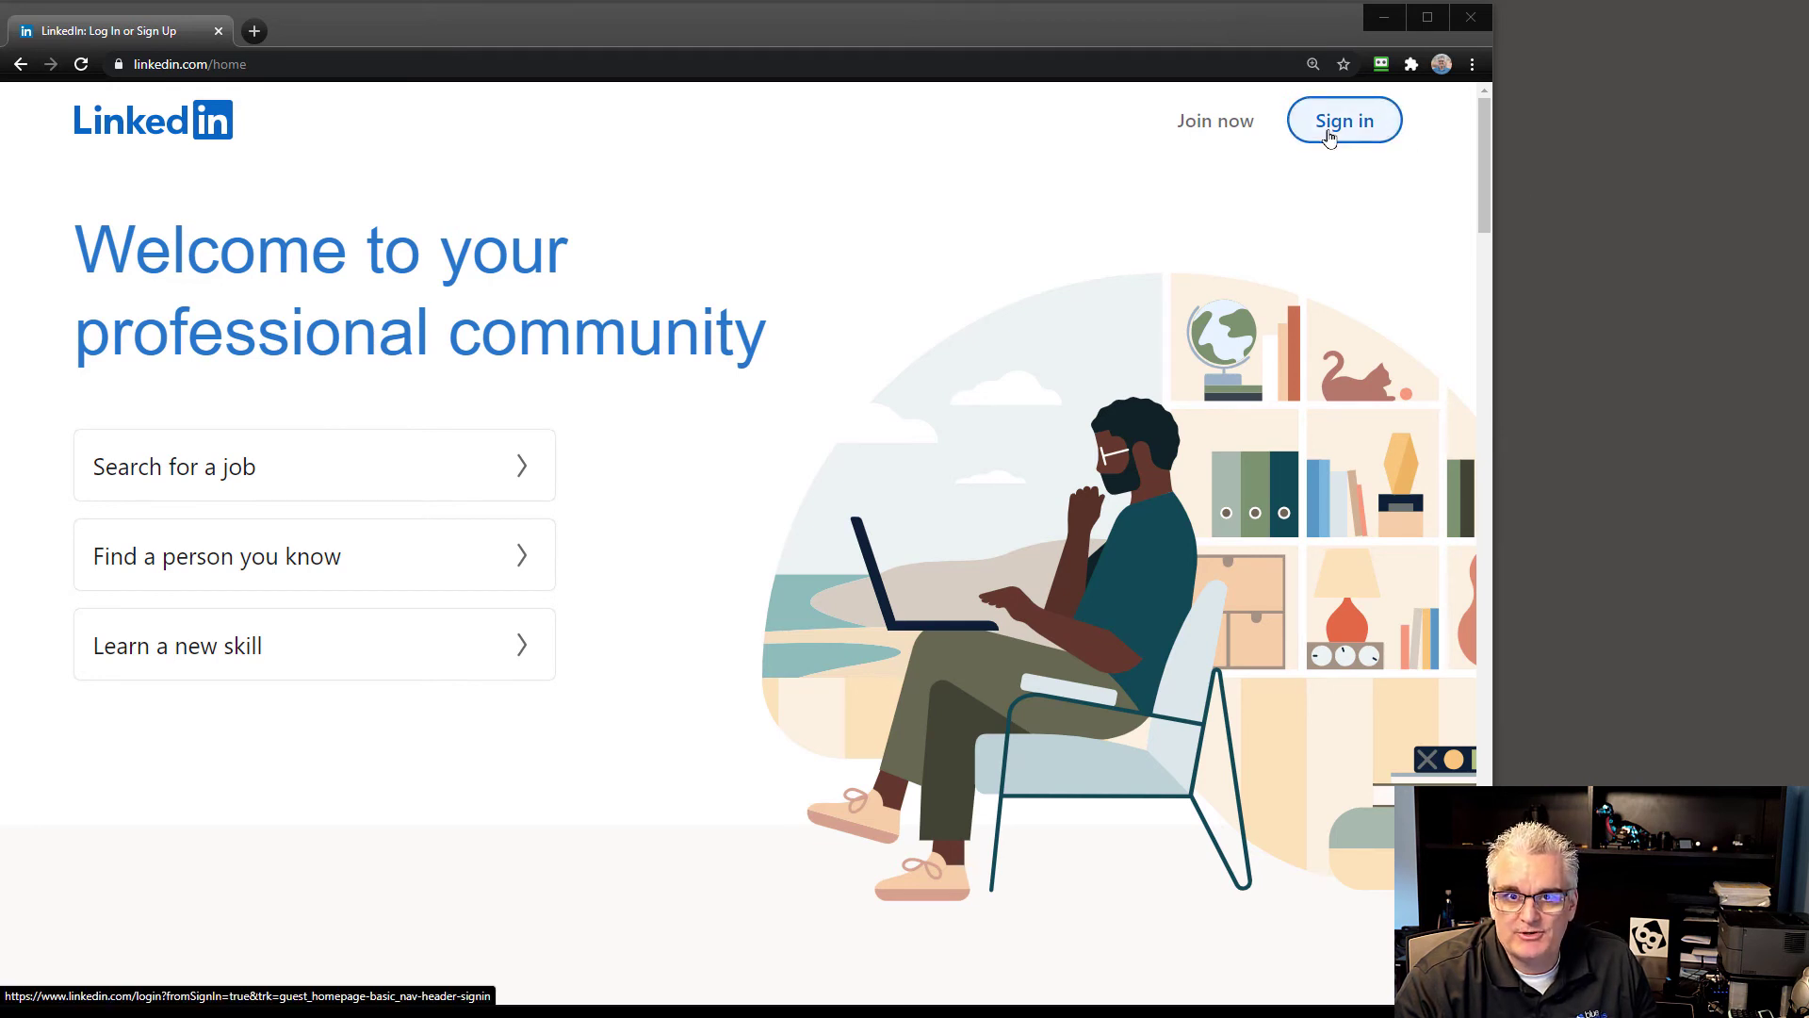
- Open LinkedIn's sign-in page from the welcome page
{"action": "left_click", "coordinate": [1342, 119]}
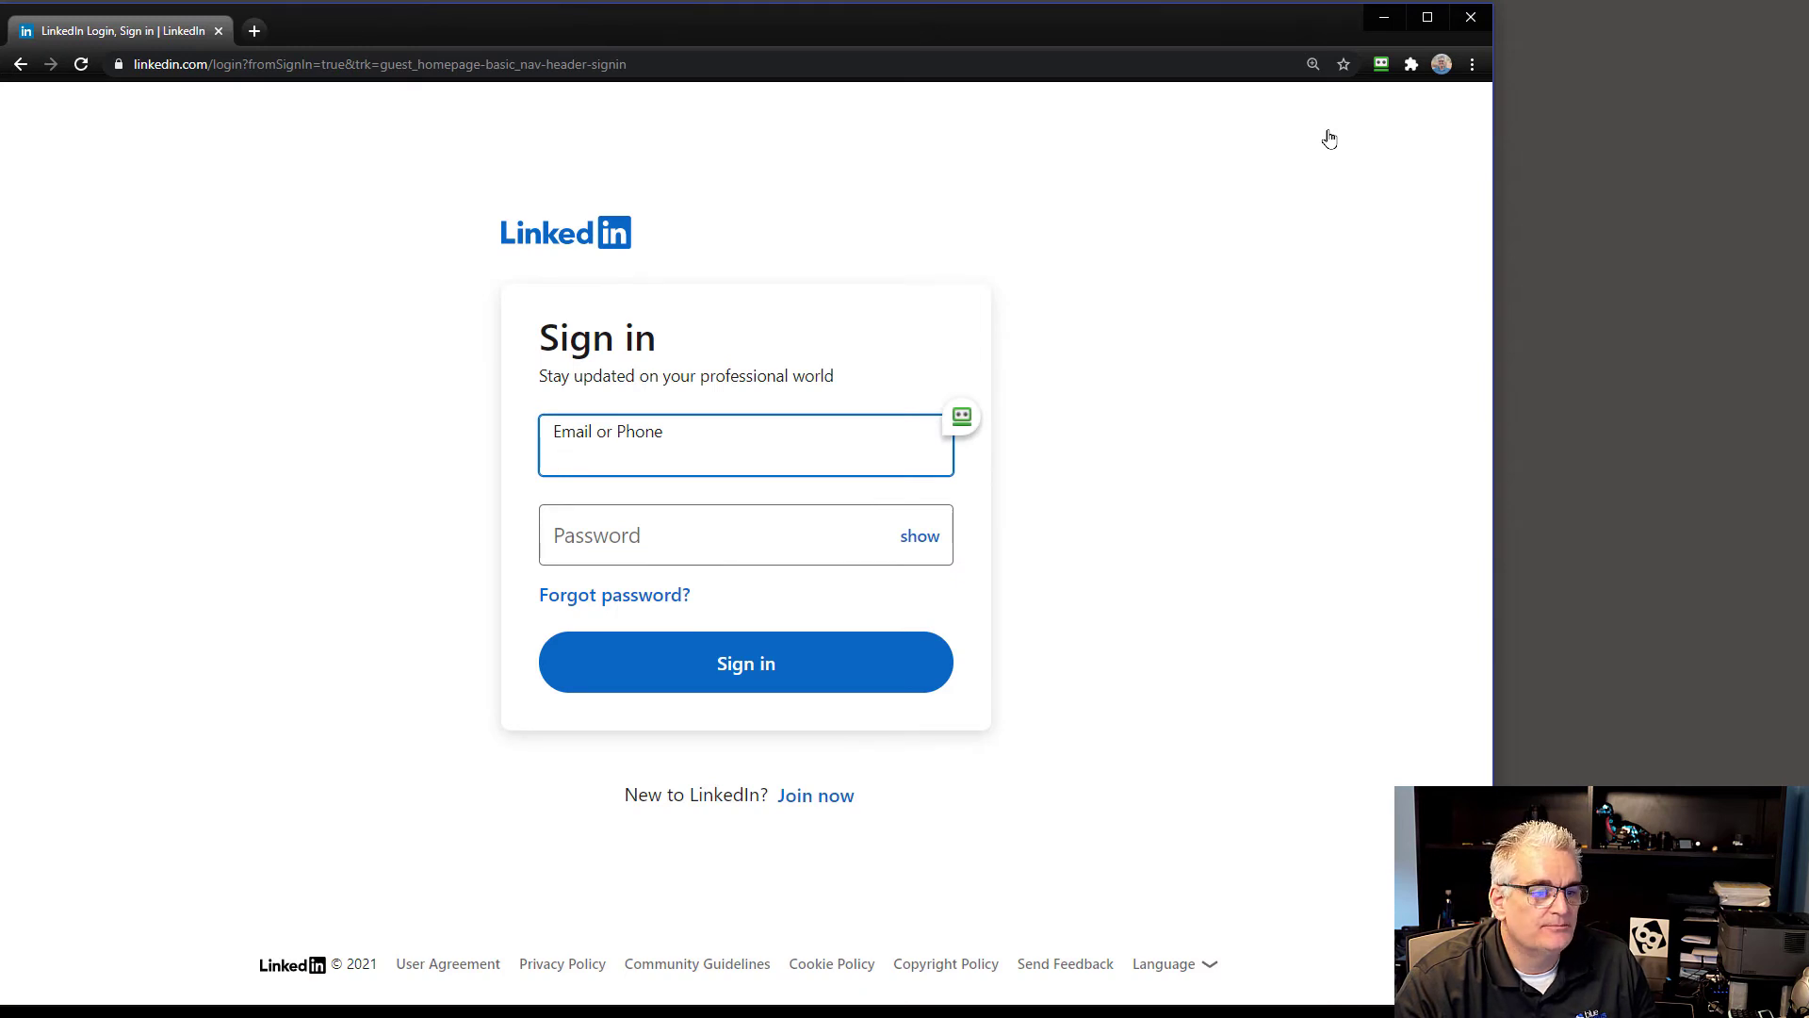
{"action": "mouse_move", "coordinate": [1458, 473]}
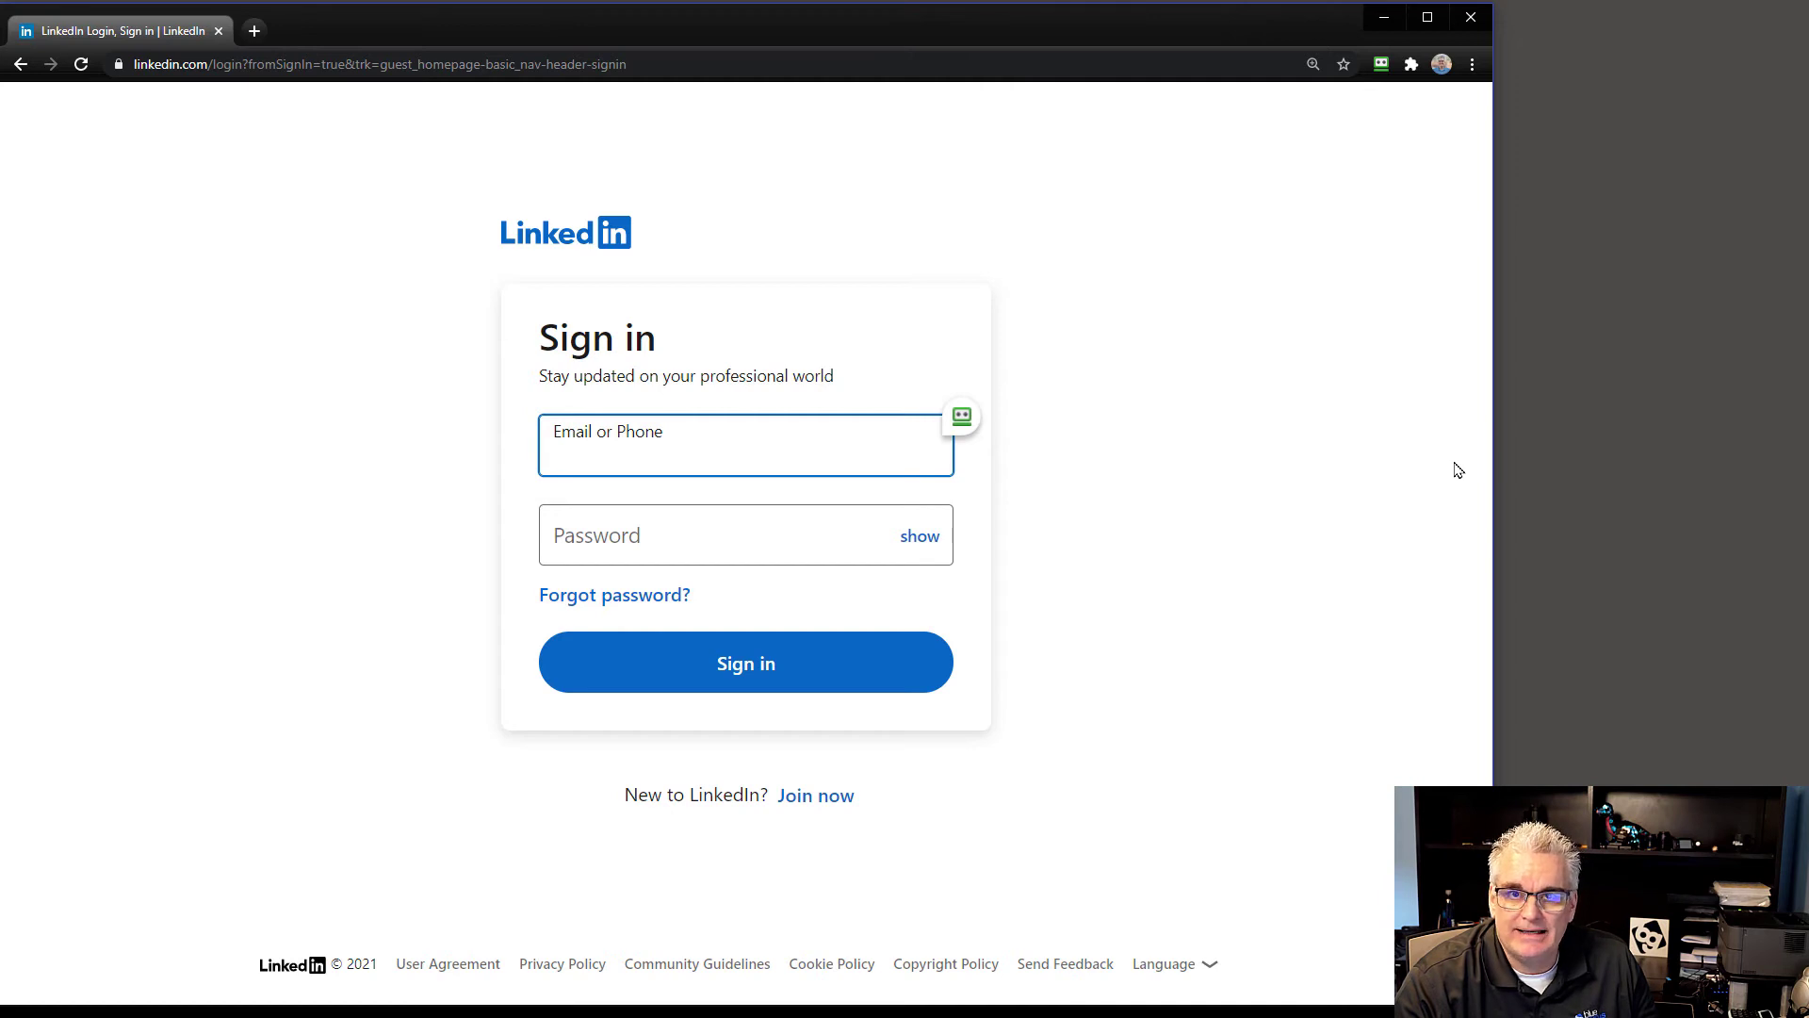
{"action": "mouse_move", "coordinate": [614, 594]}
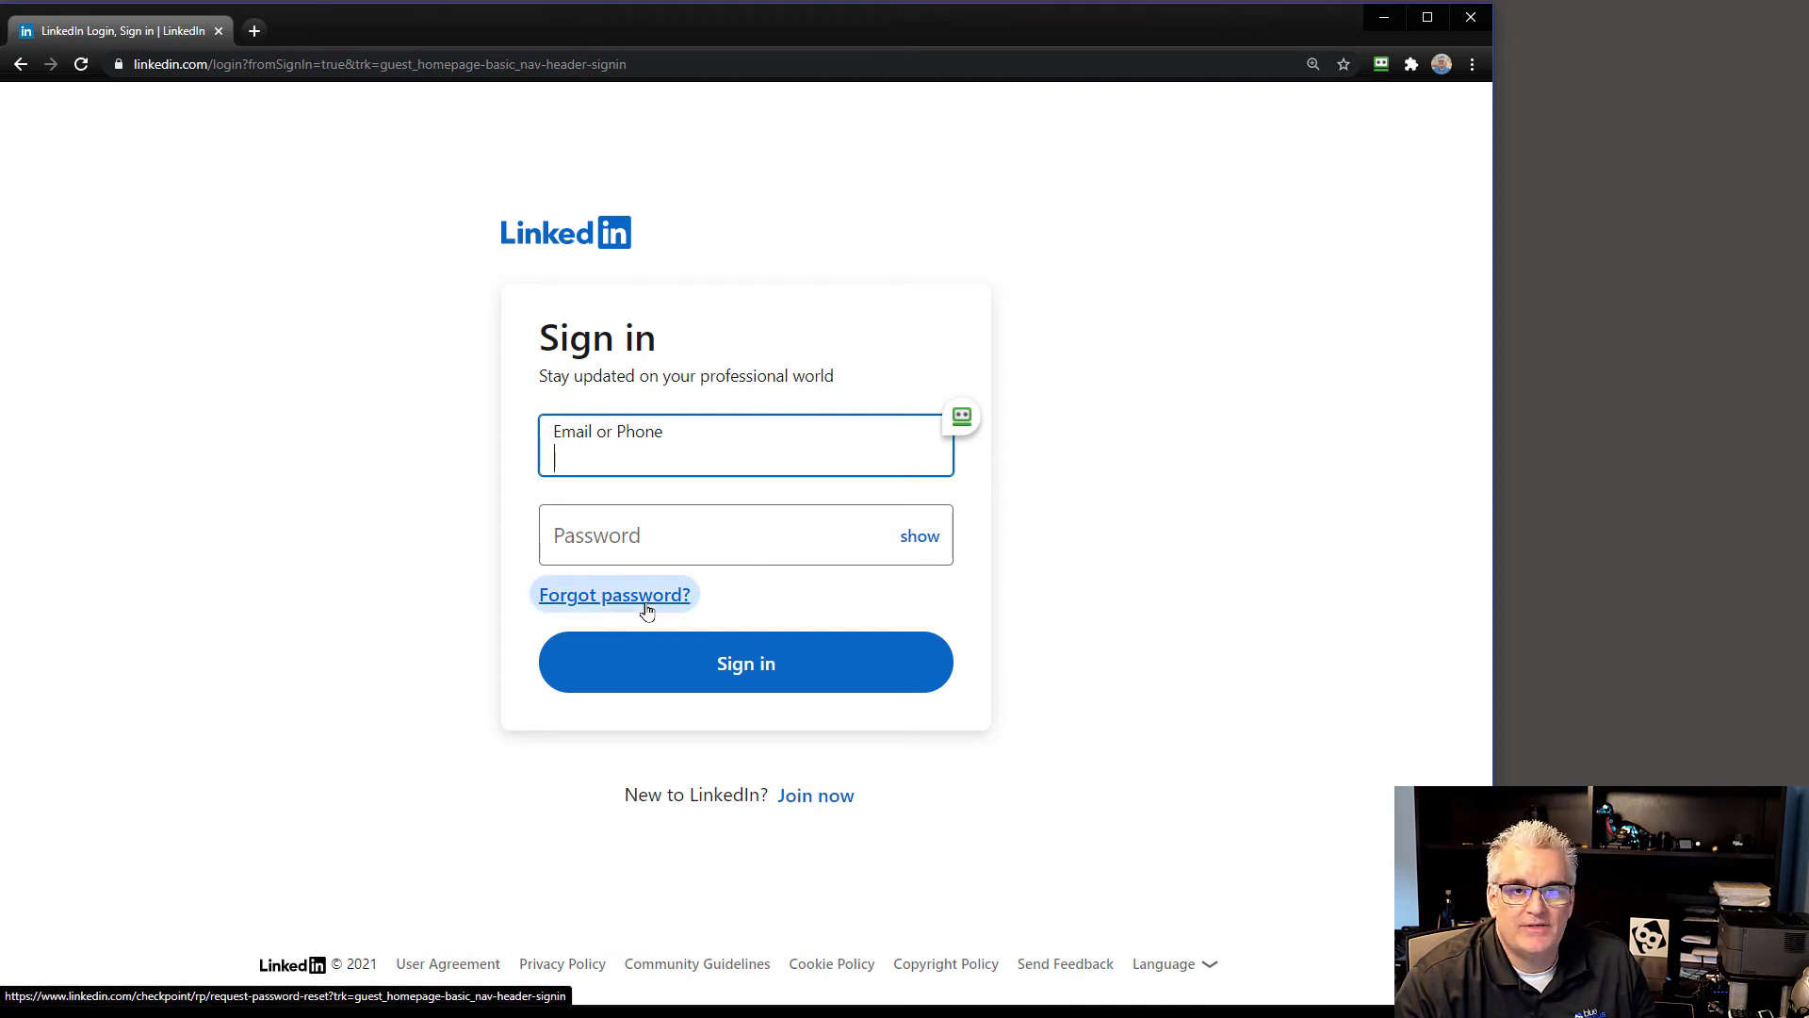
{"action": "mouse_move", "coordinate": [681, 605]}
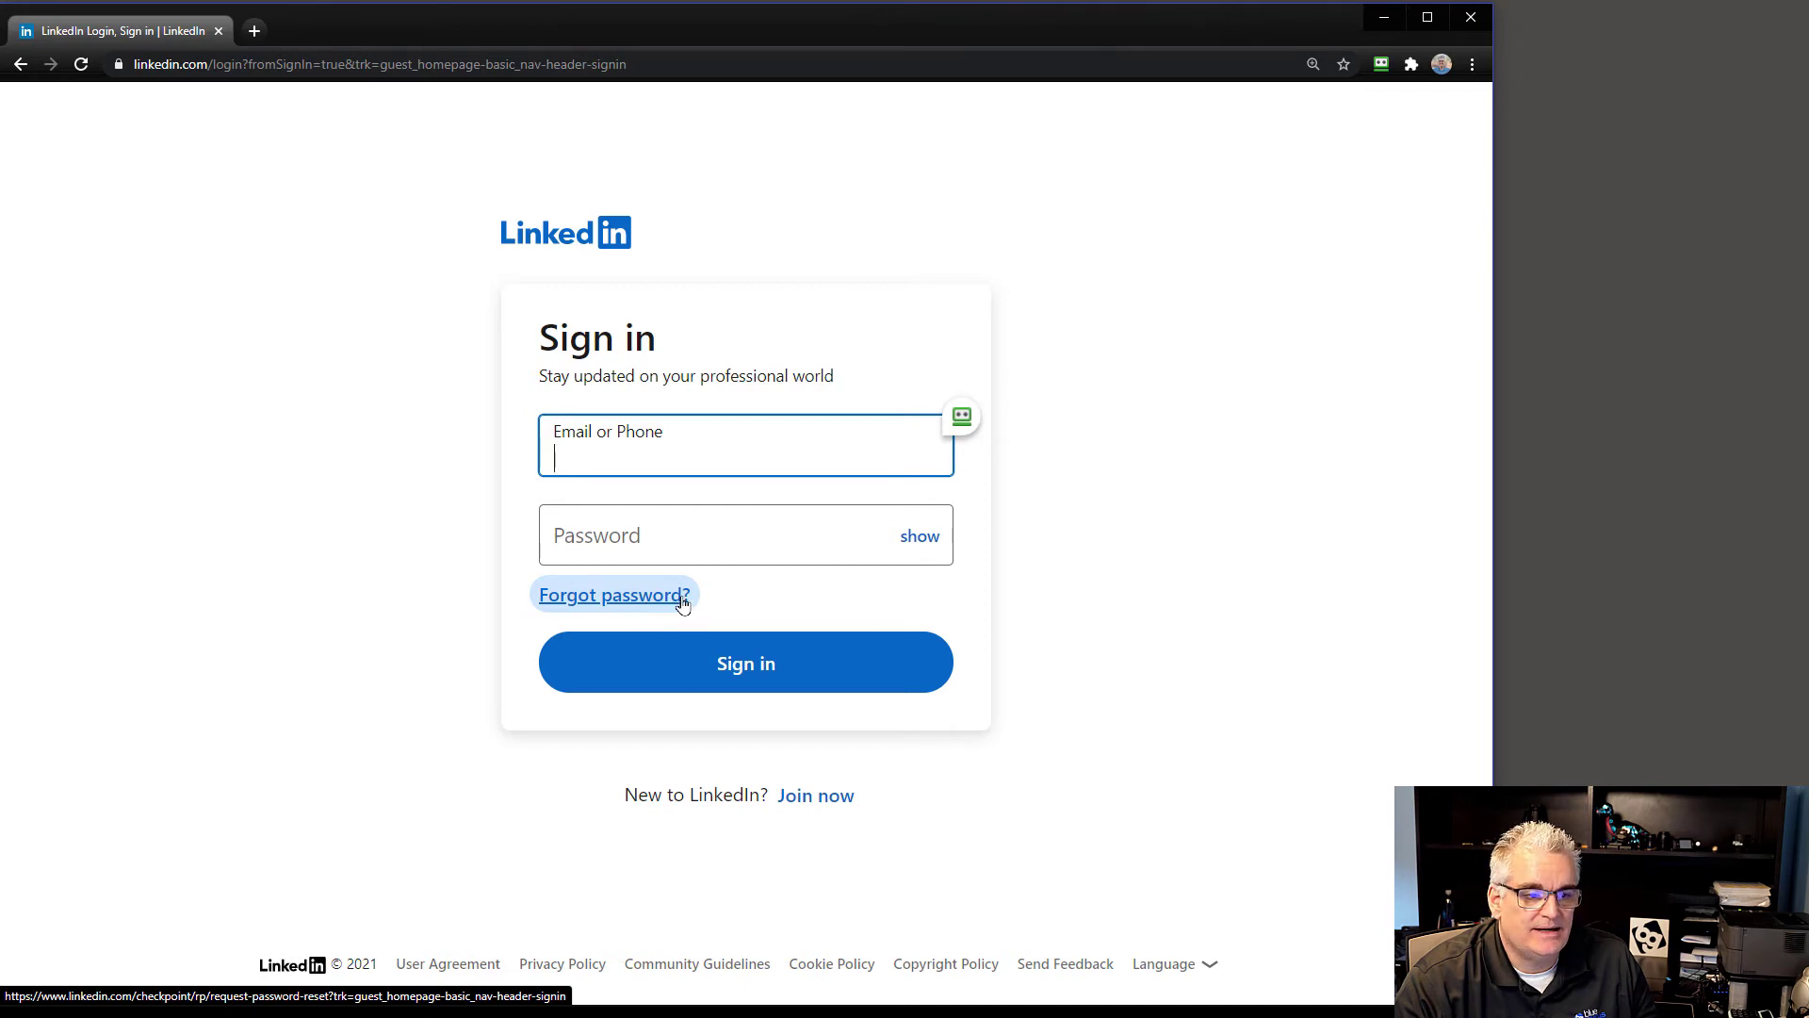
{"action": "mouse_move", "coordinate": [1384, 528]}
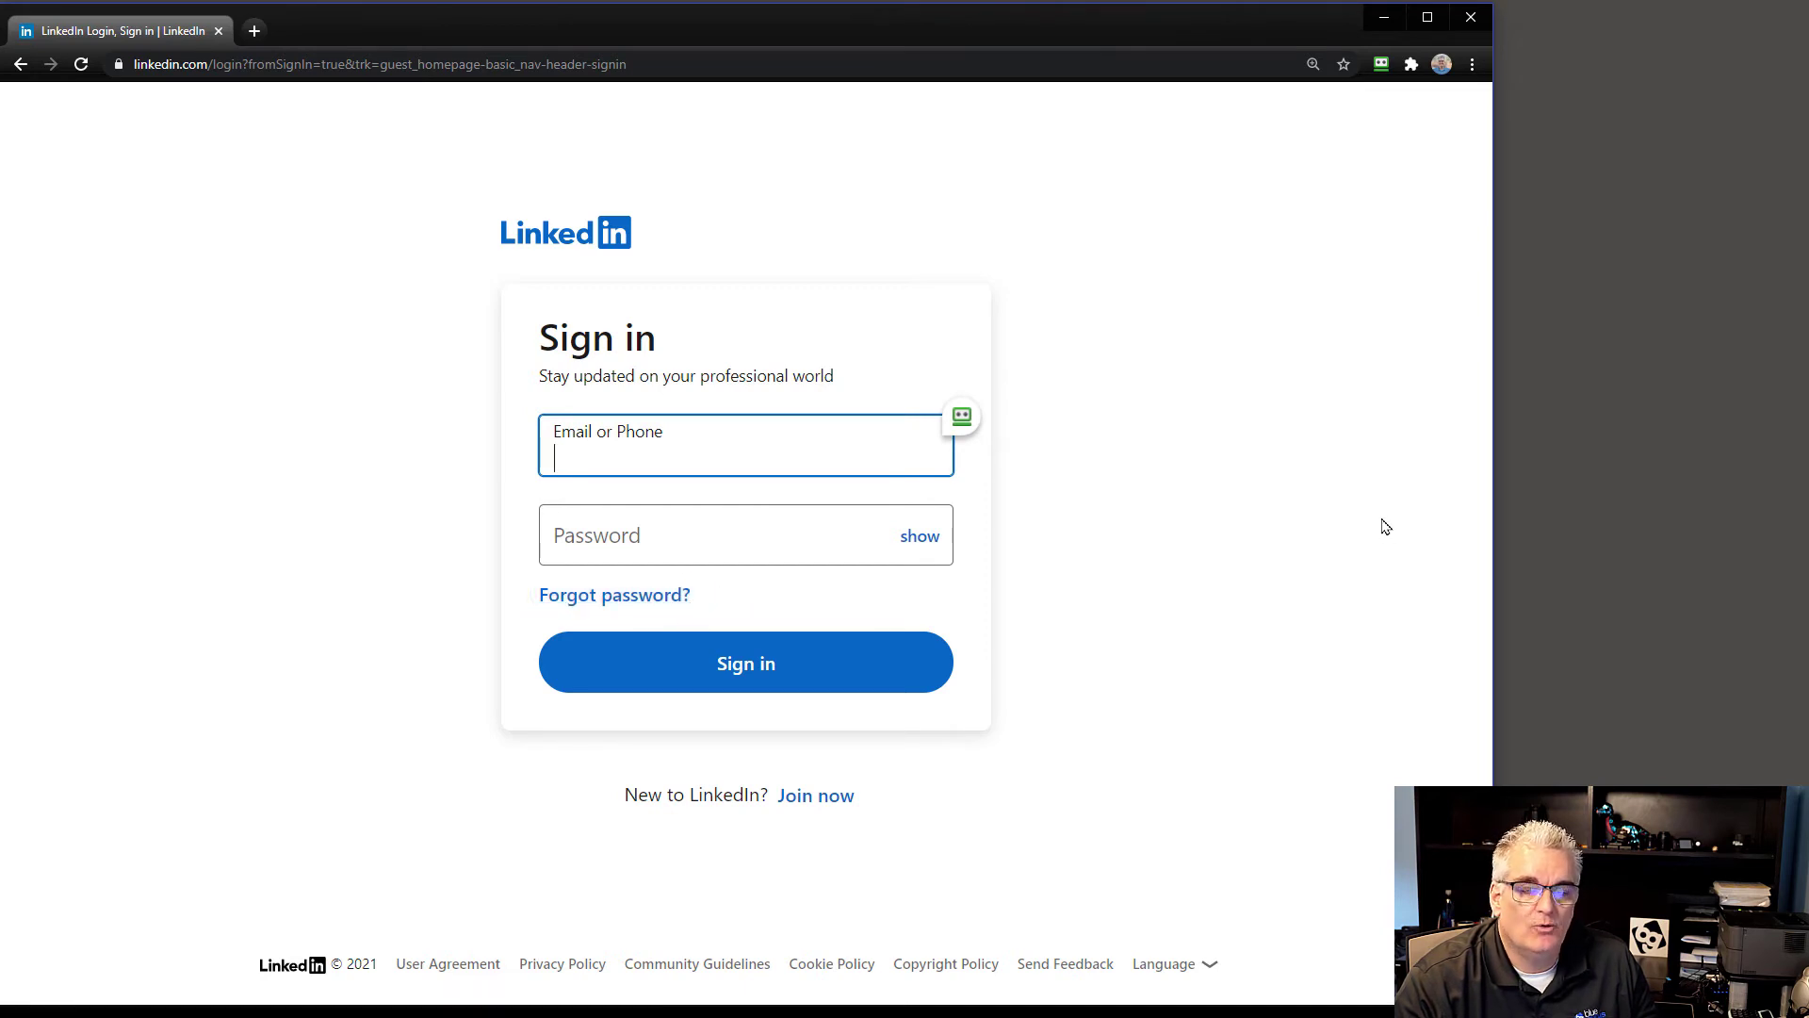
{"action": "left_click", "coordinate": [961, 416]}
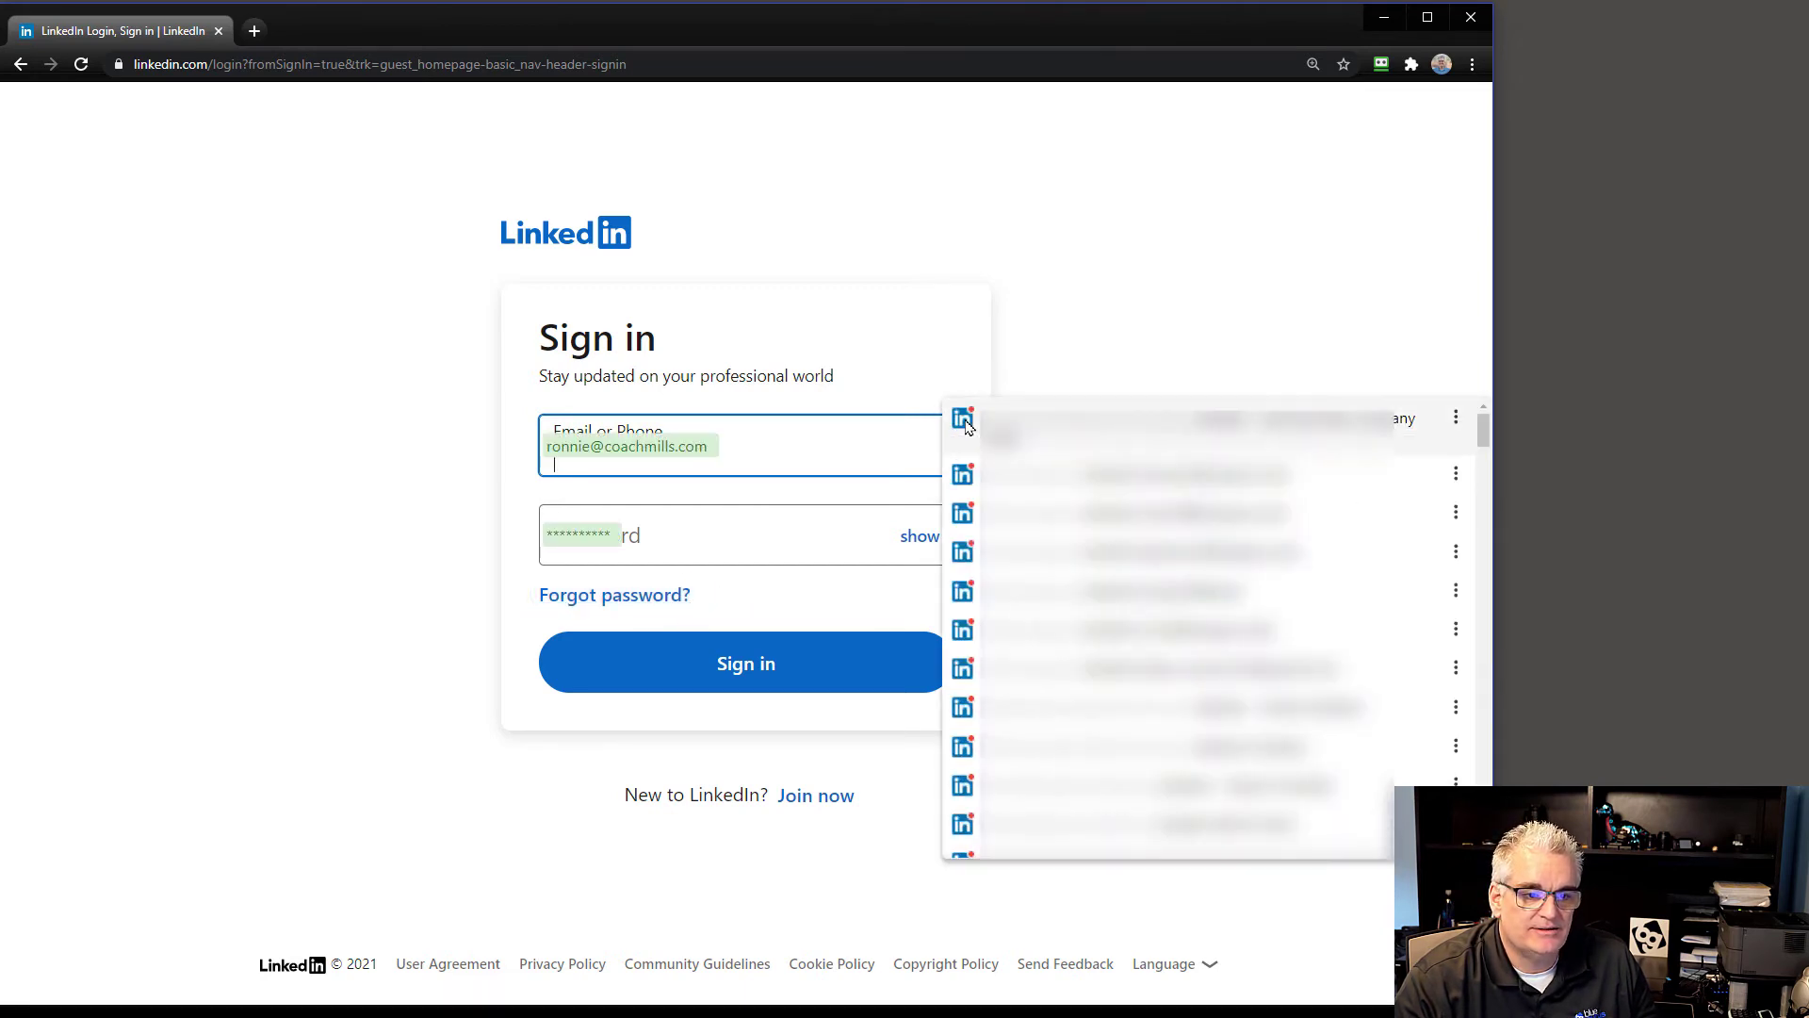
{"action": "left_click", "coordinate": [1050, 405]}
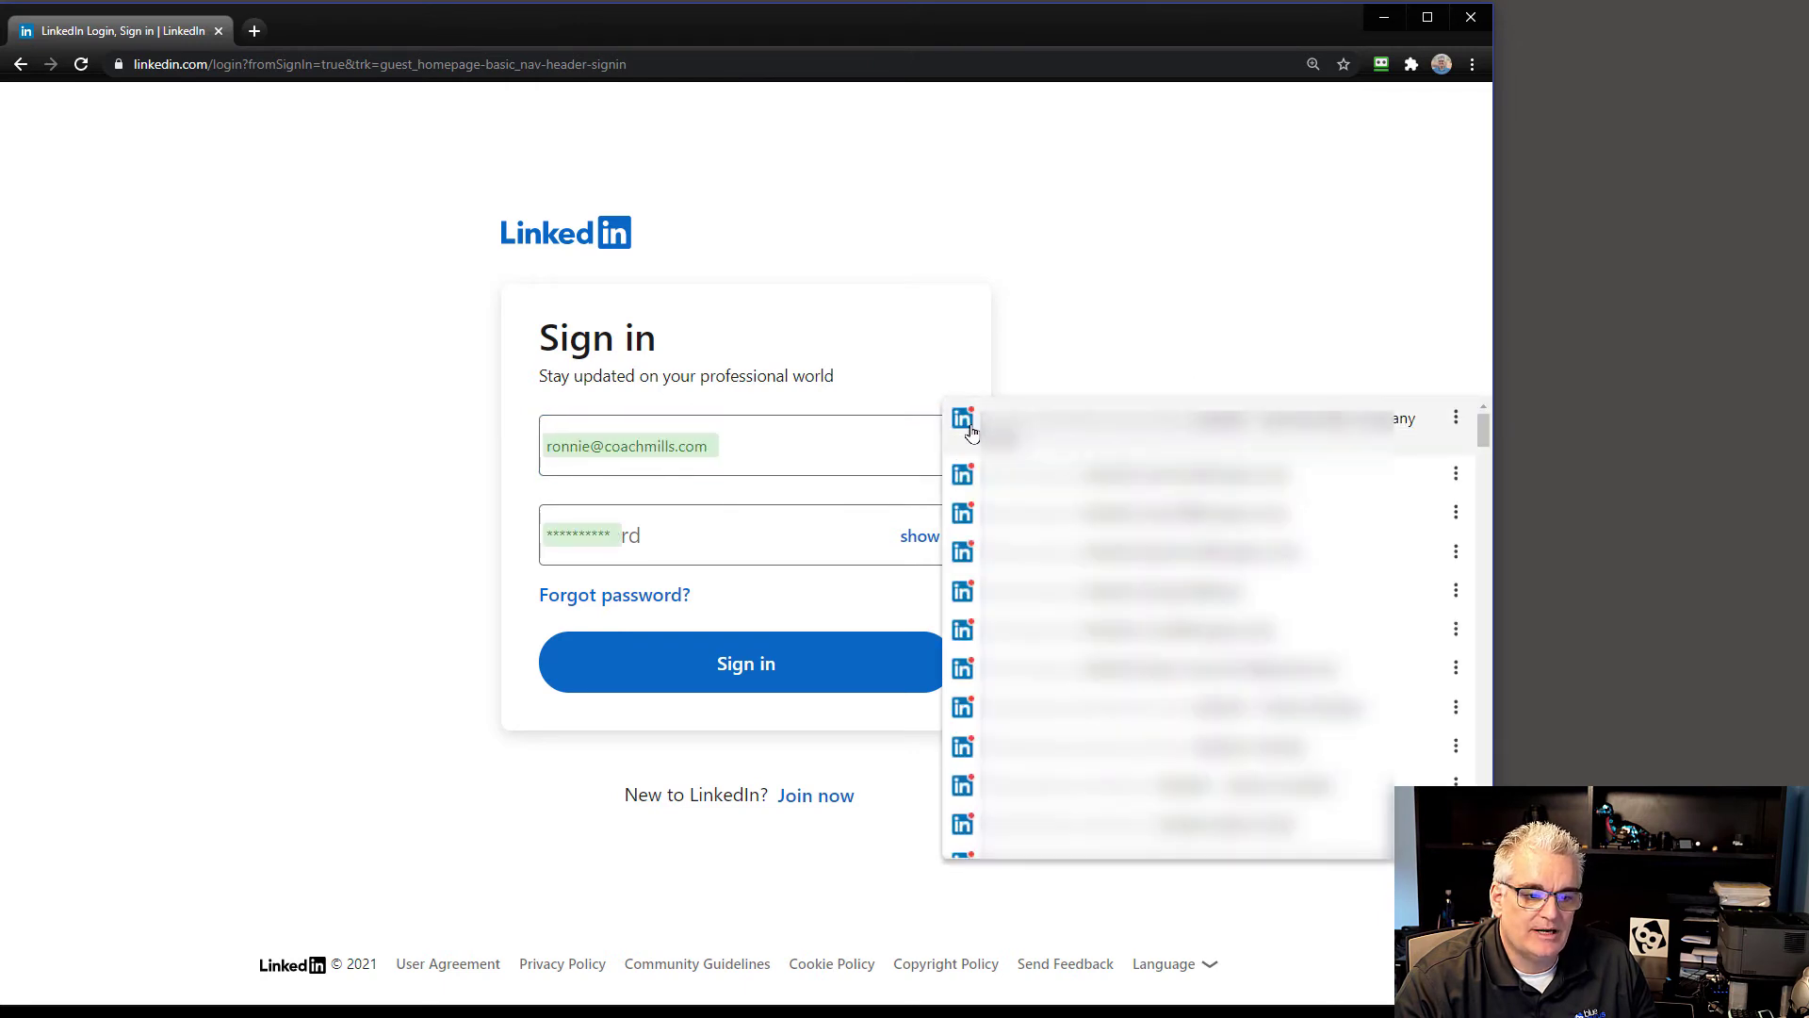
{"action": "left_click", "coordinate": [1261, 323]}
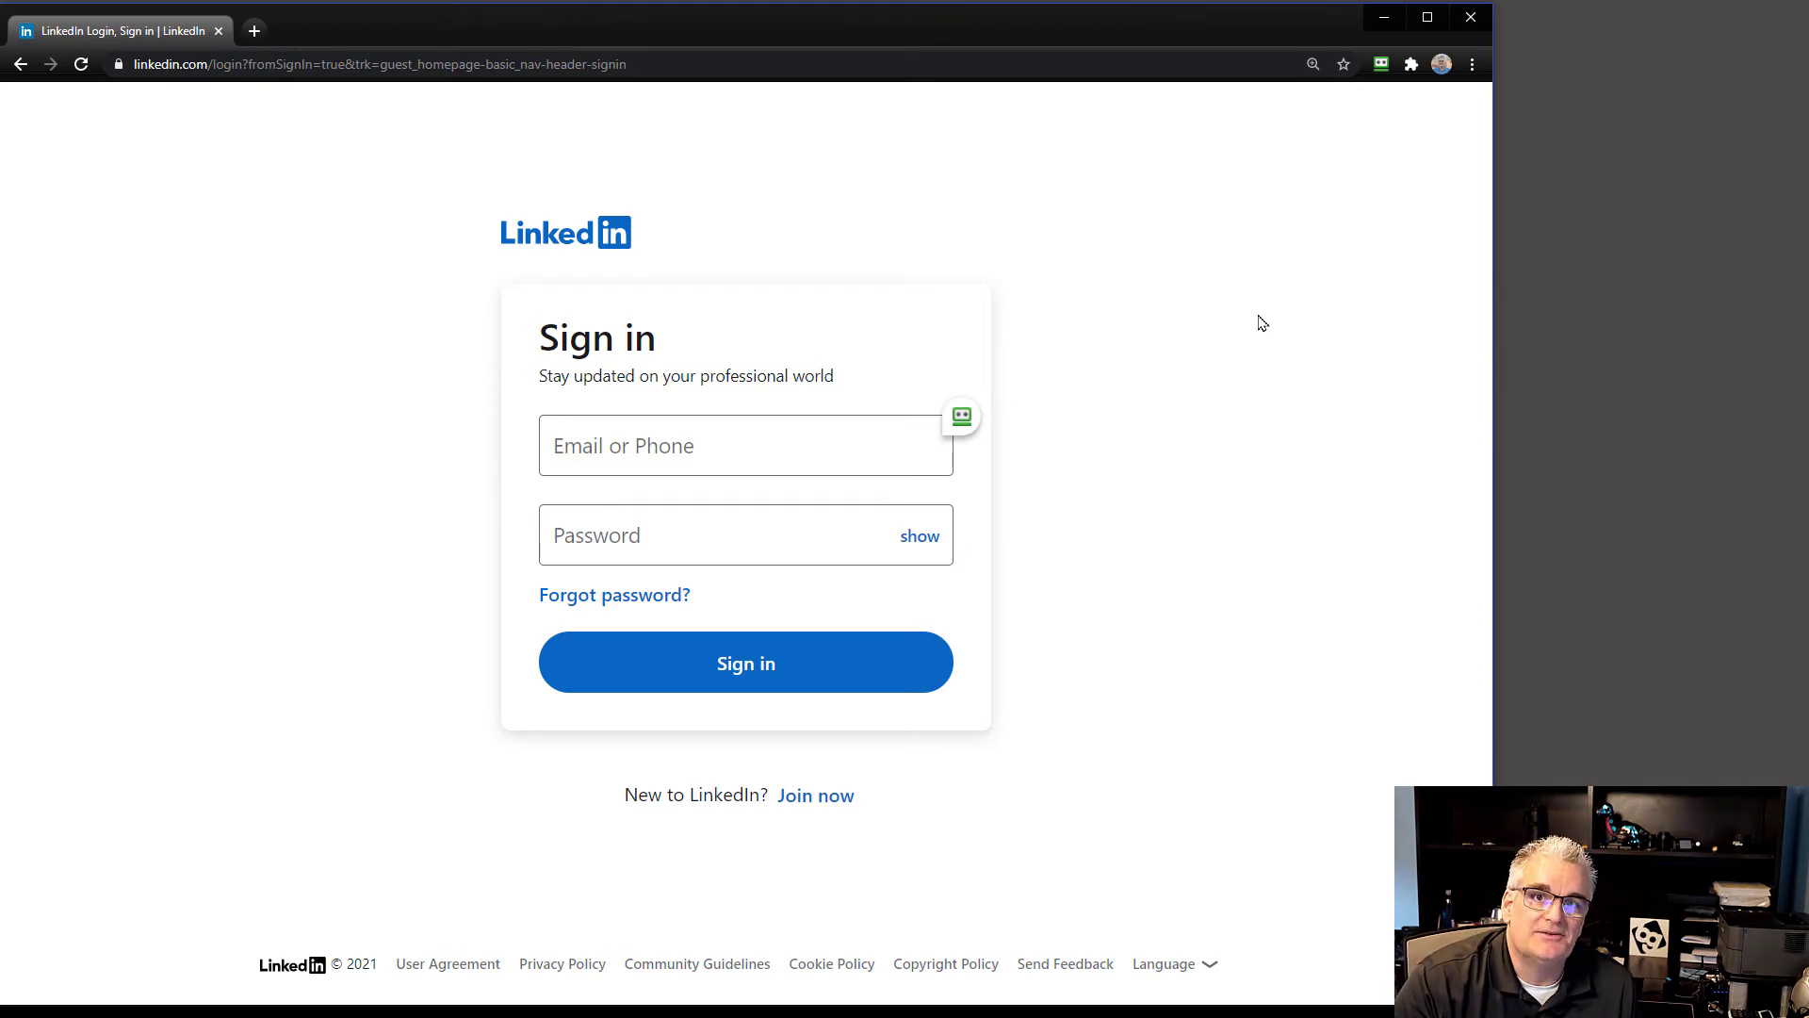
{"action": "mouse_move", "coordinate": [1096, 349]}
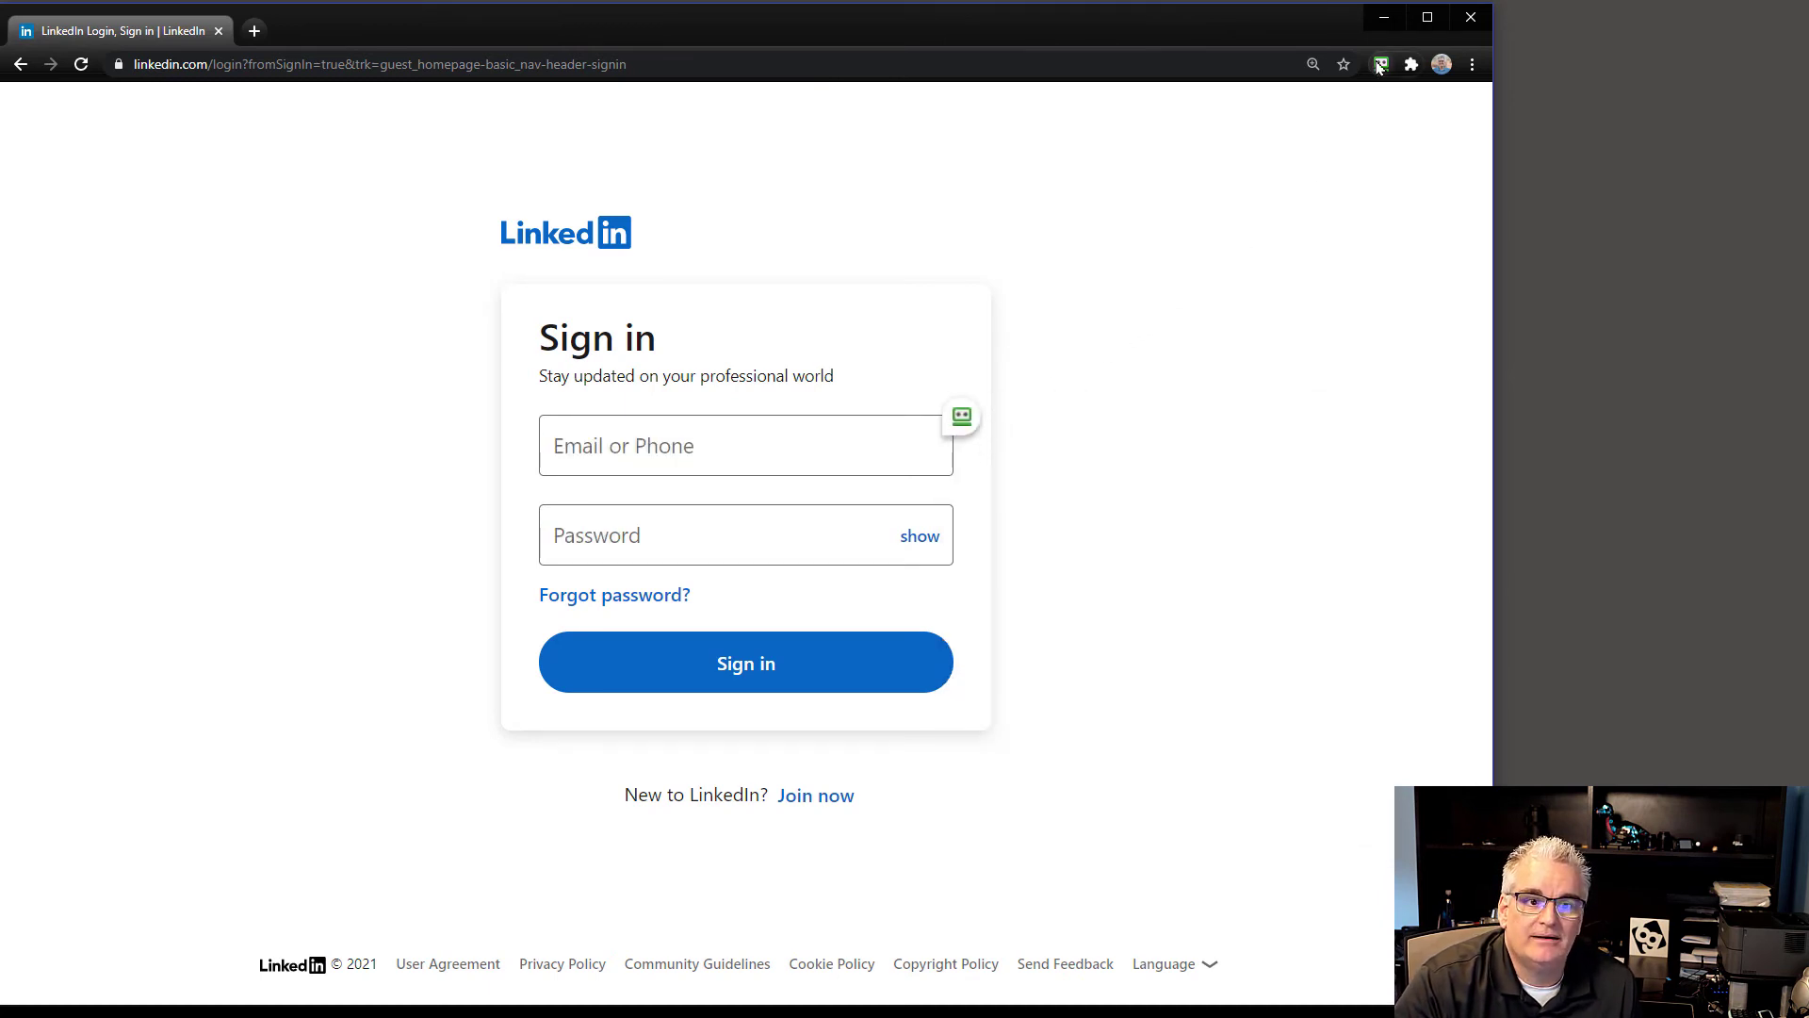
{"action": "mouse_move", "coordinate": [1380, 63]}
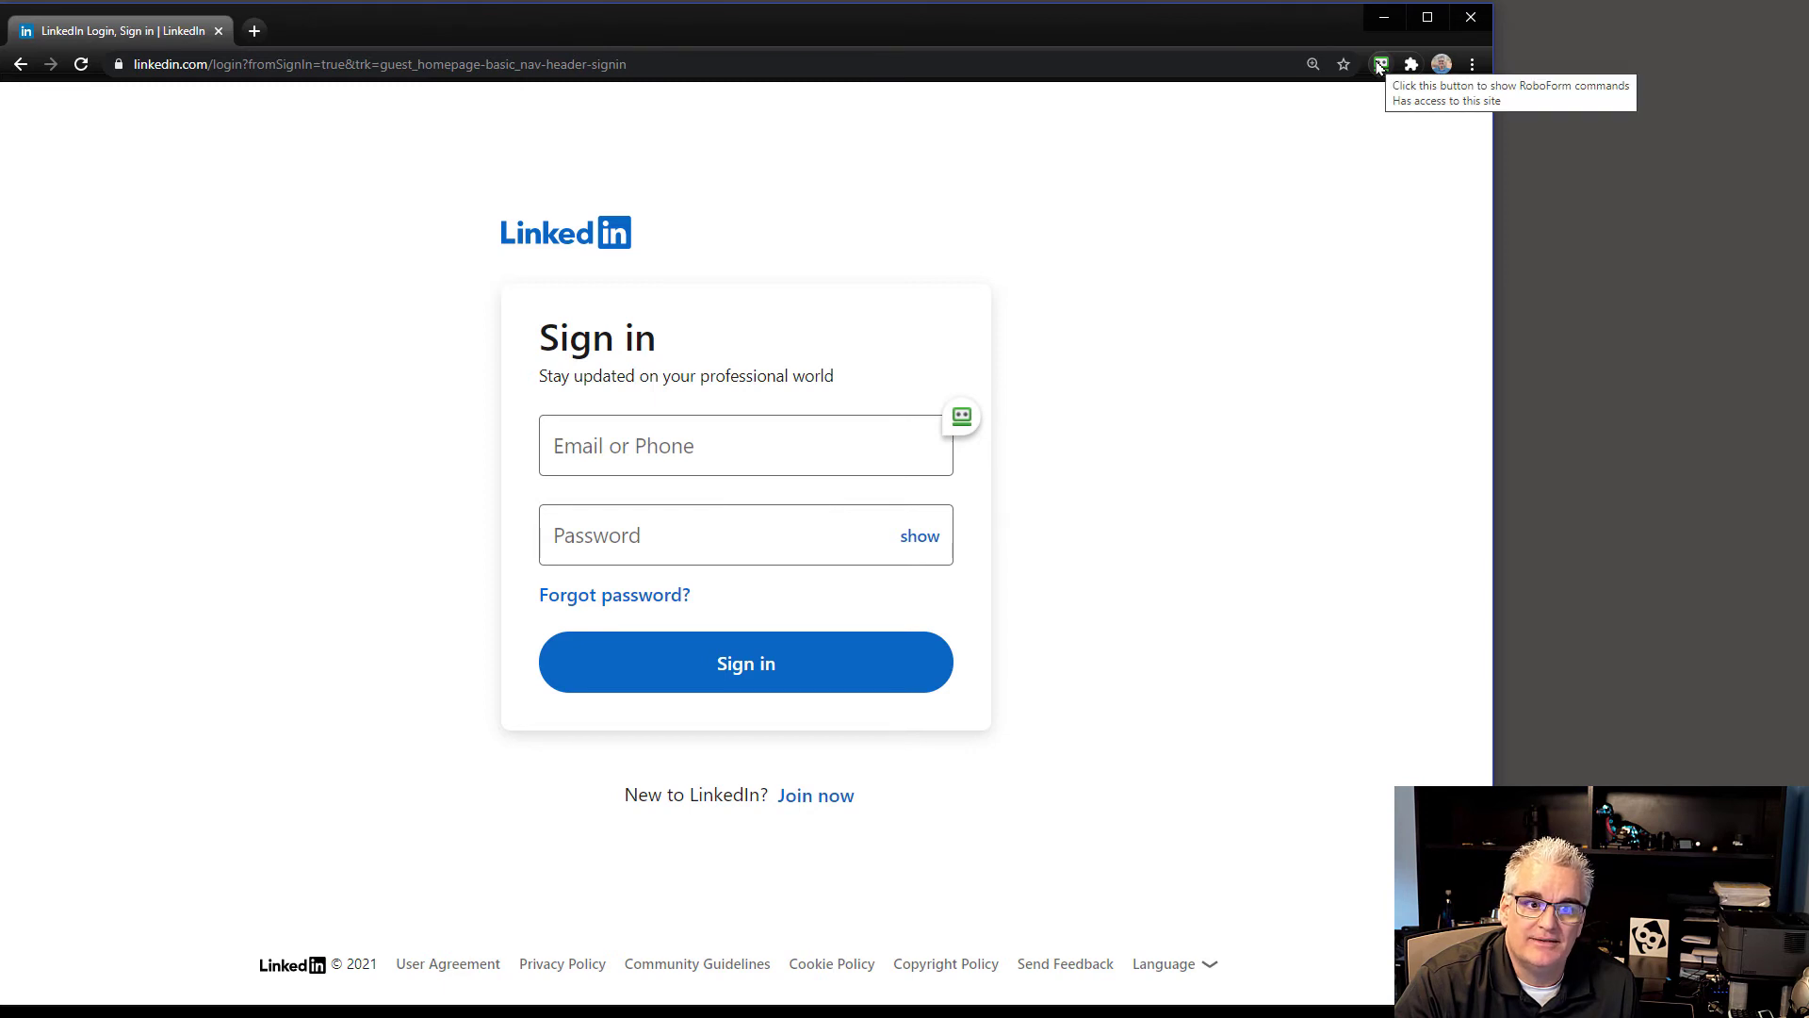
- Fill LinkedIn sign-in with the saved 'jason' Blue Gurus login via RoboForm and submit
{"action": "left_click", "coordinate": [1380, 63]}
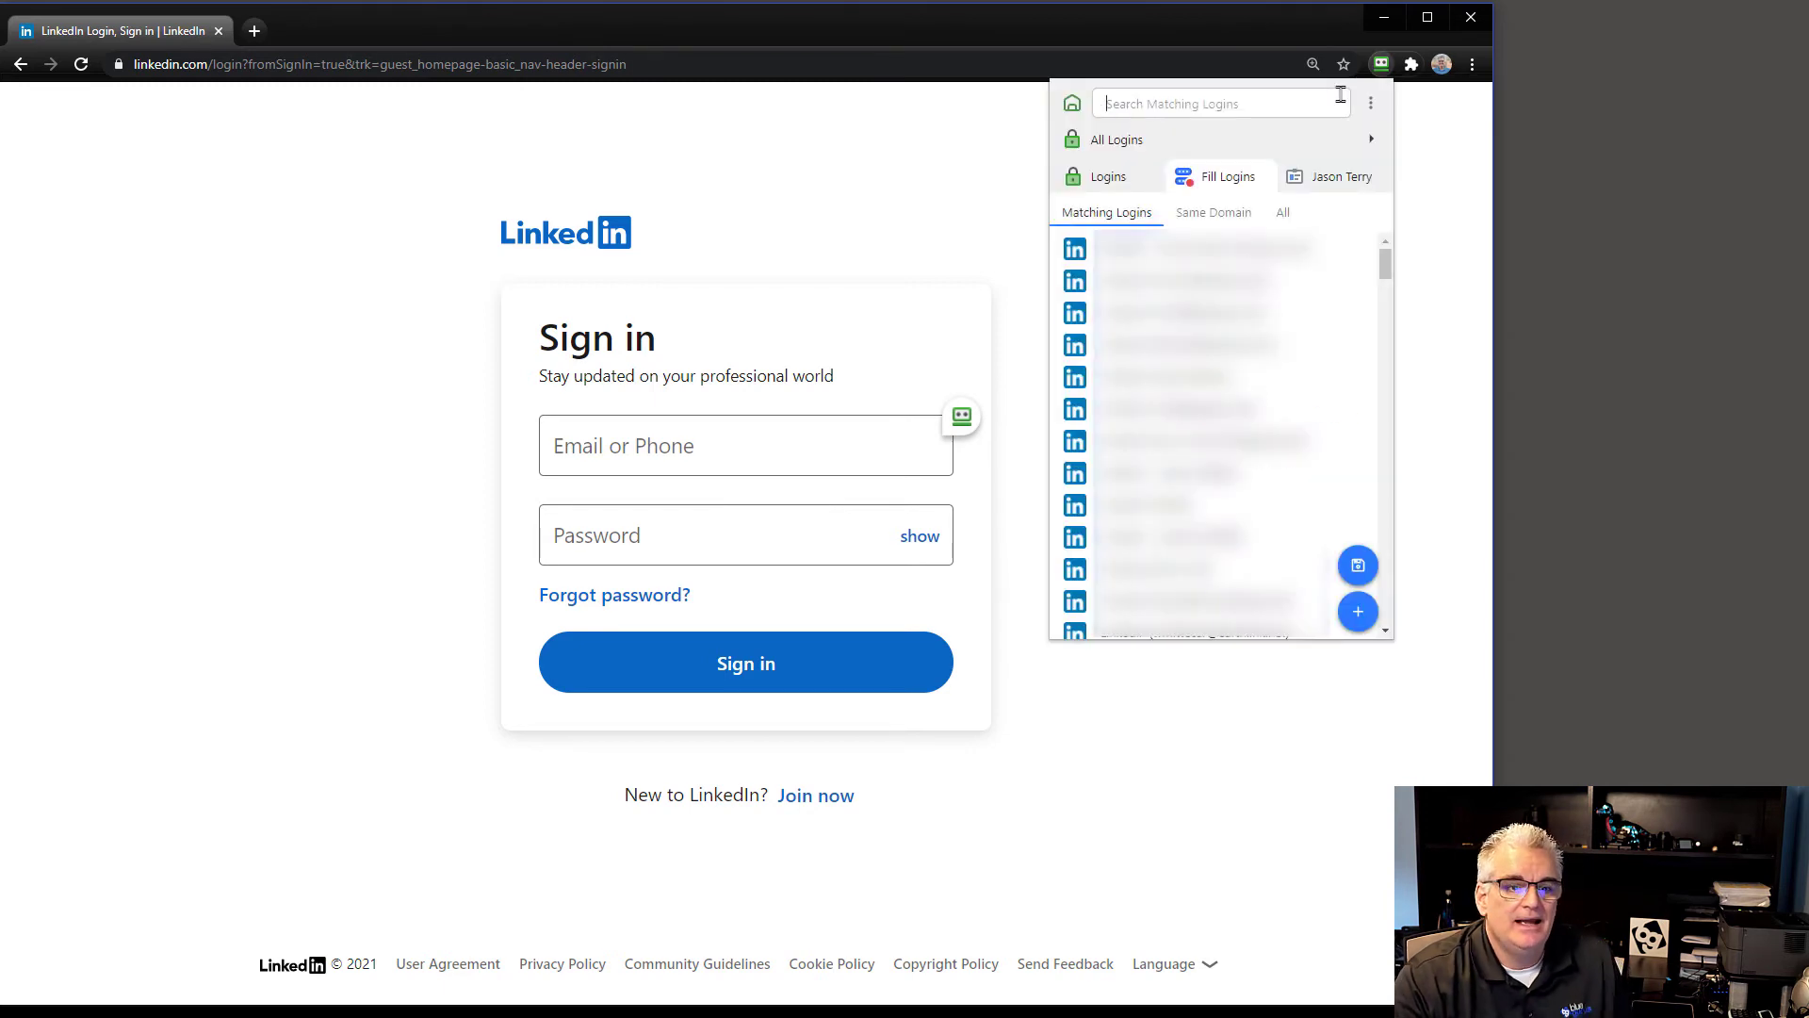
{"action": "type", "text": "jason"}
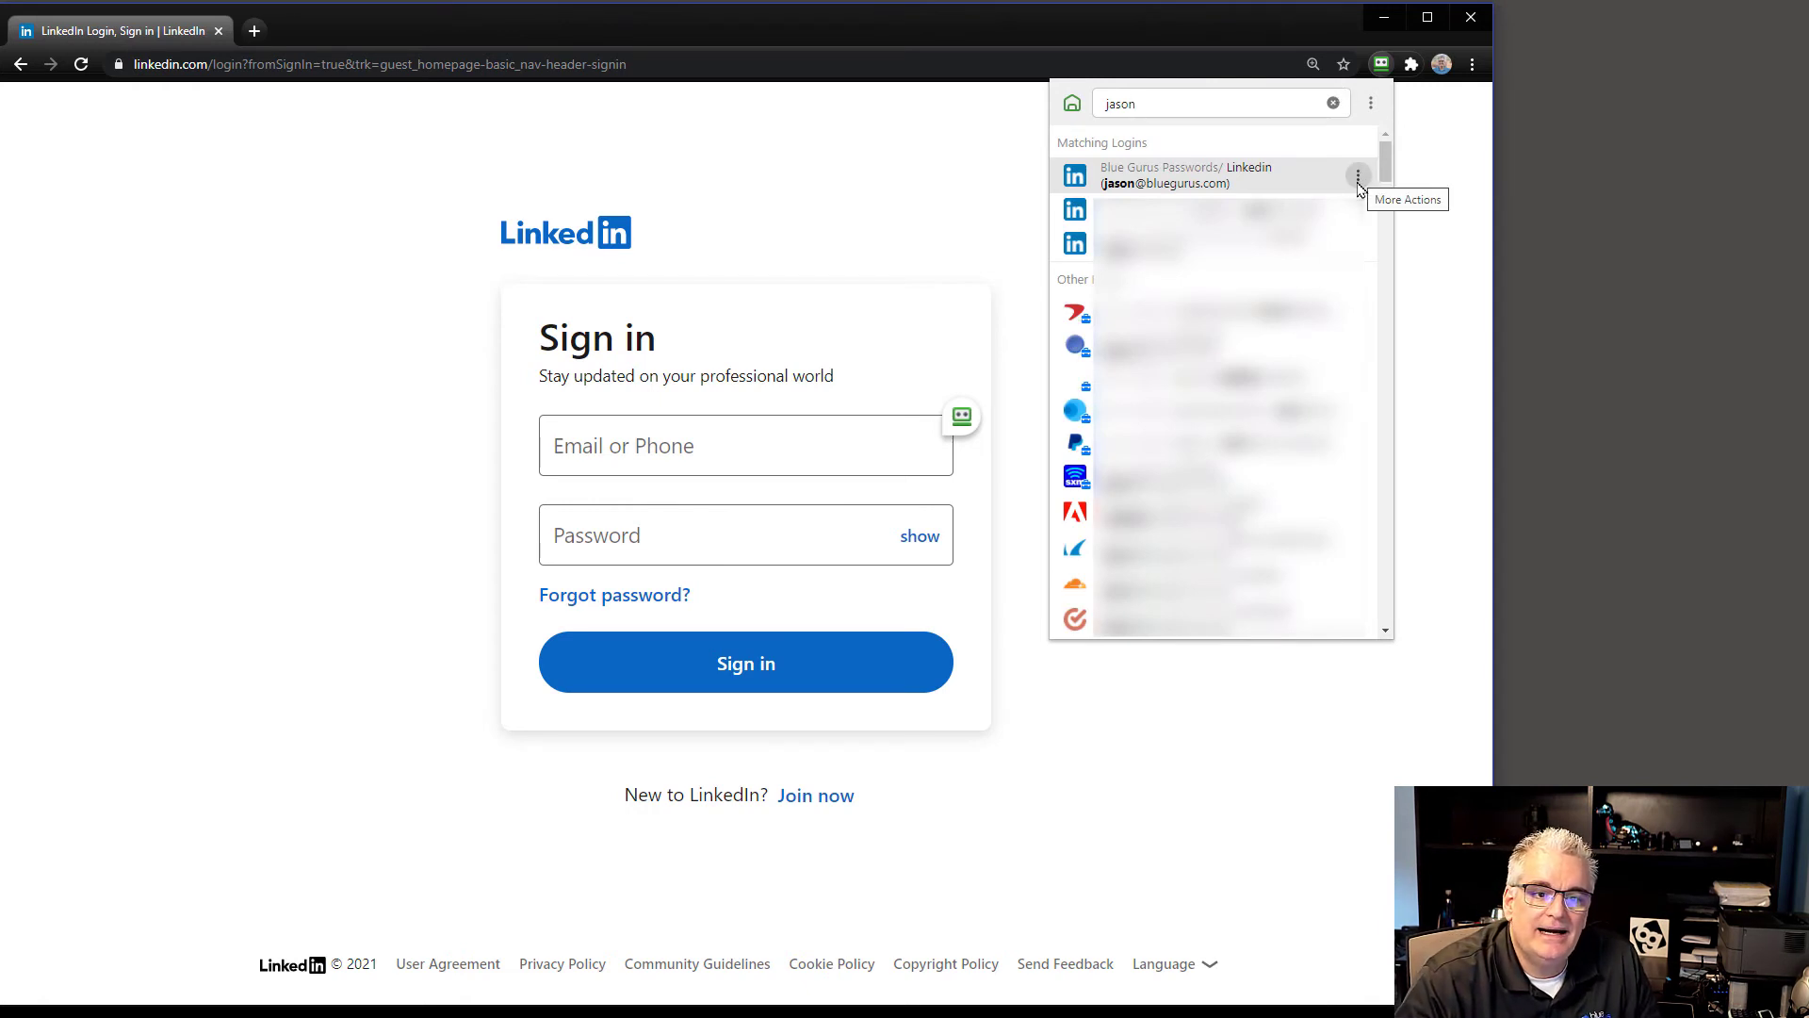
{"action": "left_click", "coordinate": [1358, 175]}
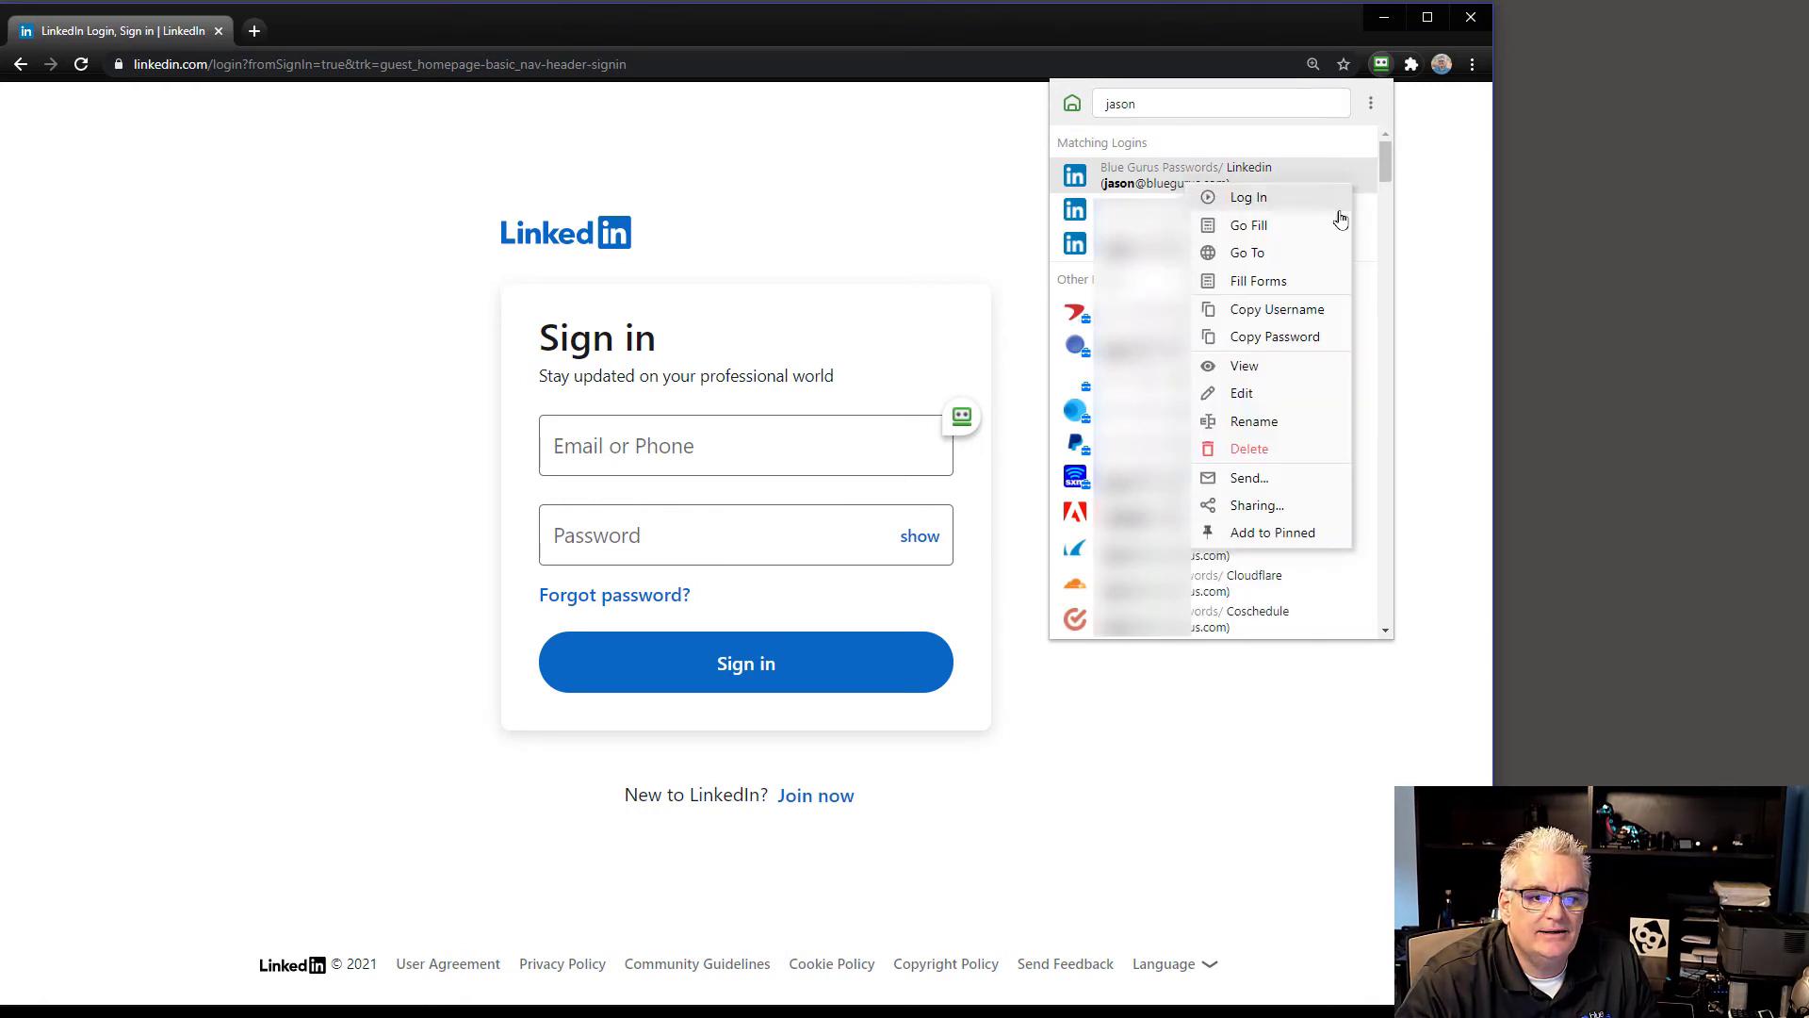
{"action": "left_click", "coordinate": [1249, 225]}
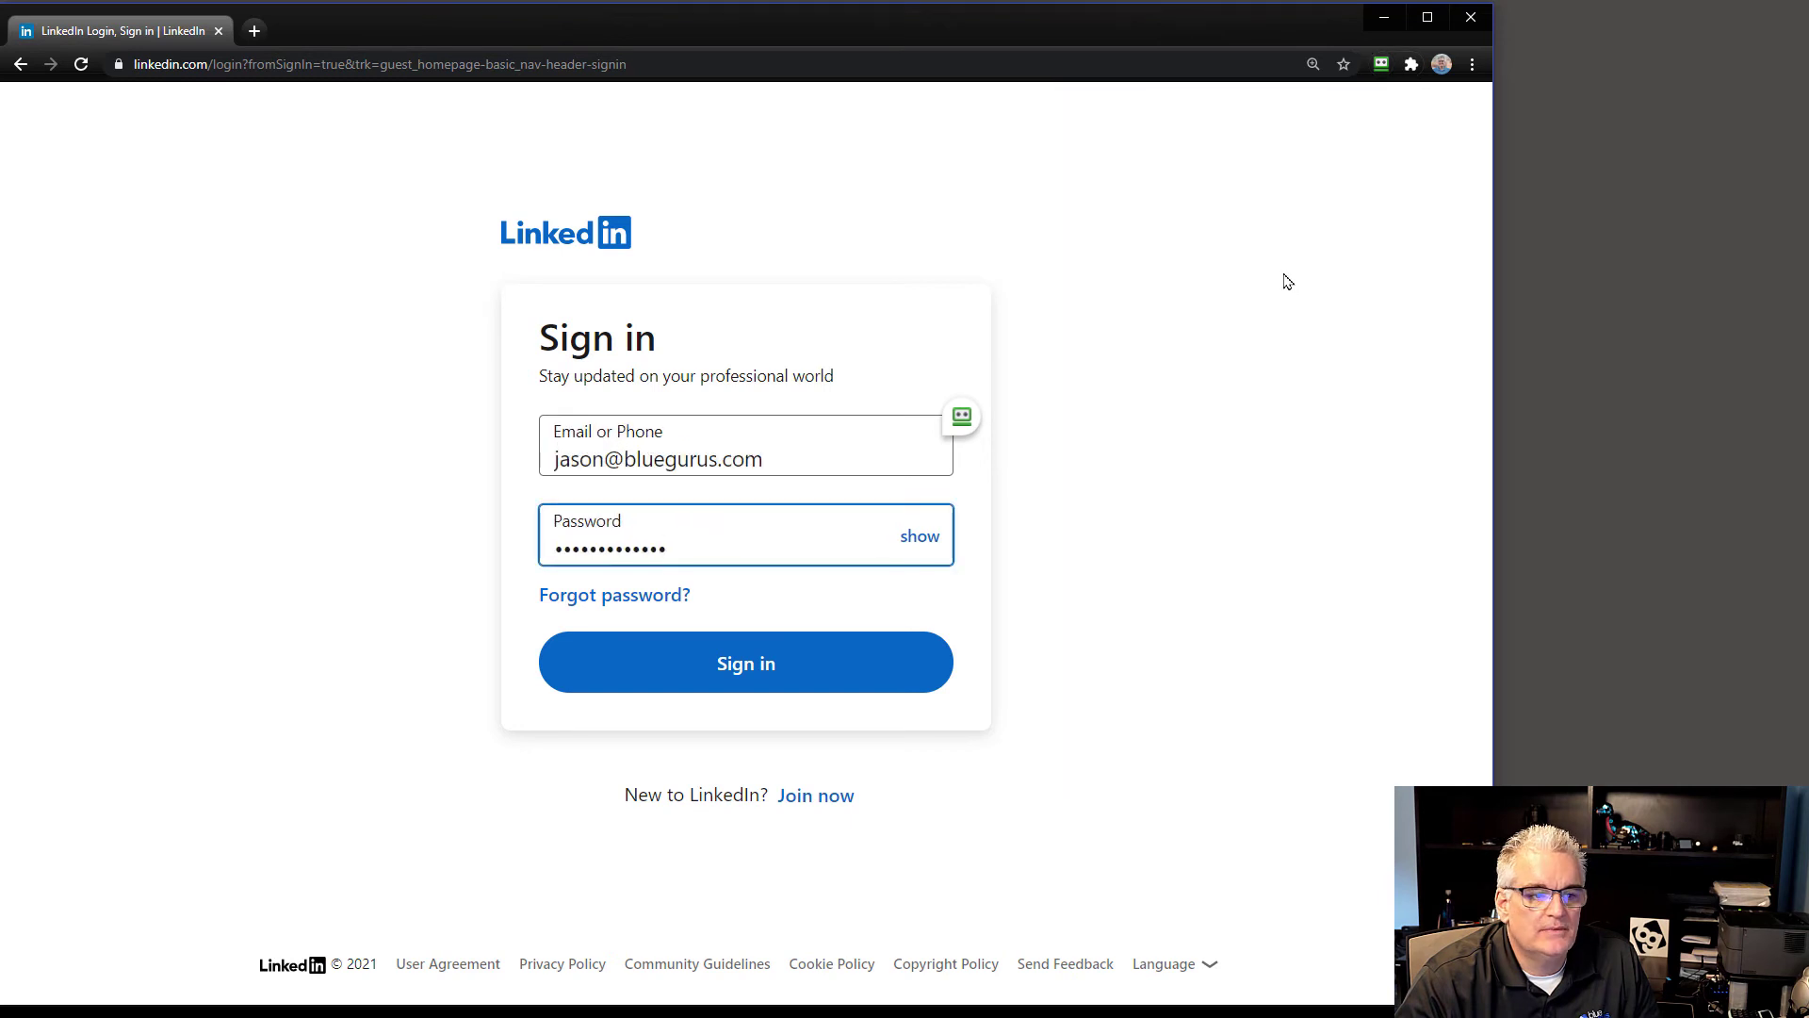
{"action": "left_click", "coordinate": [745, 662]}
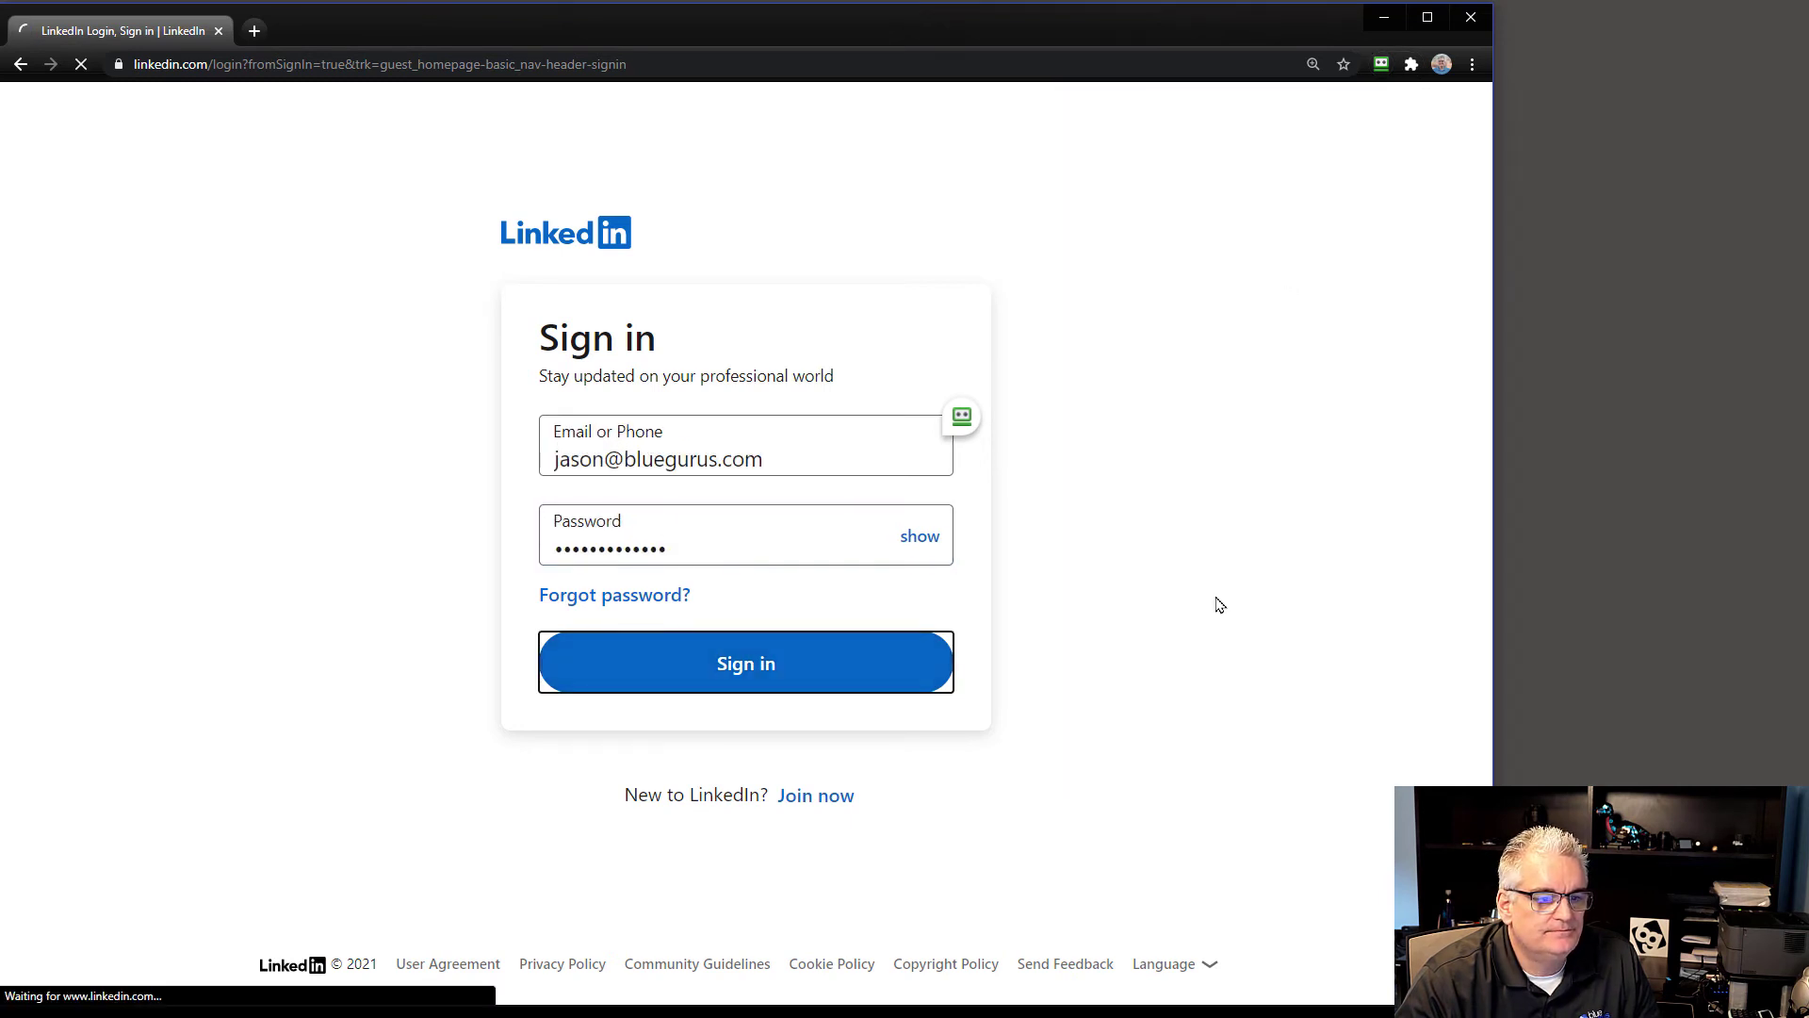
{"action": "left_click", "coordinate": [745, 663]}
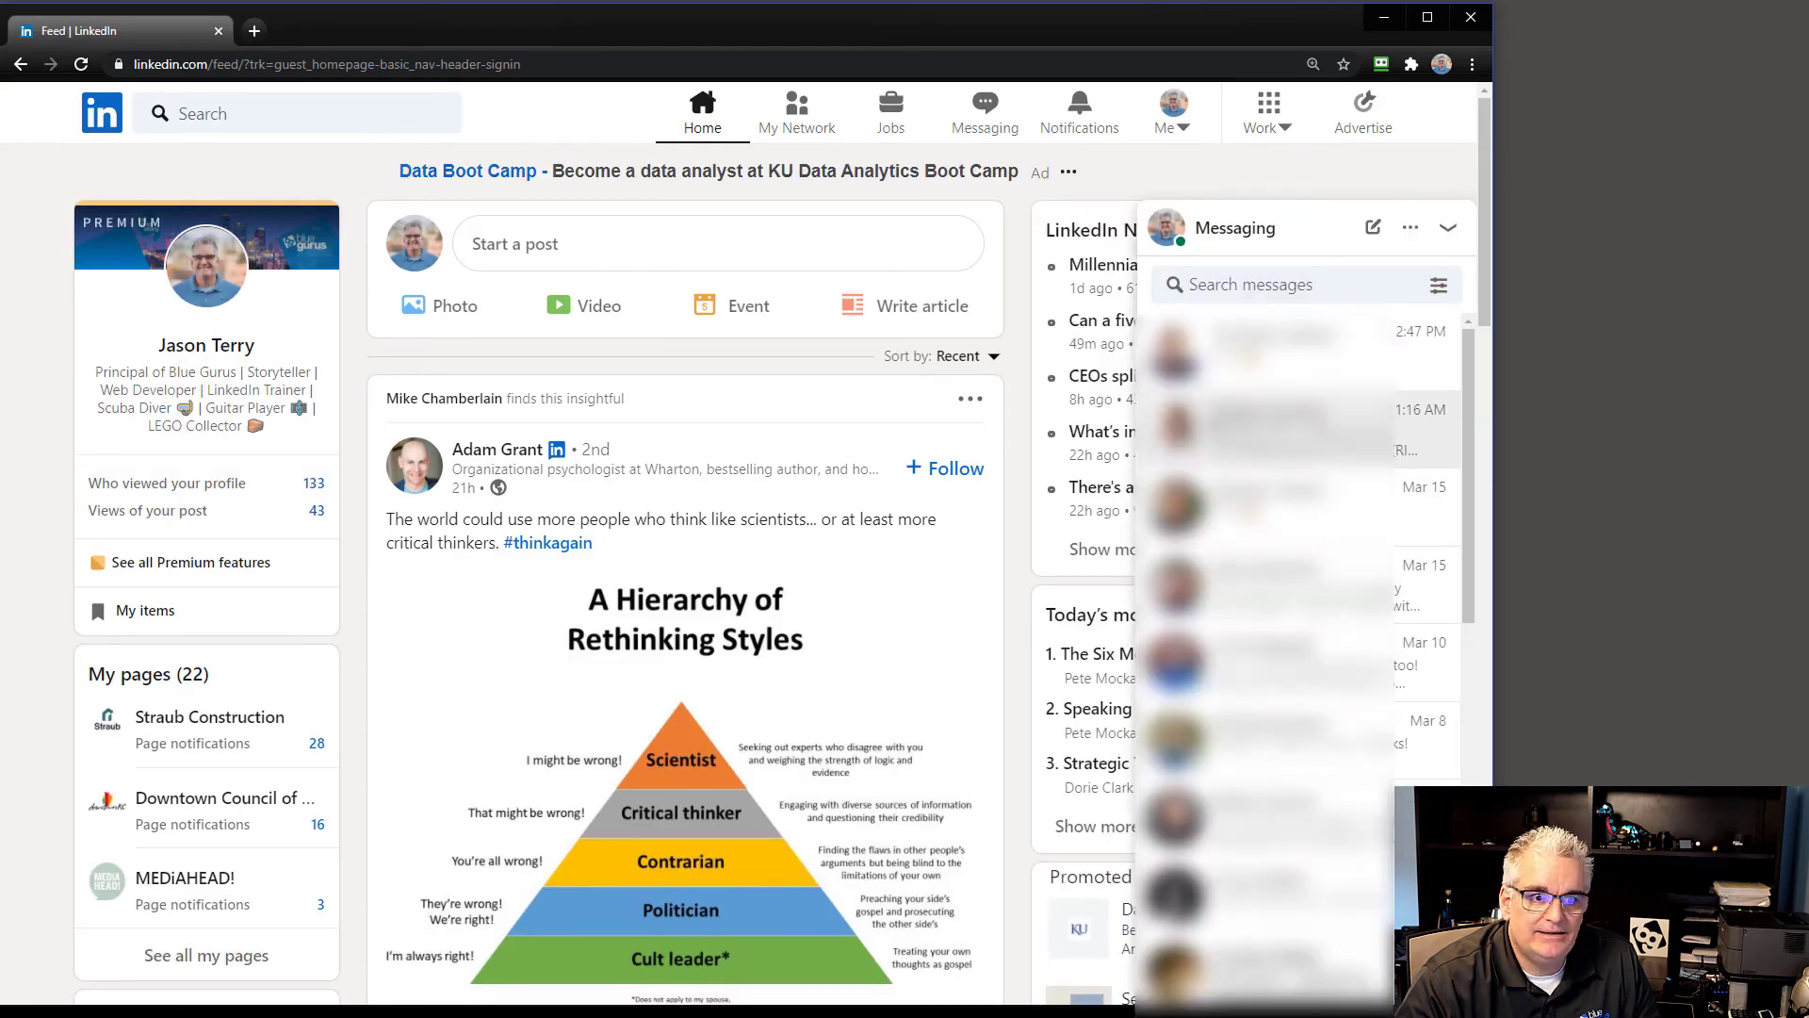
{"action": "left_click", "coordinate": [1449, 227]}
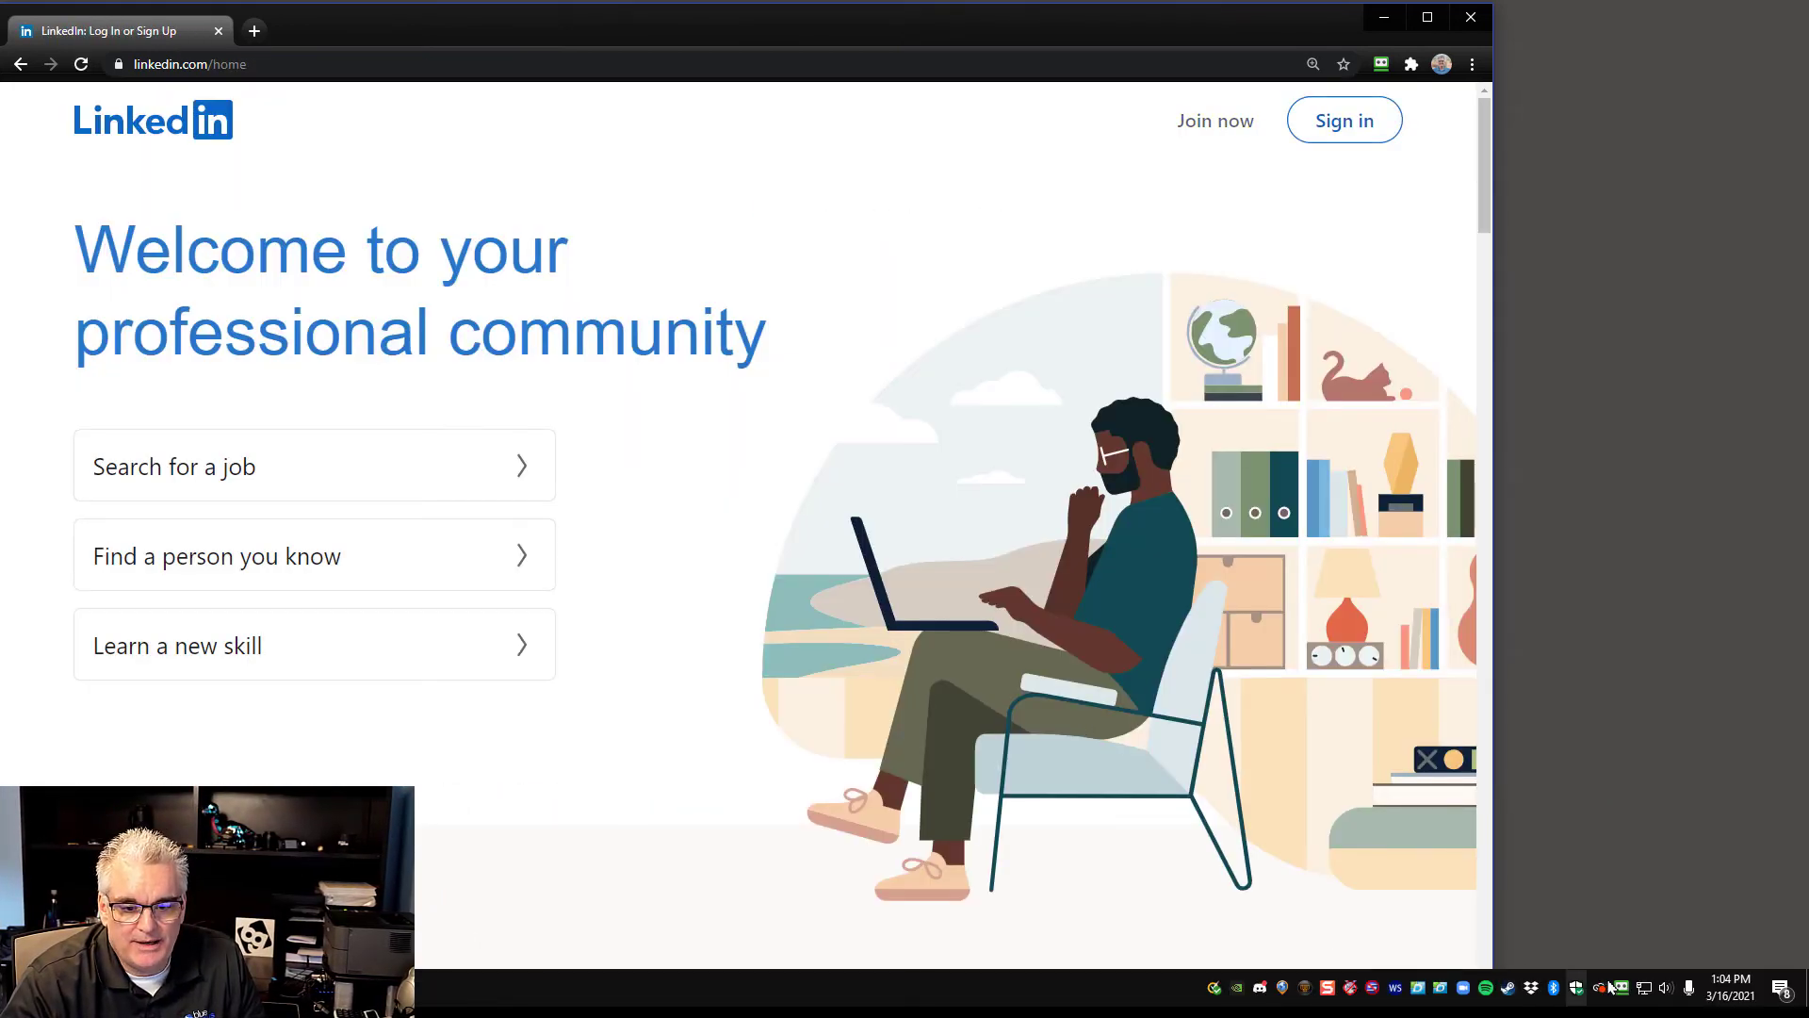
{"action": "mouse_move", "coordinate": [1623, 989]}
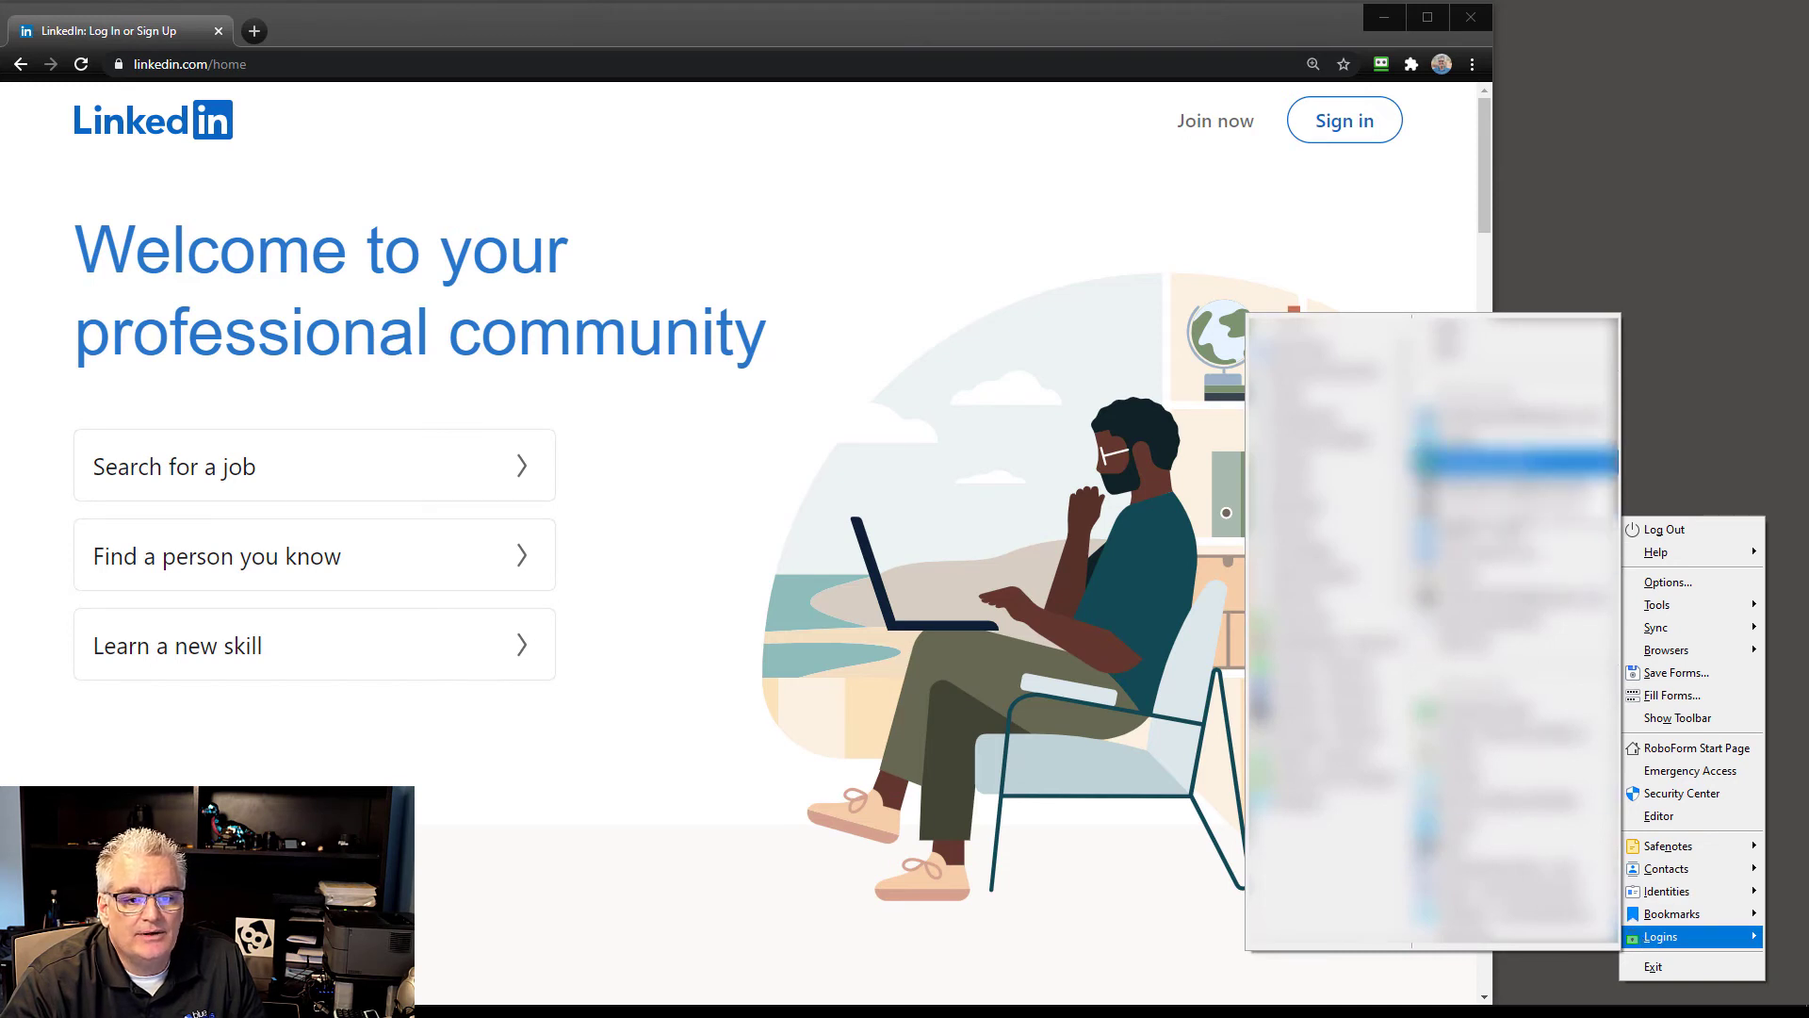
- Log in to LinkedIn from the RoboForm tray's saved LinkedIn login
{"action": "left_click", "coordinate": [1660, 936]}
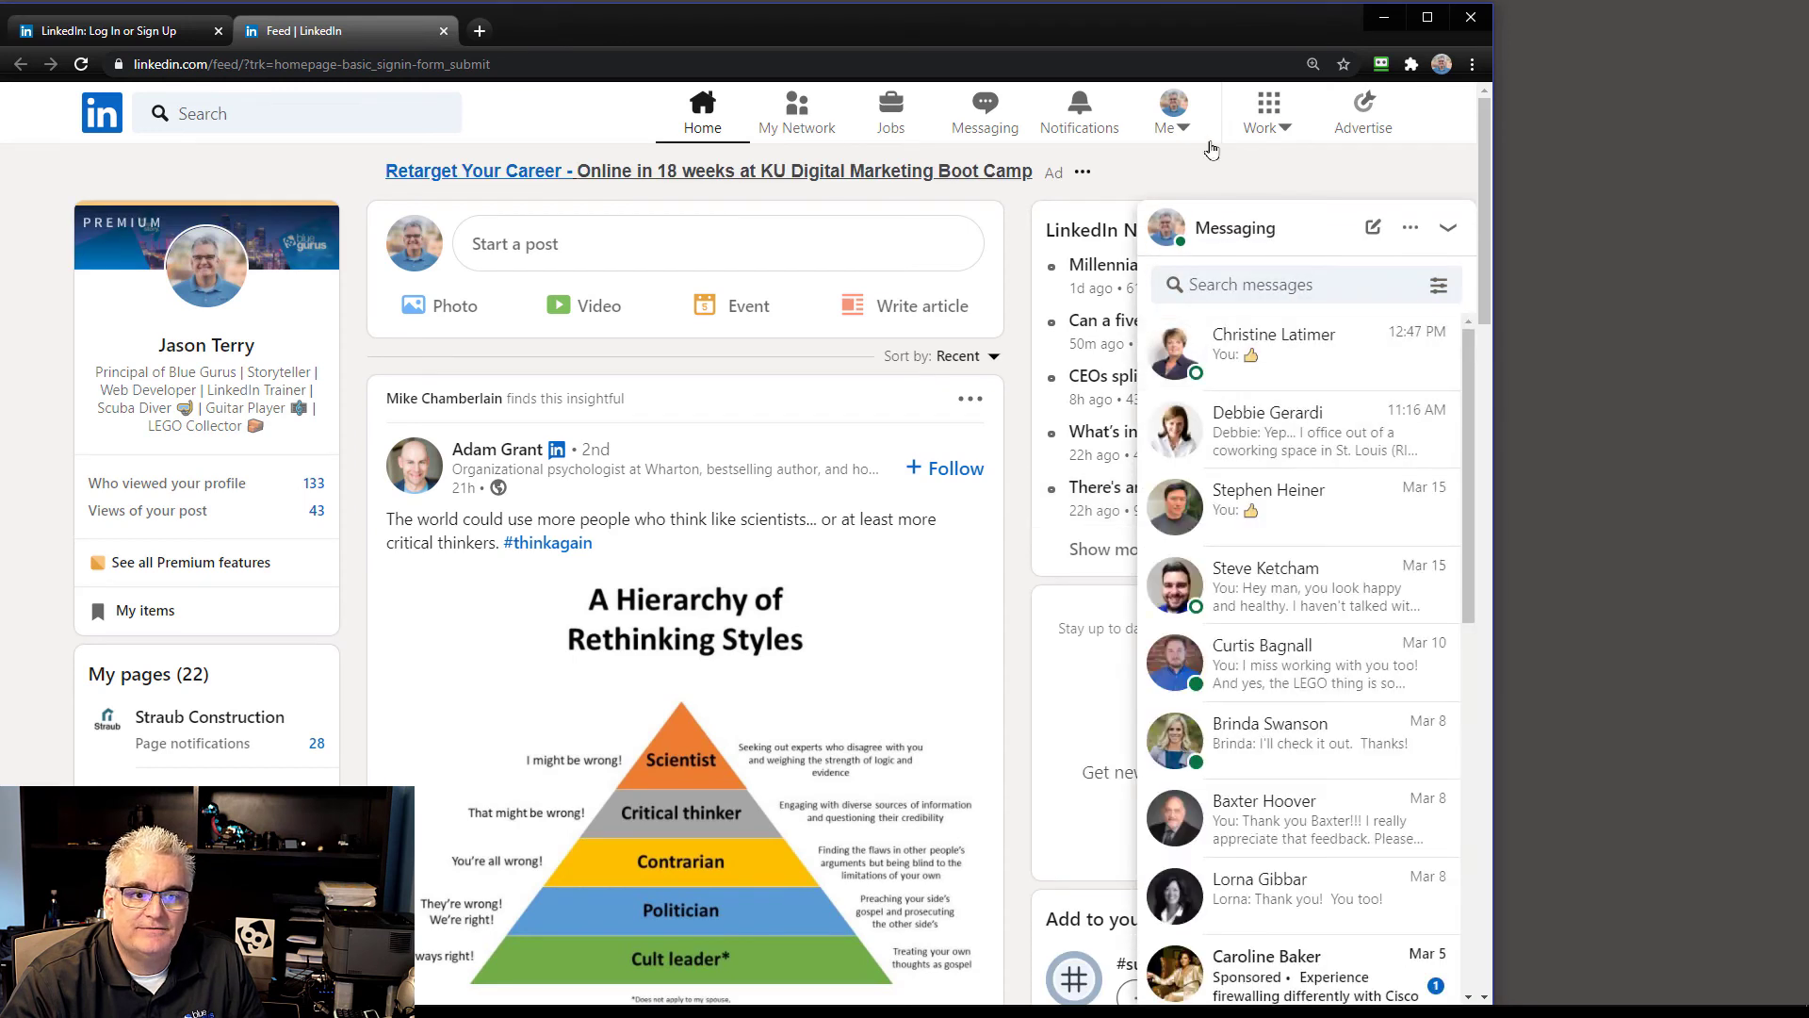
{"action": "mouse_move", "coordinate": [1200, 231]}
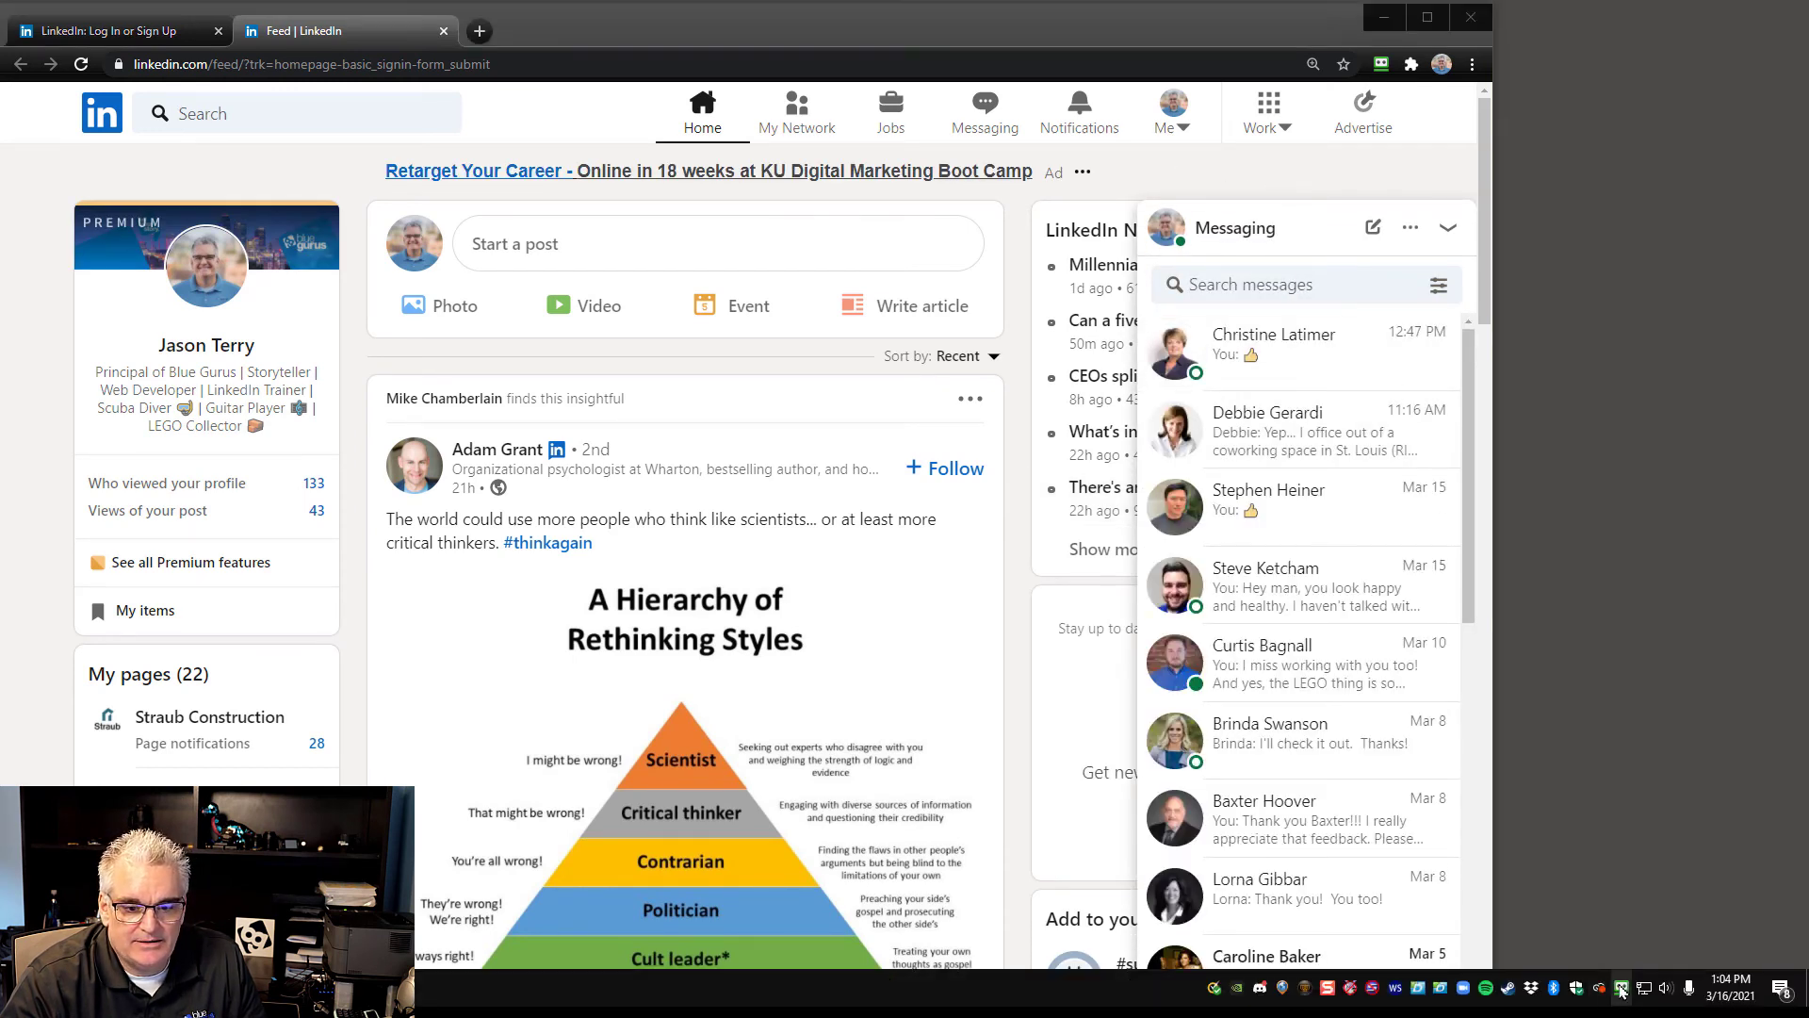
- Show the RoboForm tray menu's saved-logins folder list
{"action": "left_click", "coordinate": [1665, 939]}
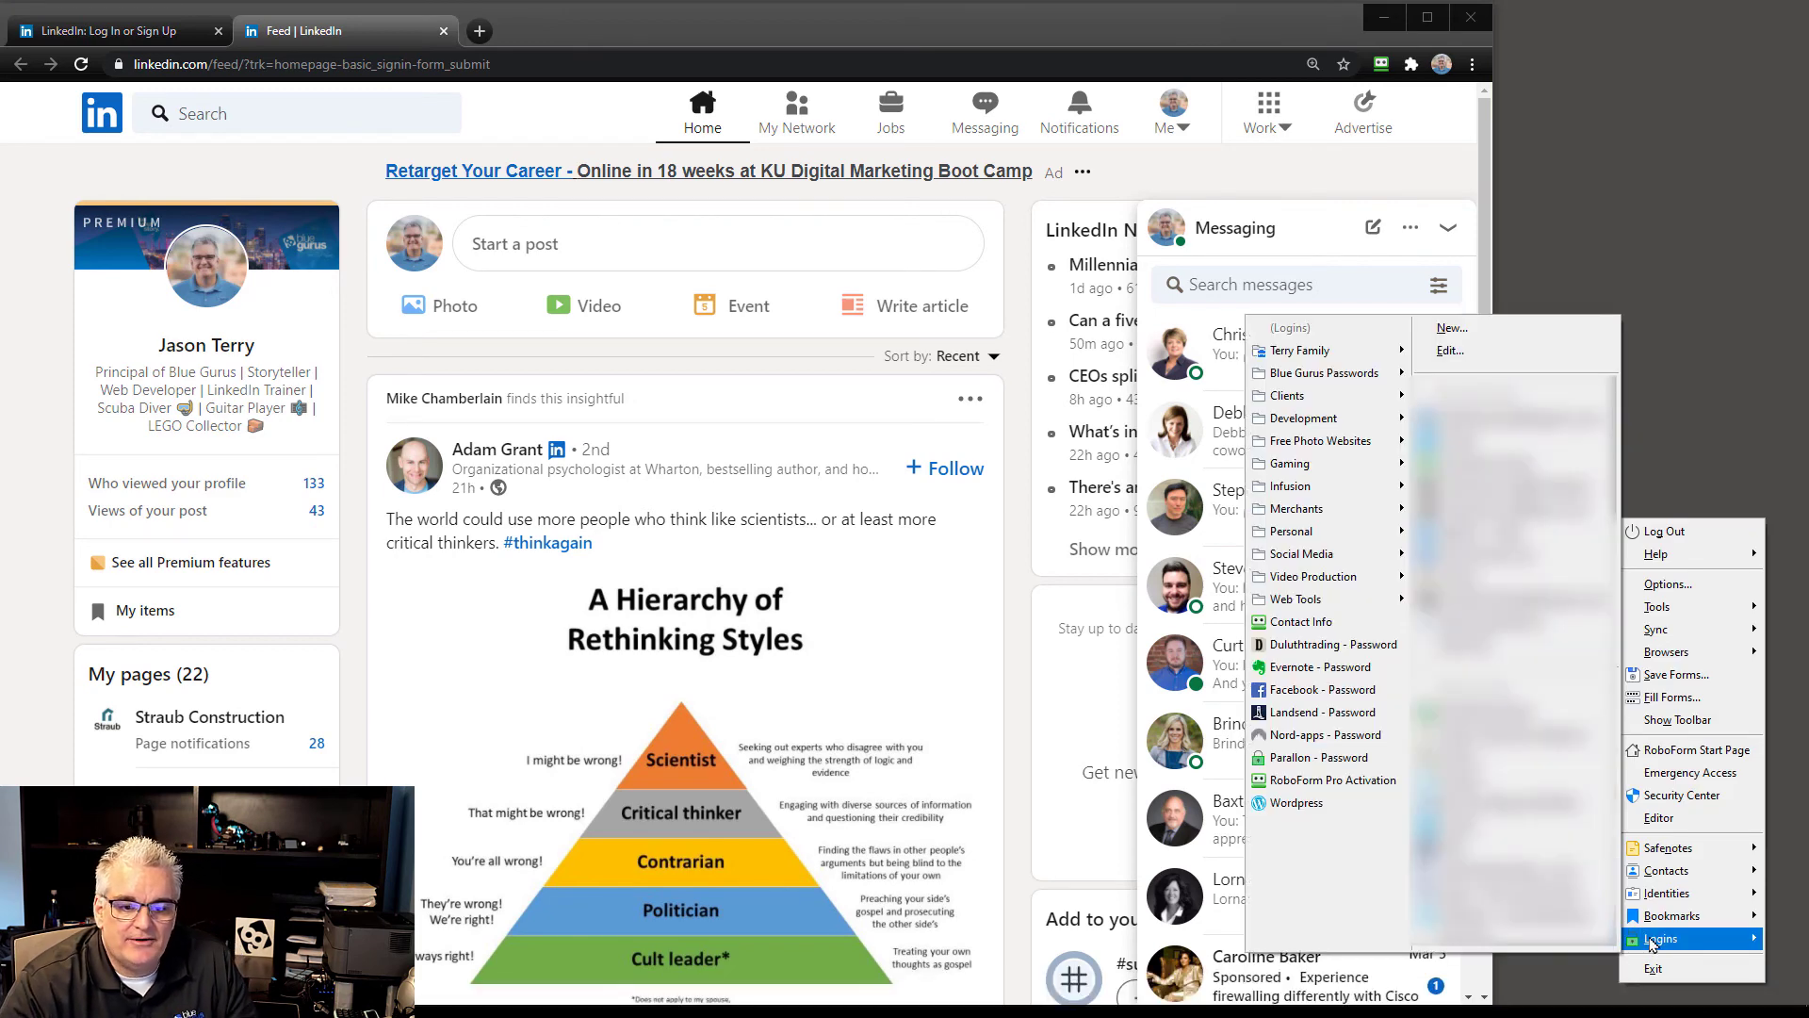
{"action": "mouse_move", "coordinate": [1292, 463]}
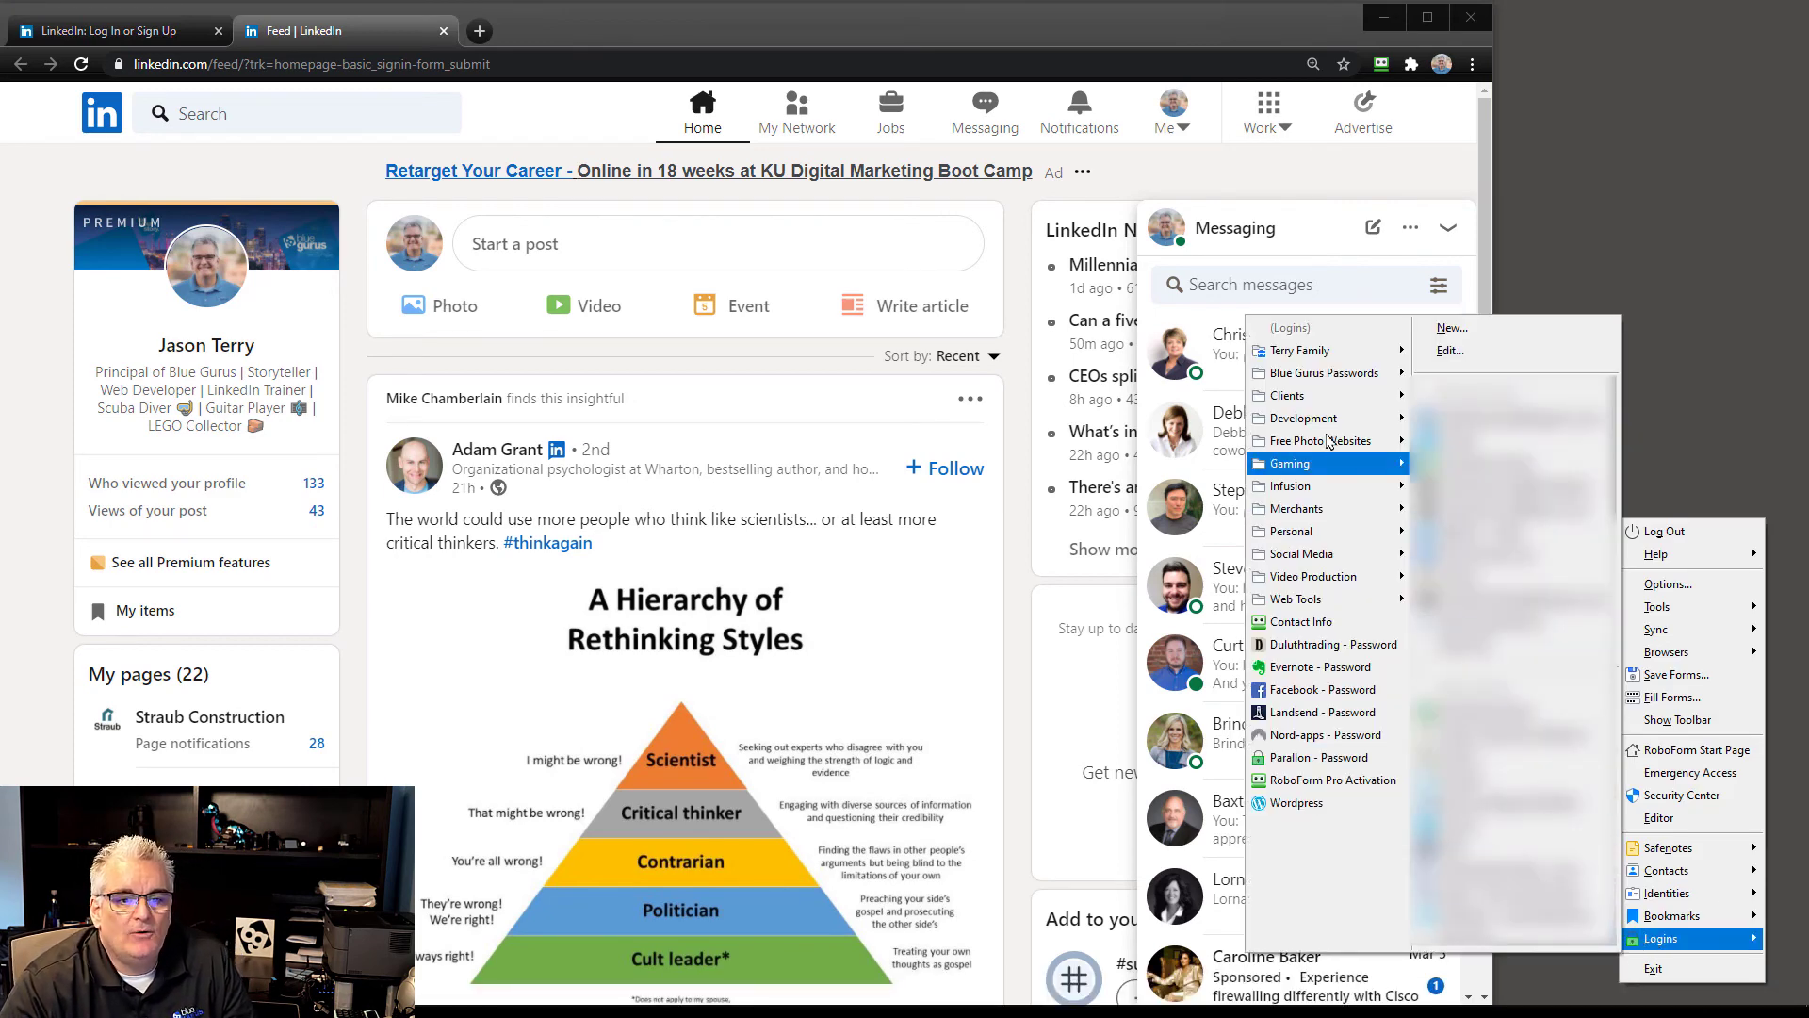
{"action": "mouse_move", "coordinate": [1310, 395]}
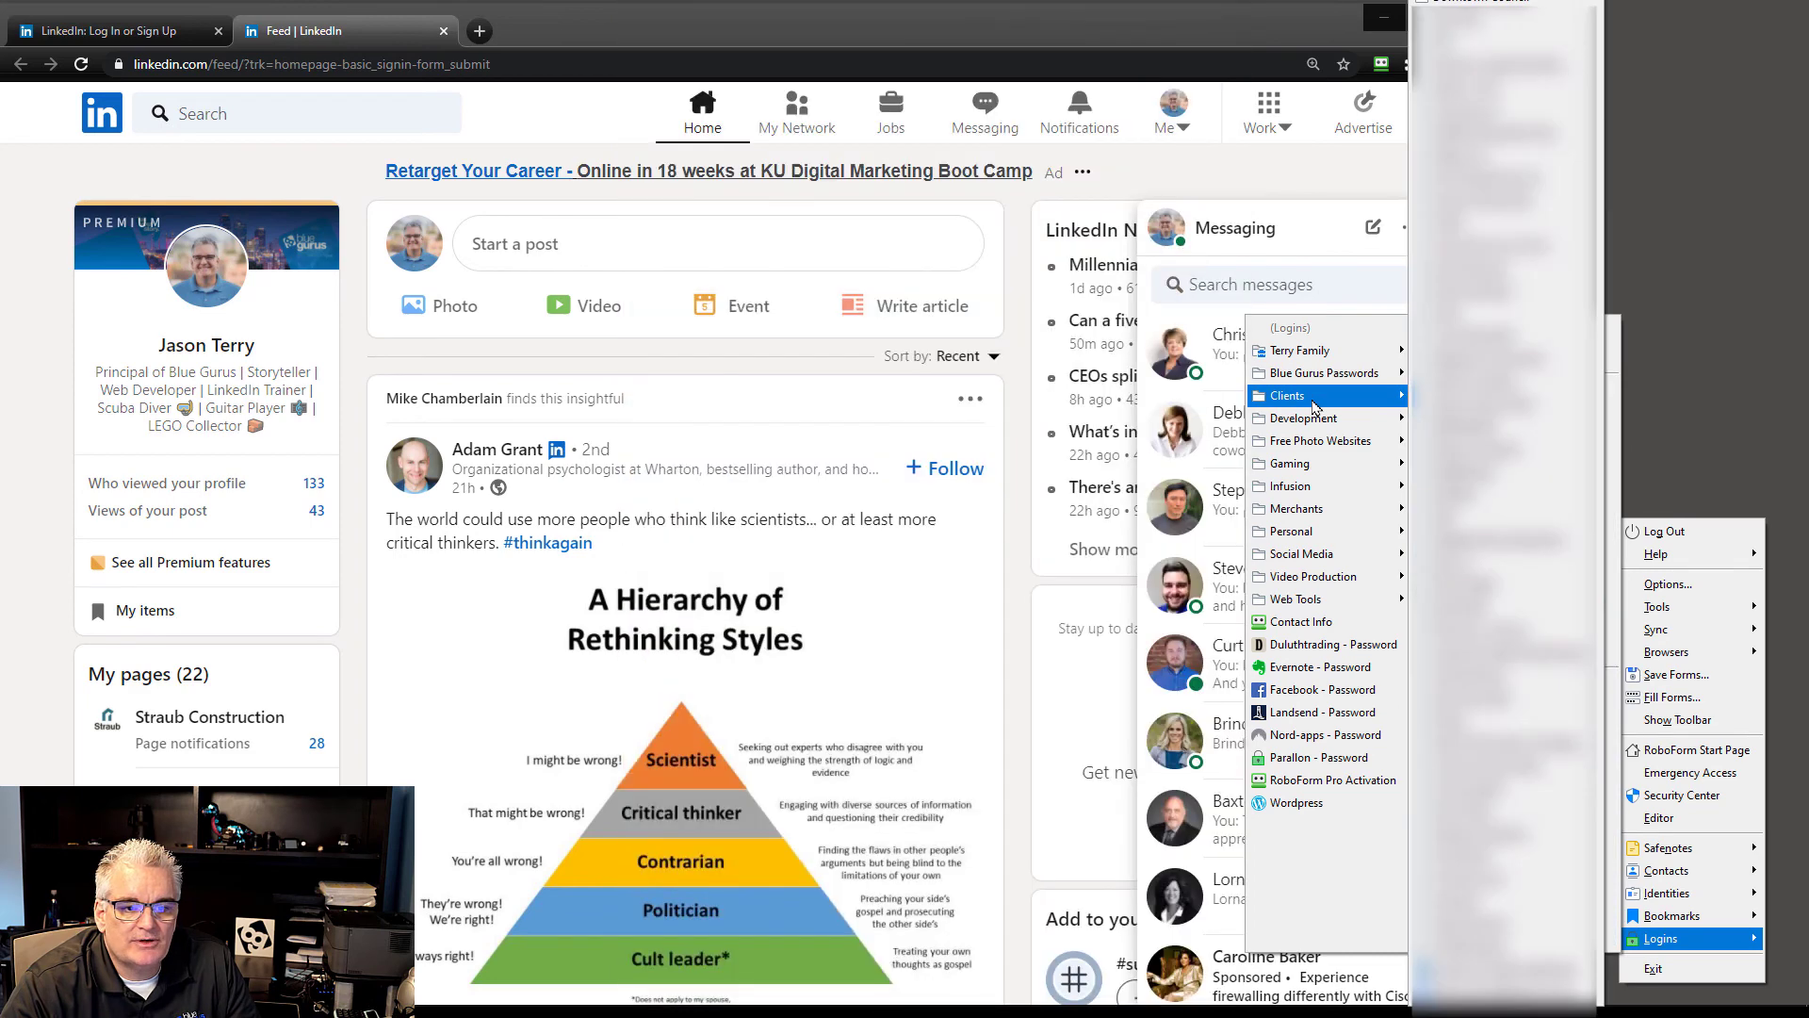
{"action": "mouse_move", "coordinate": [1315, 440]}
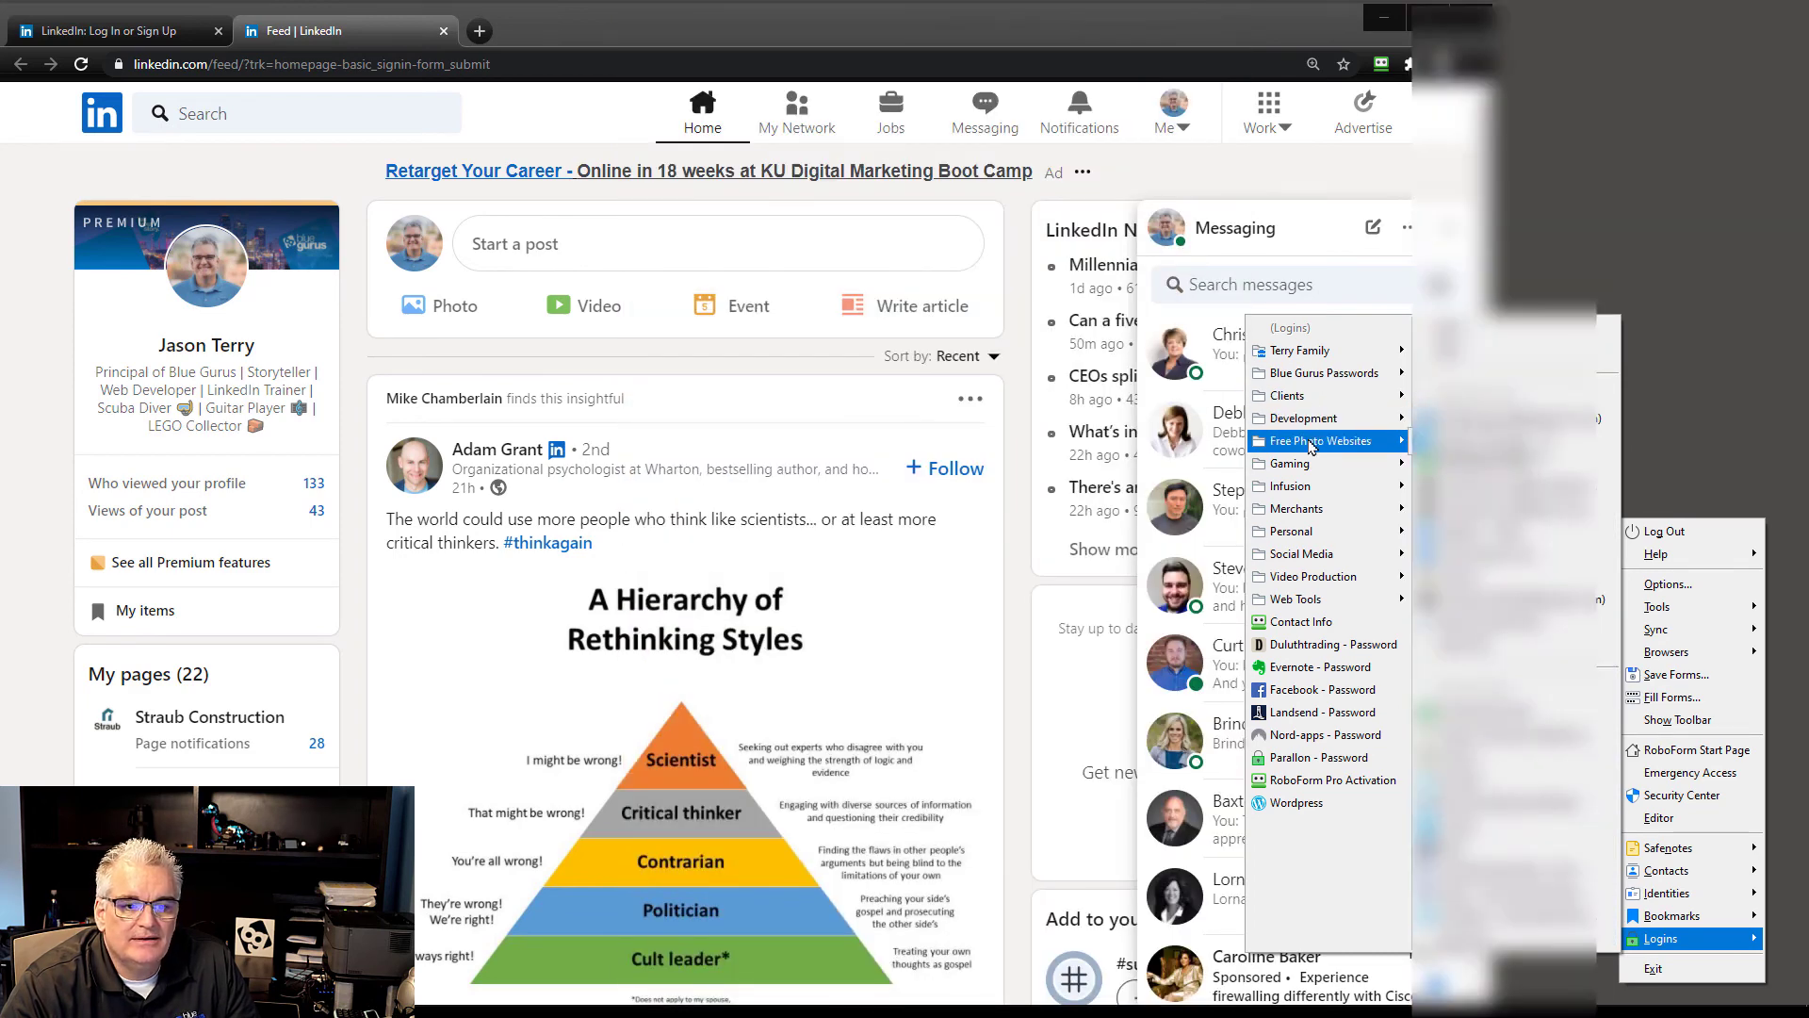
{"action": "mouse_move", "coordinate": [1310, 508]}
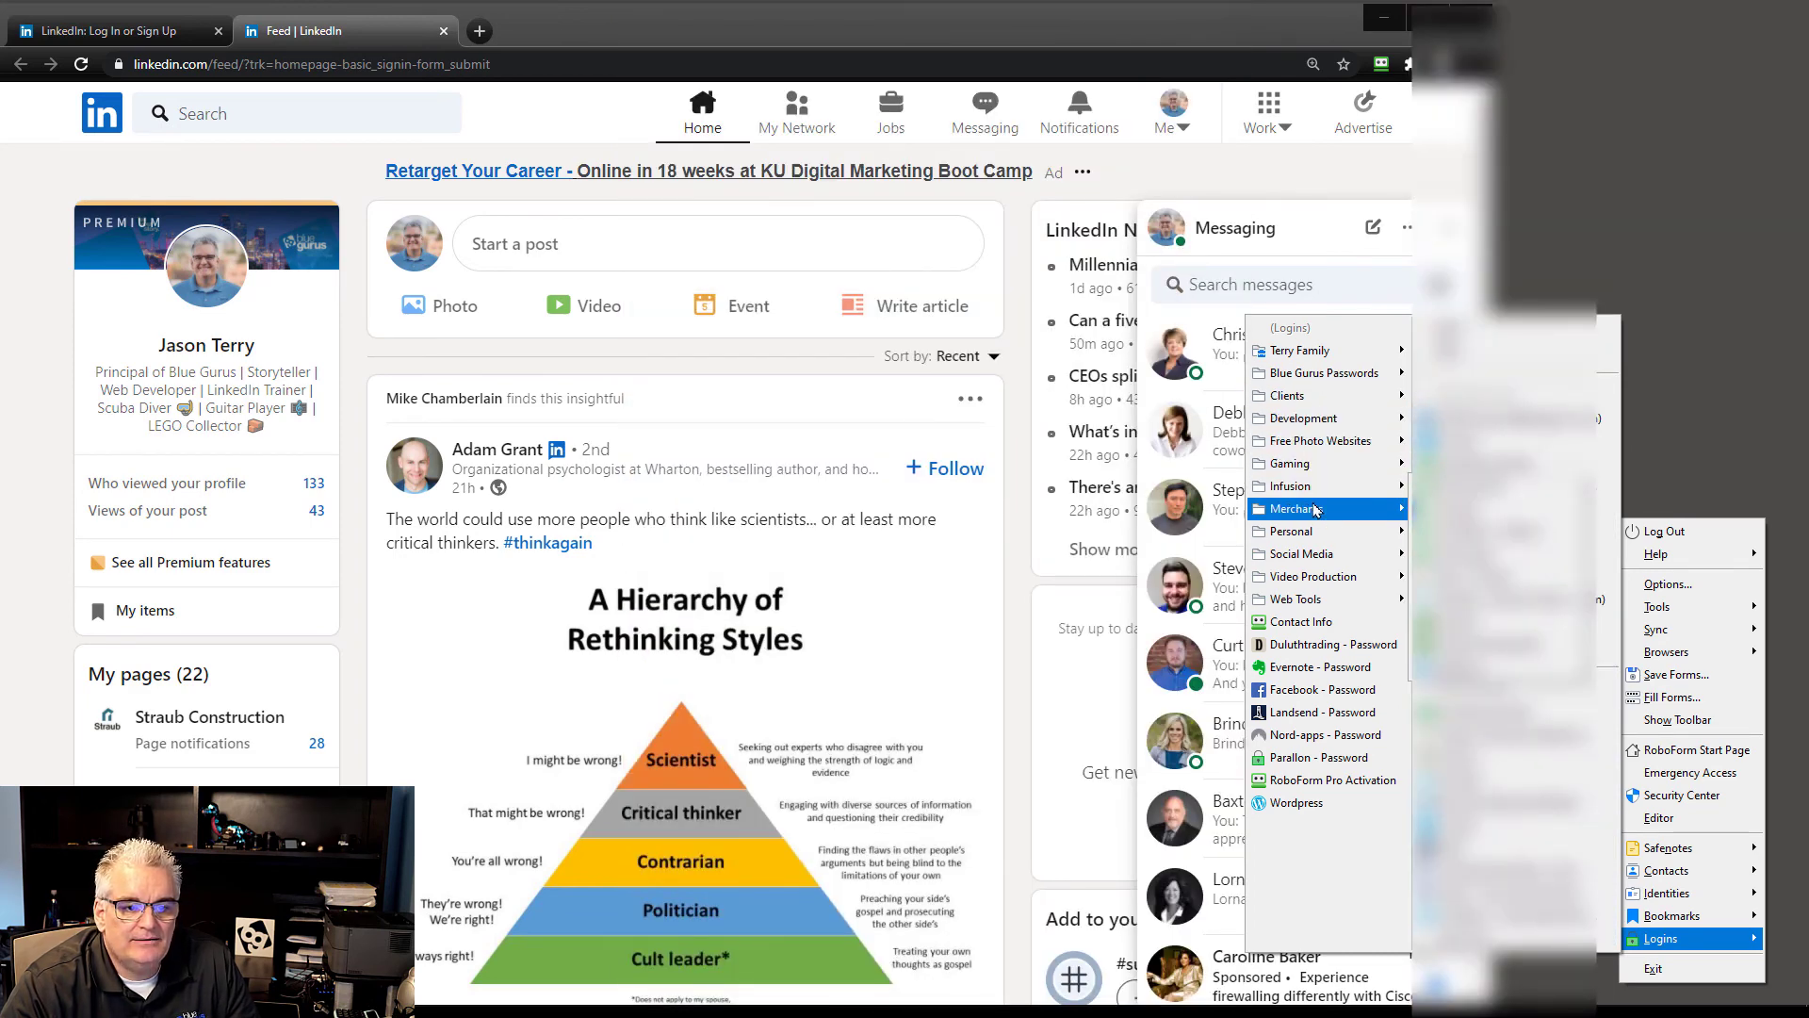
{"action": "mouse_move", "coordinate": [1312, 554]}
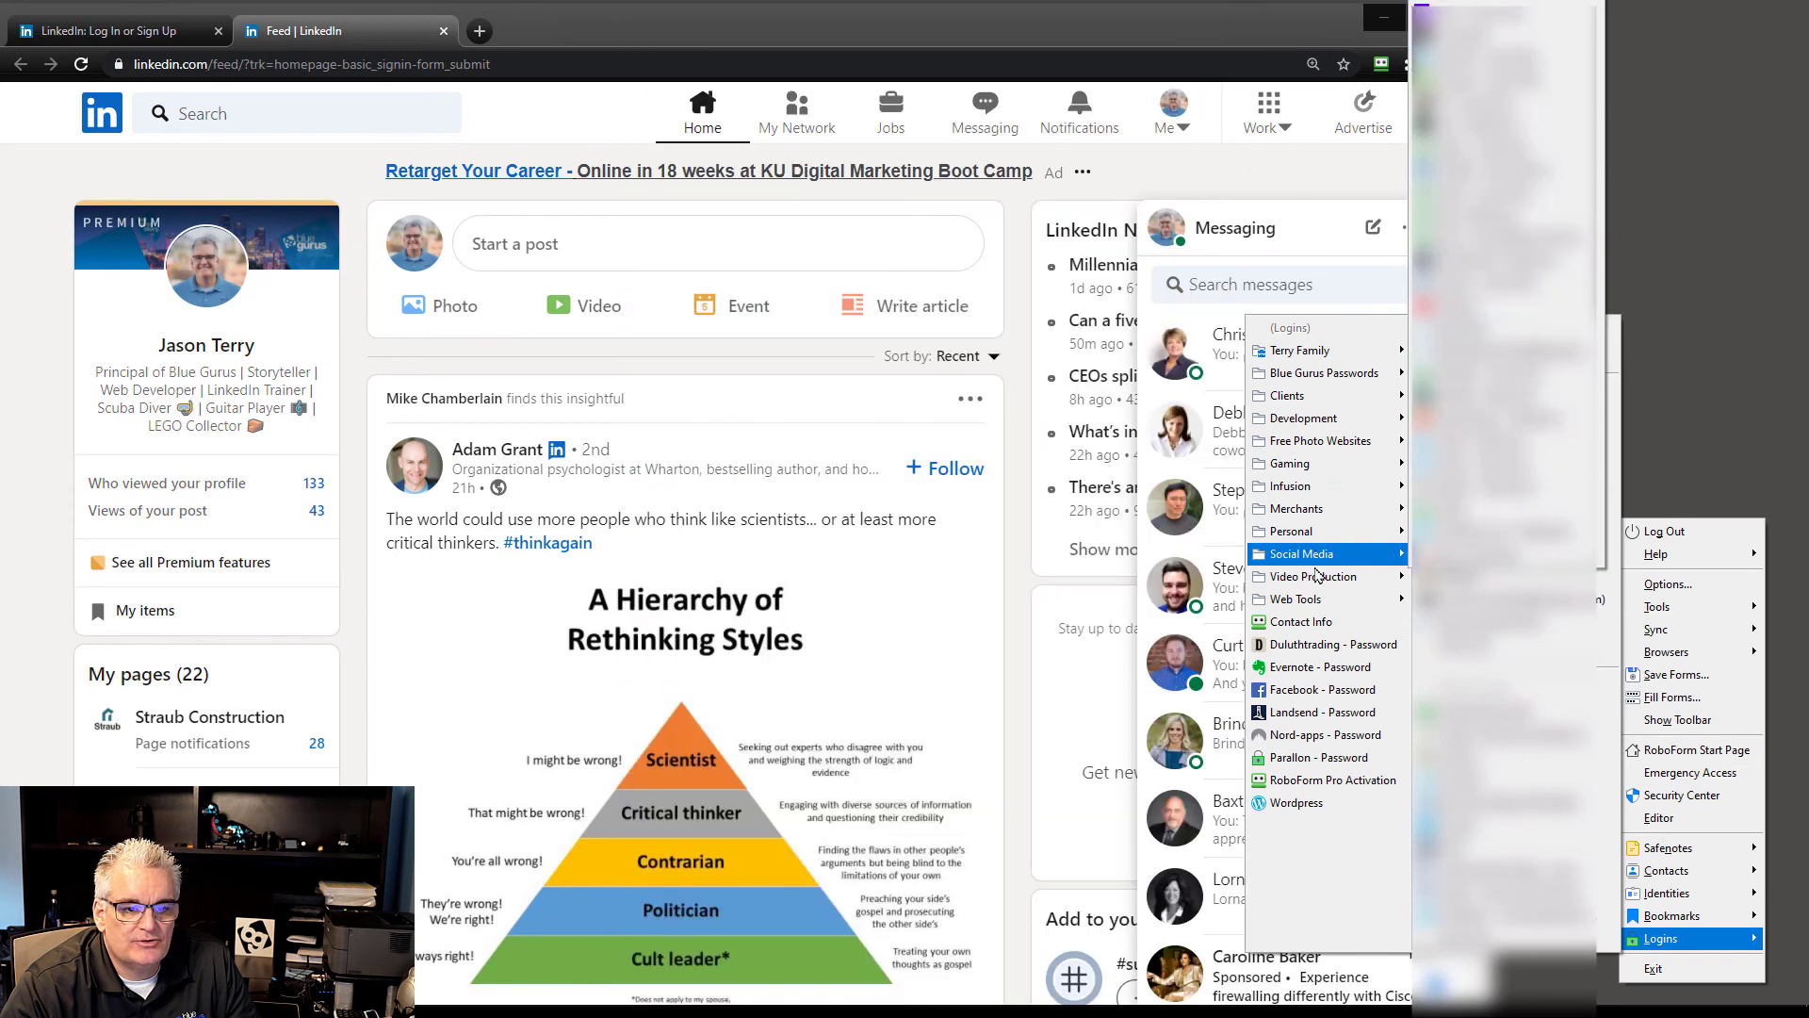
{"action": "mouse_move", "coordinate": [1309, 576]}
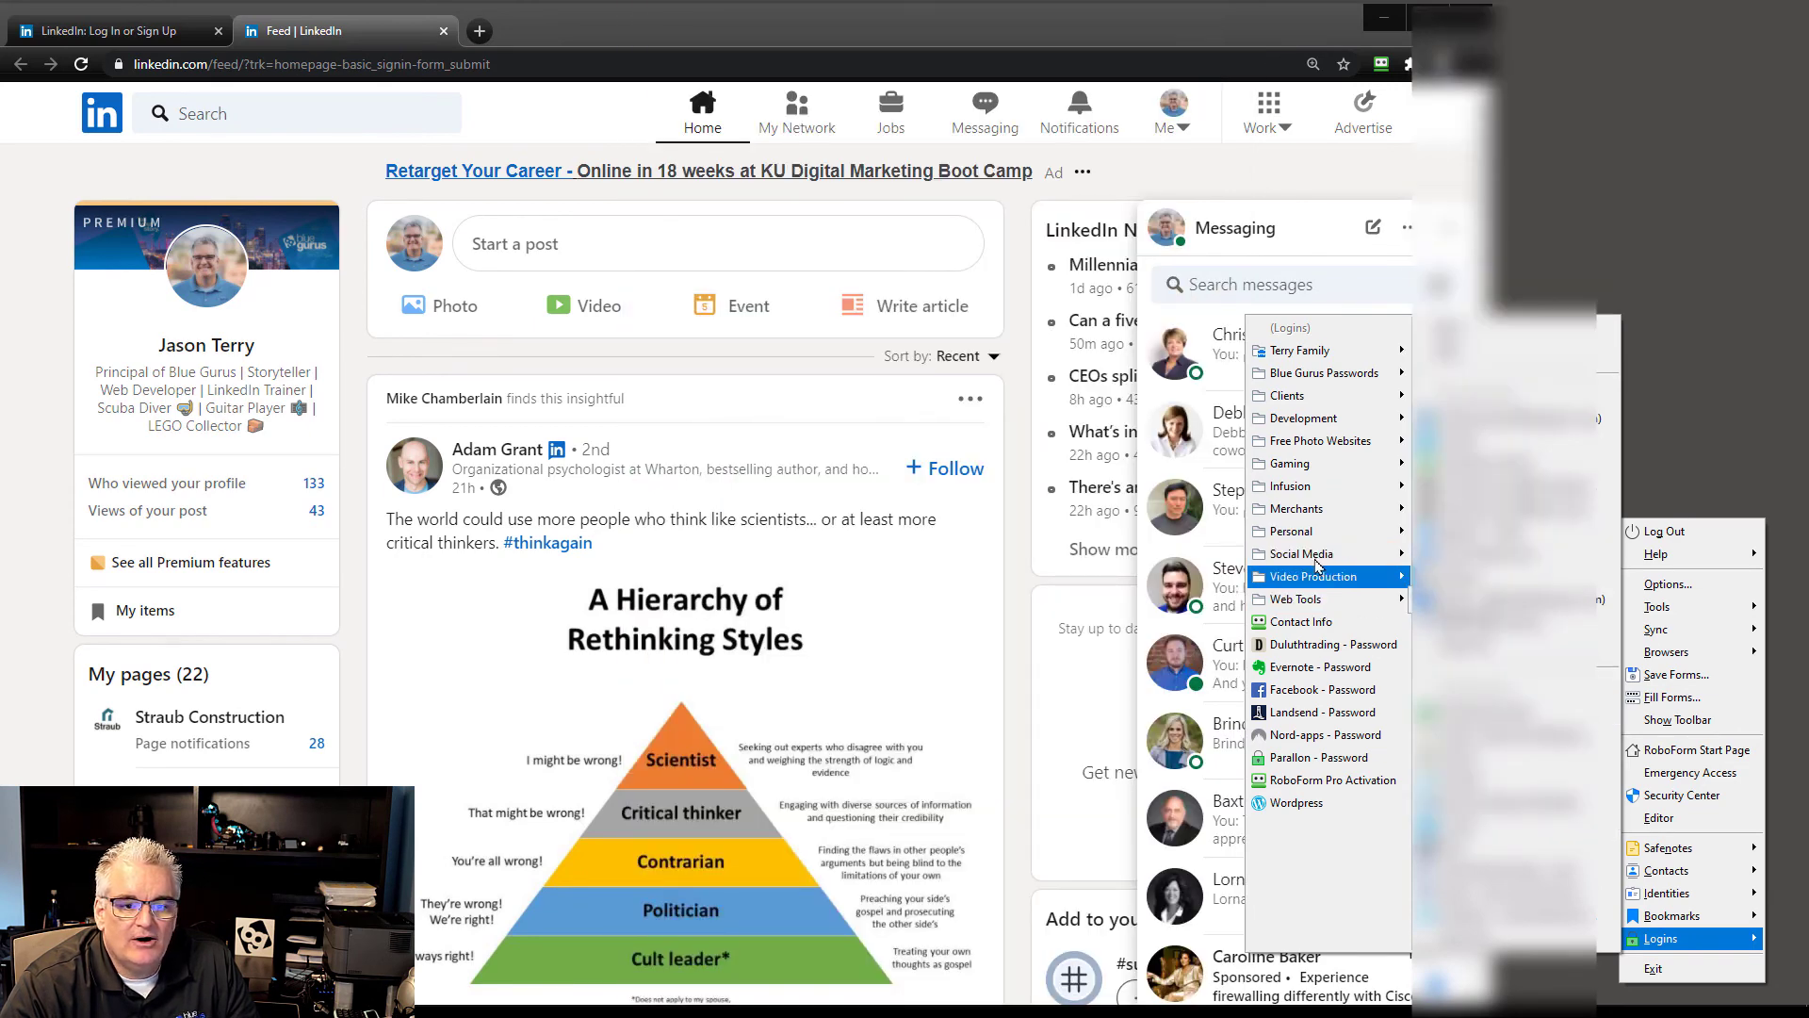